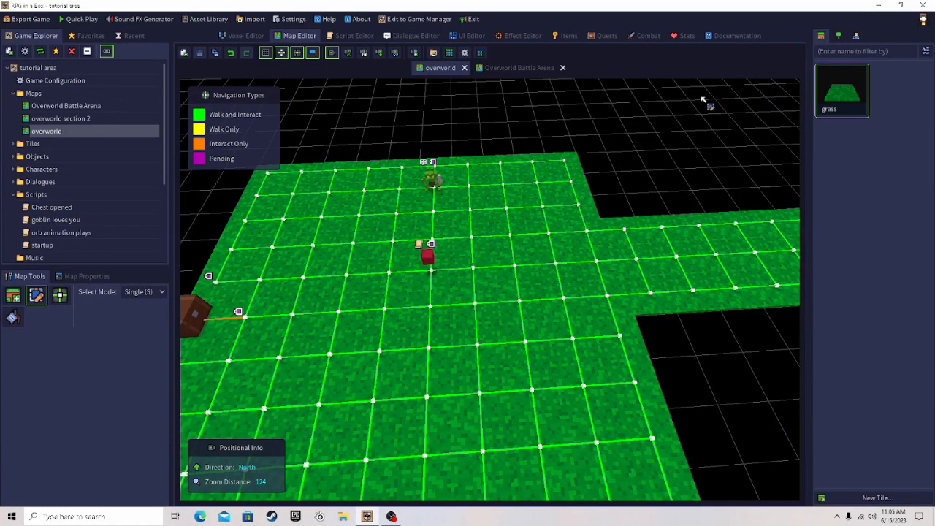
mouse_move(858, 32)
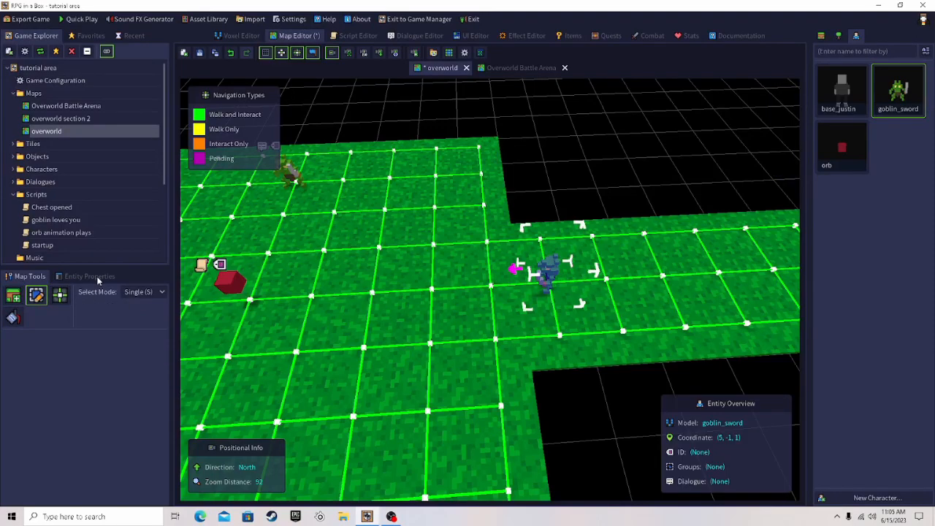
In Entity Properties, make the goblin attackable in real time and always hostile
left_click(90, 276)
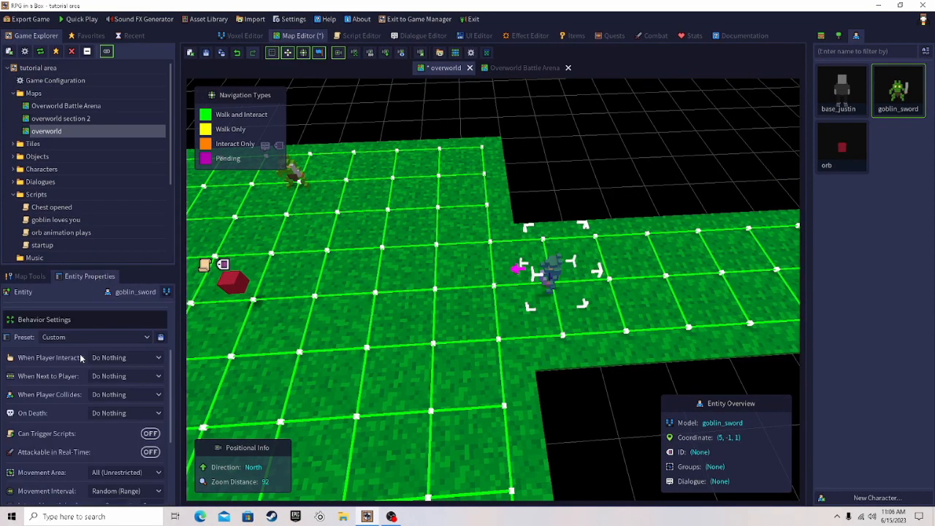
scroll("down", 3)
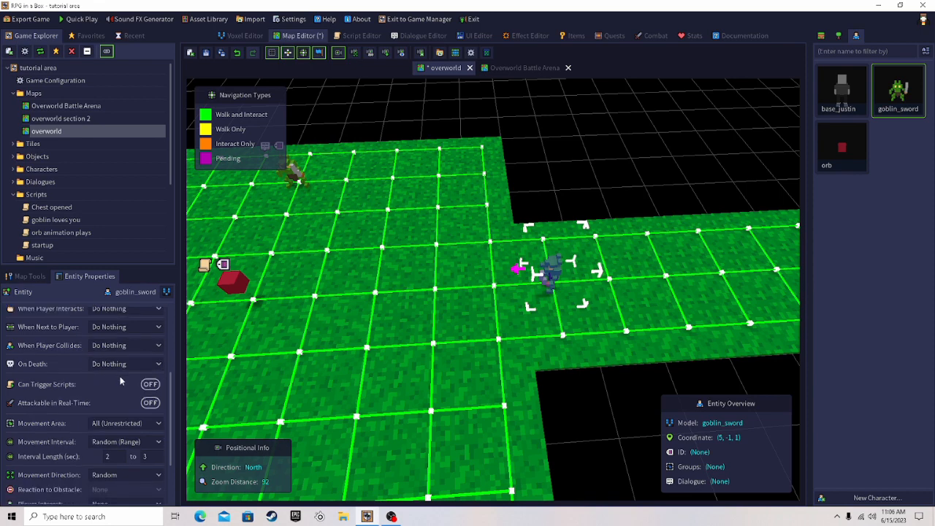
left_click(150, 403)
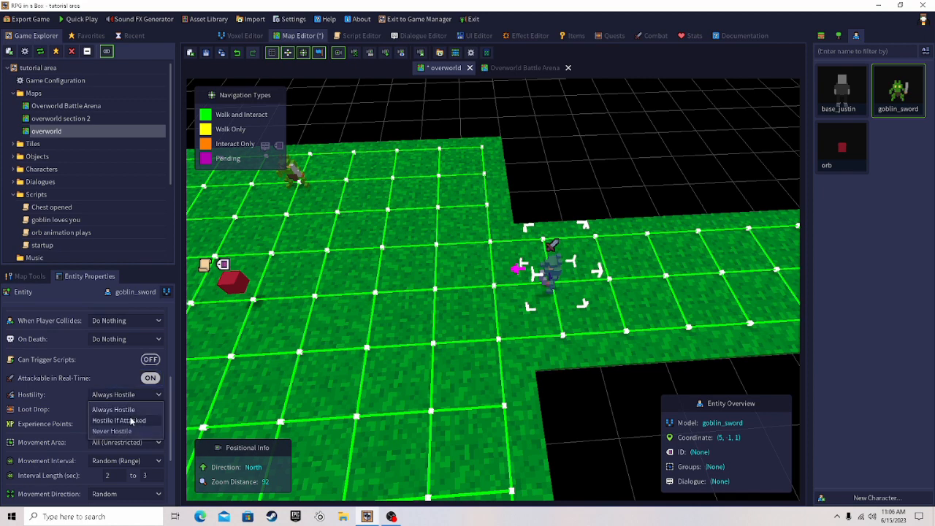
left_click(119, 420)
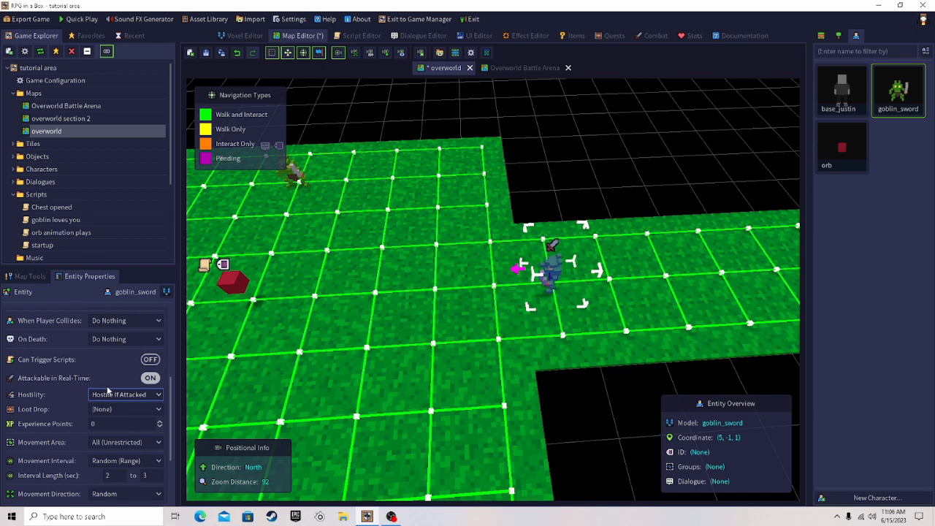
left_click(126, 393)
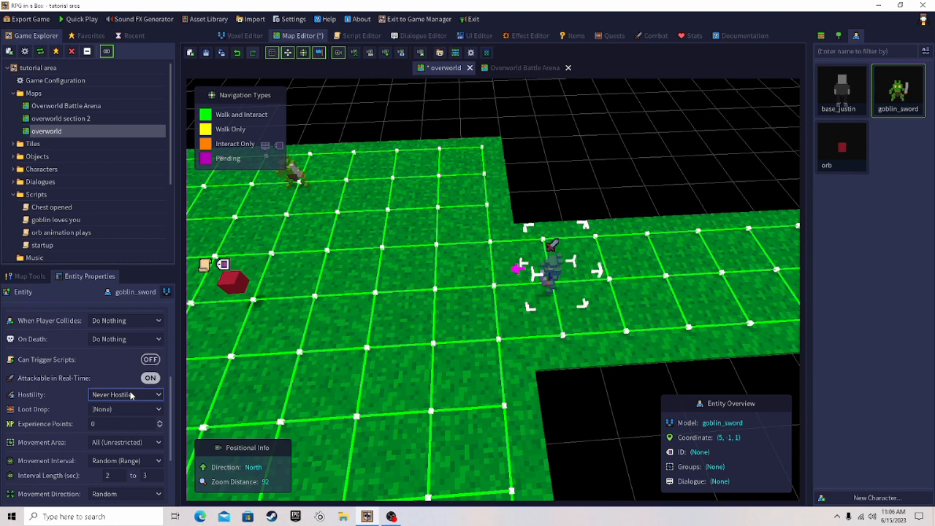
left_click(124, 393)
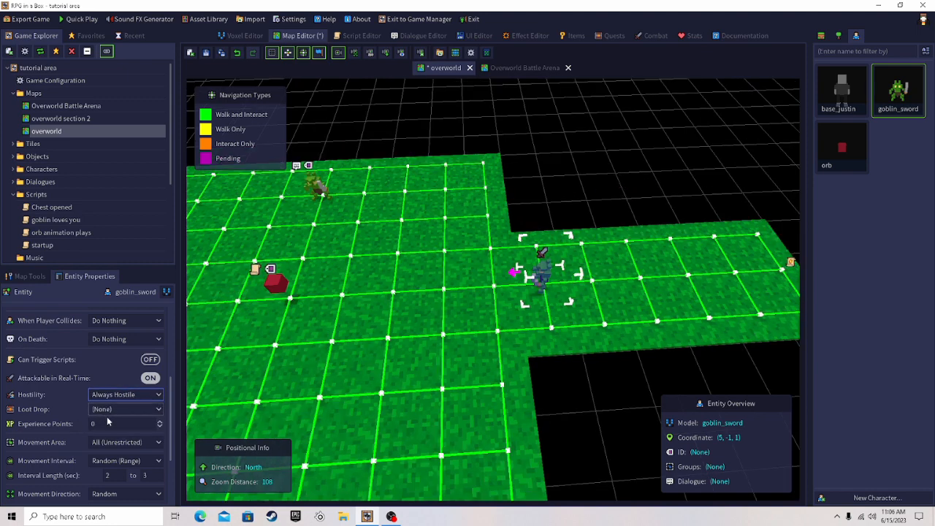
left_click(110, 423)
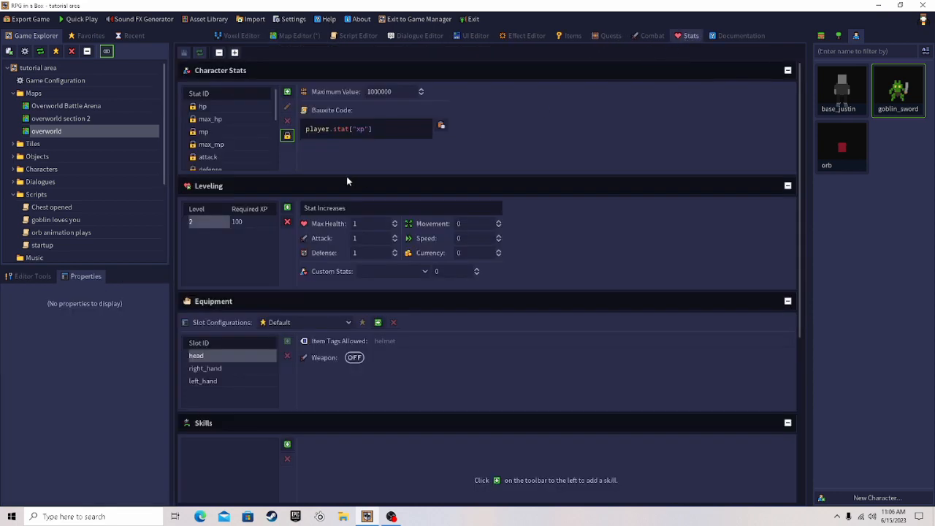
Give the goblin 111 experience points and save the overworld map
scroll("down", 3)
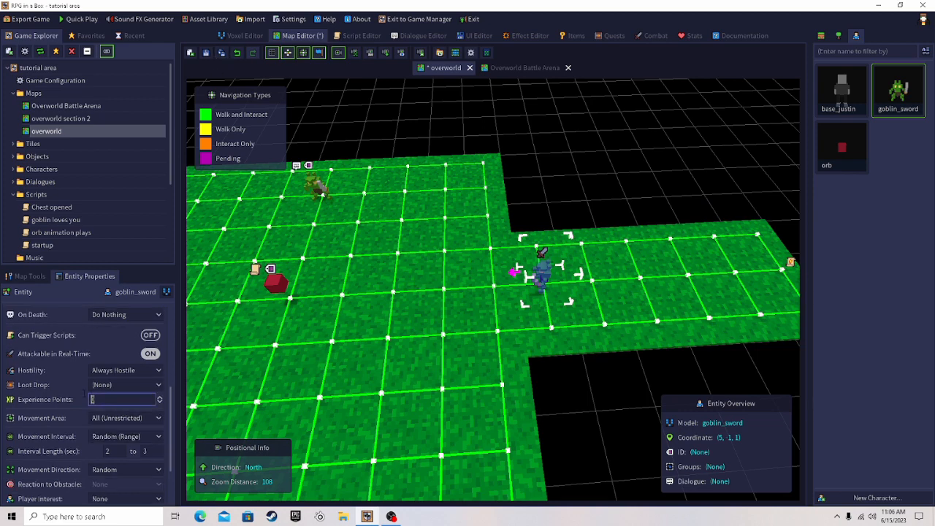
type("111")
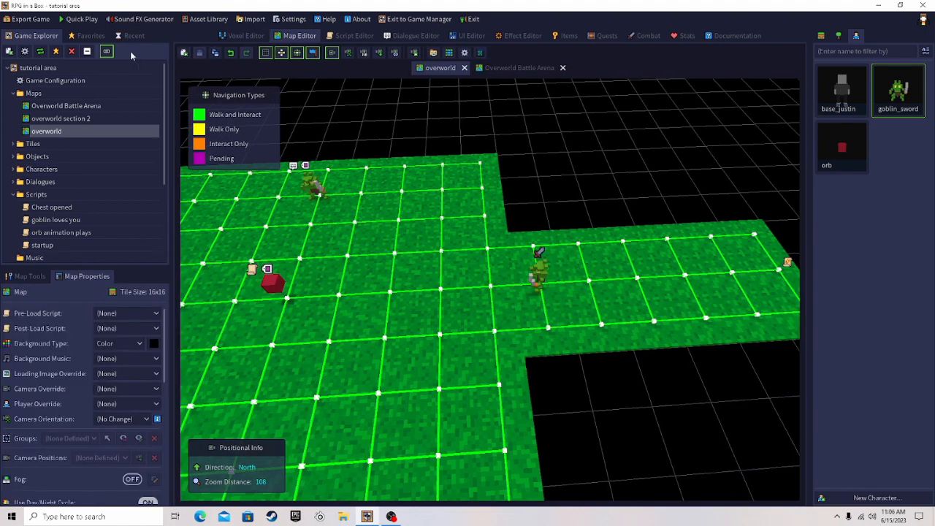
Quick Play the game, fight the goblin to level up, then quit the test
left_click(82, 19)
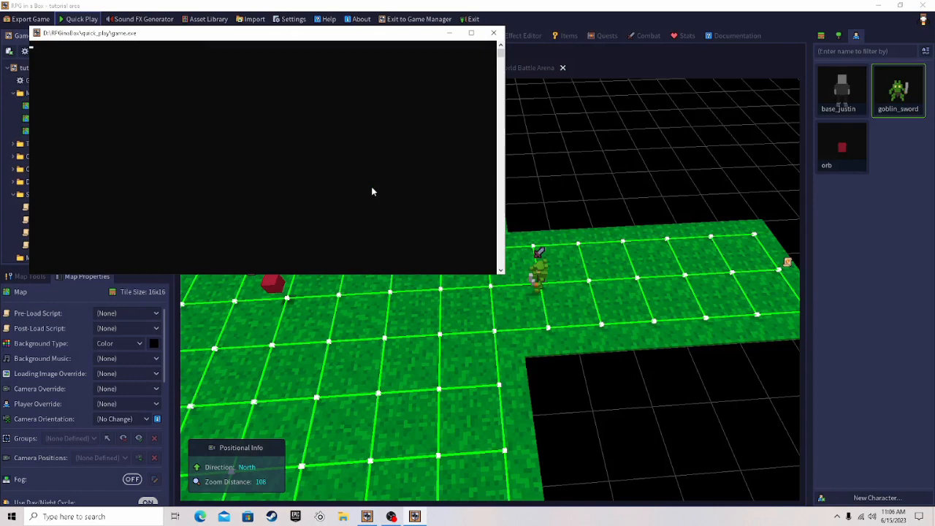
left_click(78, 19)
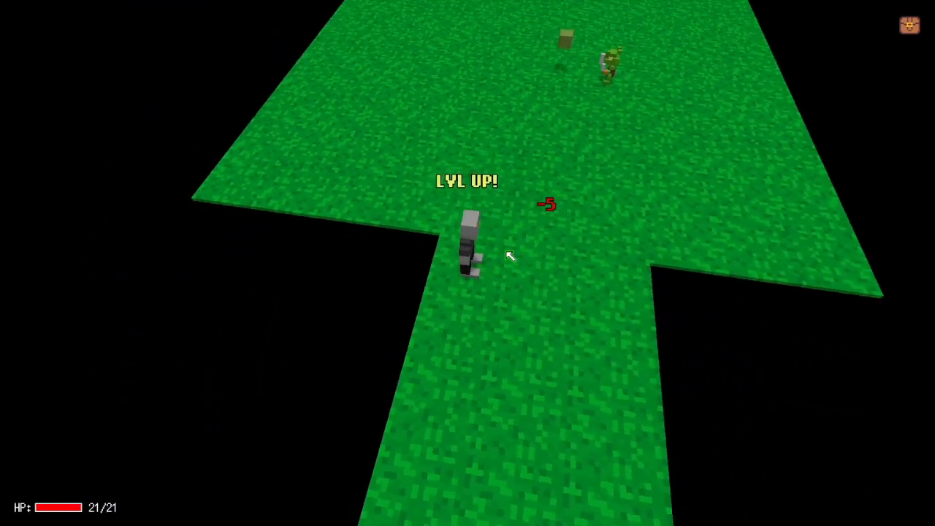
key("Escape")
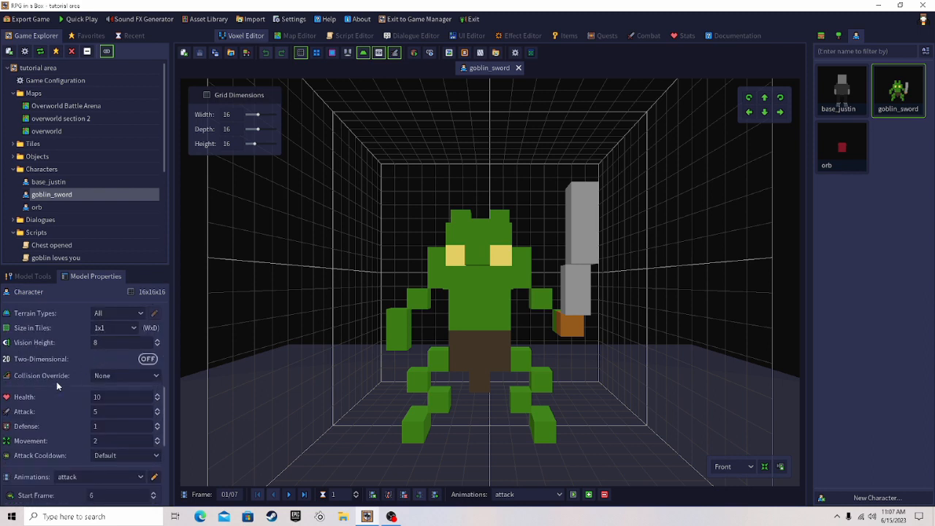
mouse_move(87, 409)
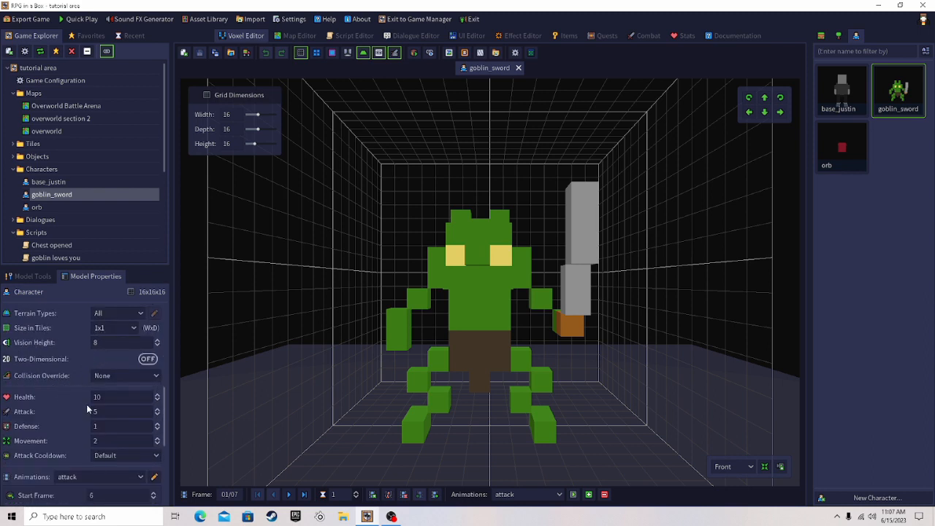
Lower goblin_sword's health to 8 and save the model
left_click(123, 397)
type("8")
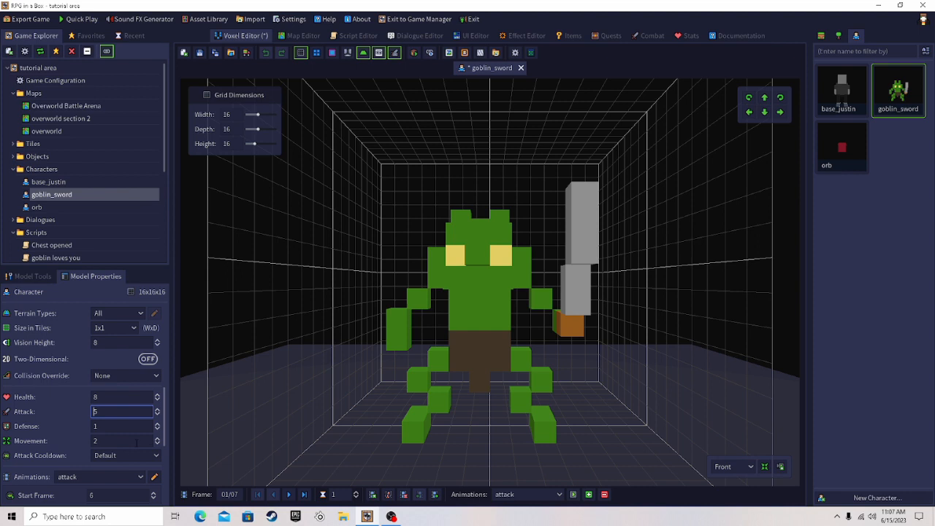
mouse_move(72, 441)
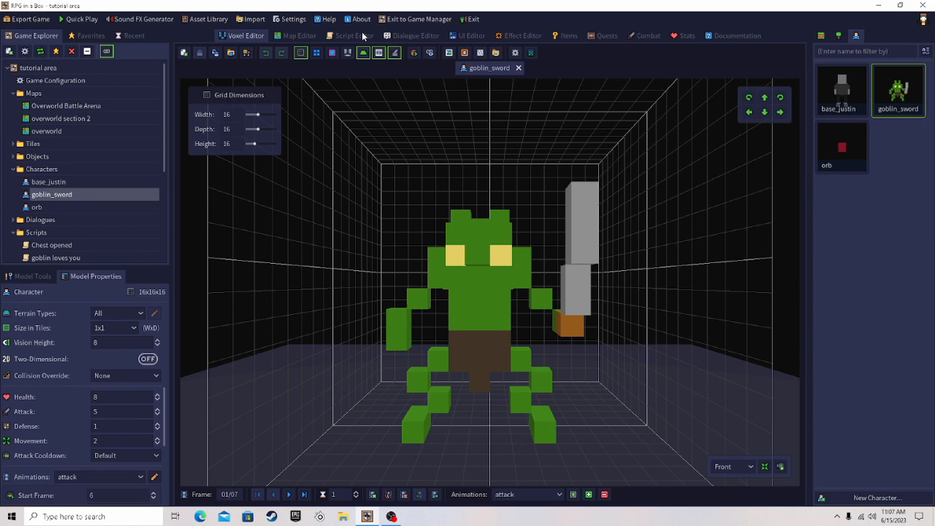
left_click(299, 35)
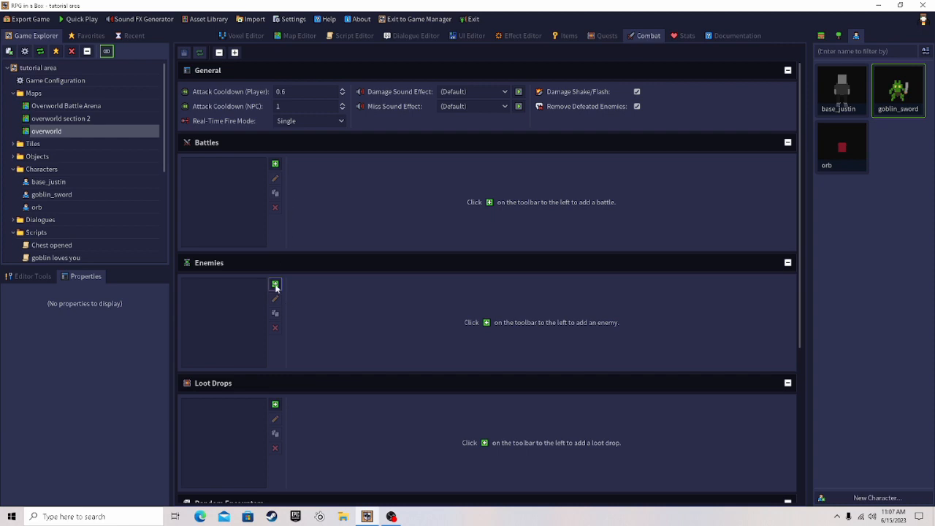
Add a Goblin enemy using the goblin_sword model, worth 111 experience points
left_click(276, 284)
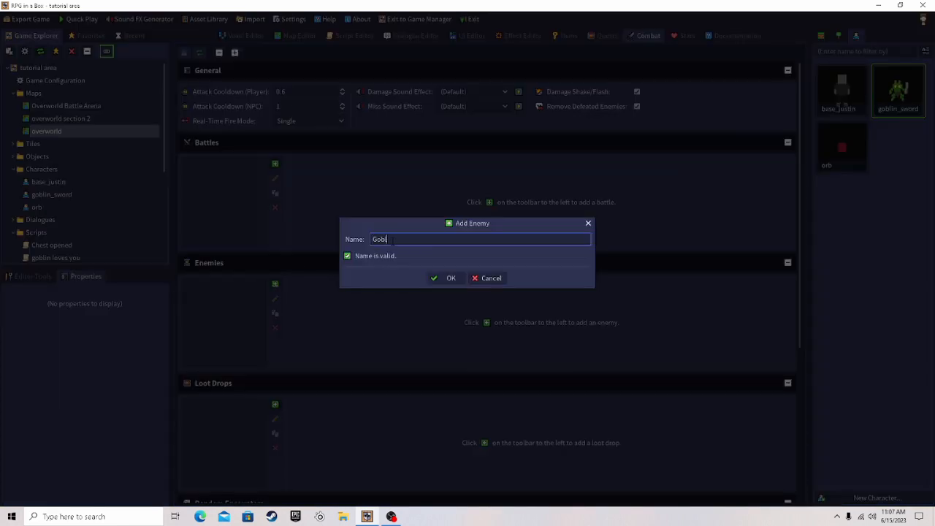
left_click(446, 278)
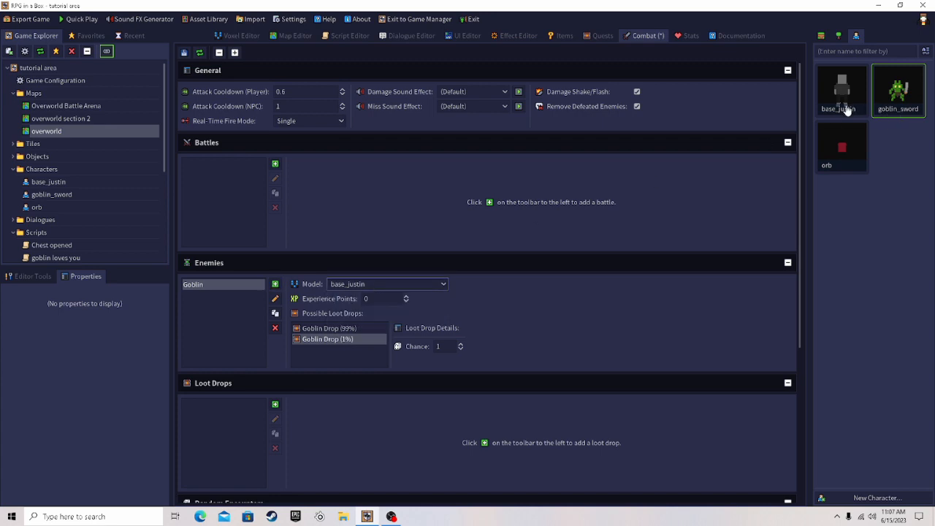
left_click(387, 283)
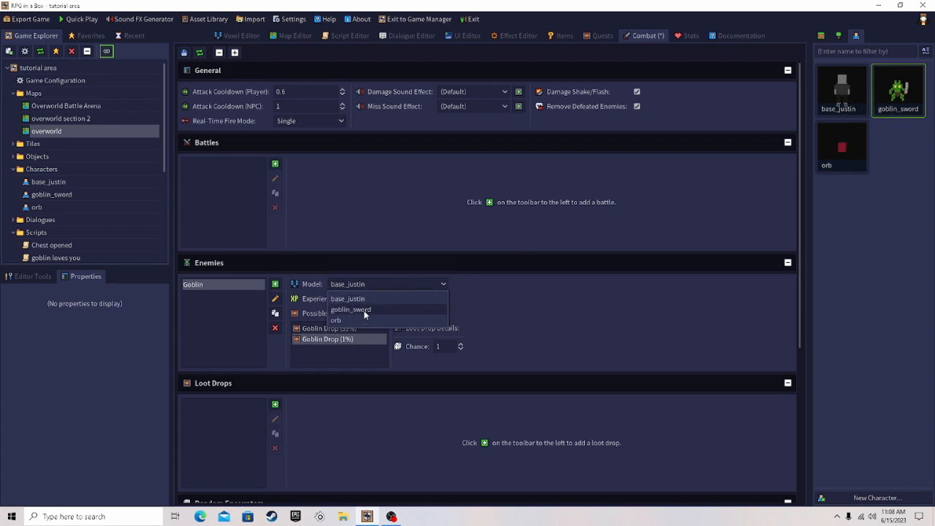
left_click(350, 309)
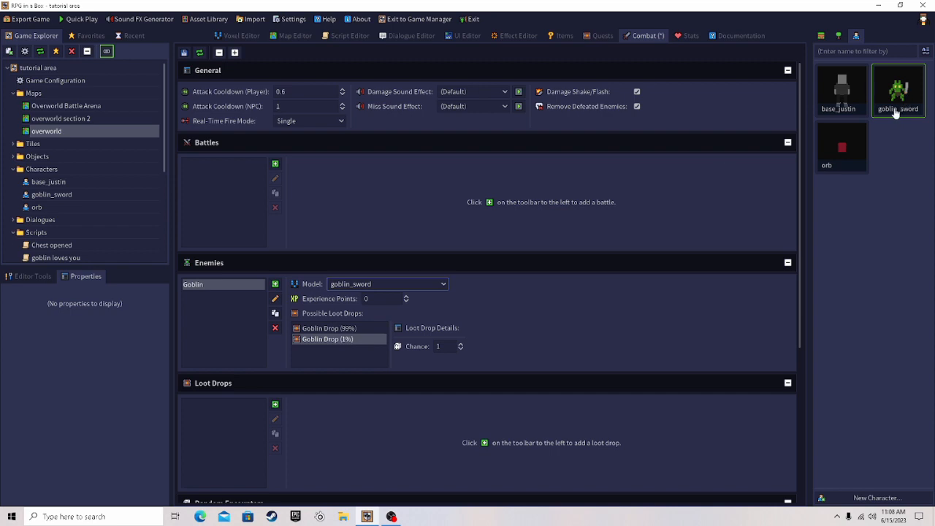
type("111")
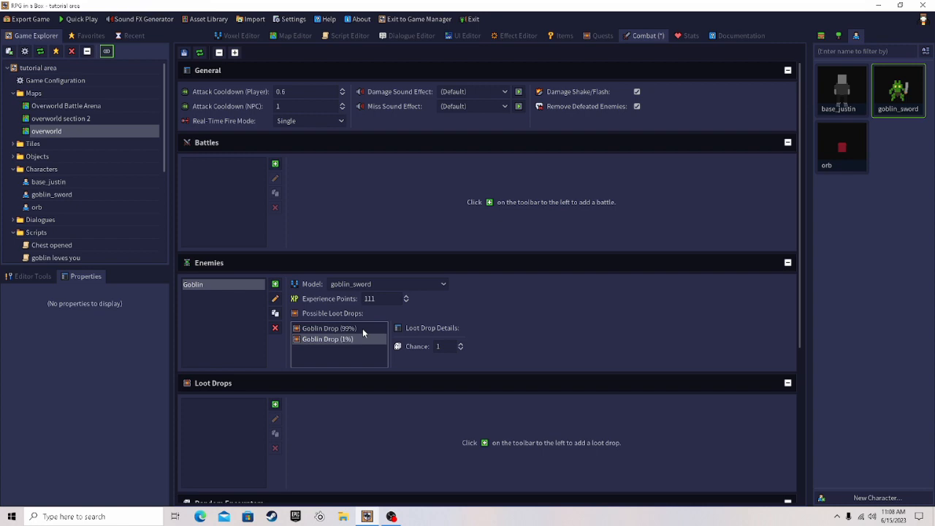
mouse_move(358, 337)
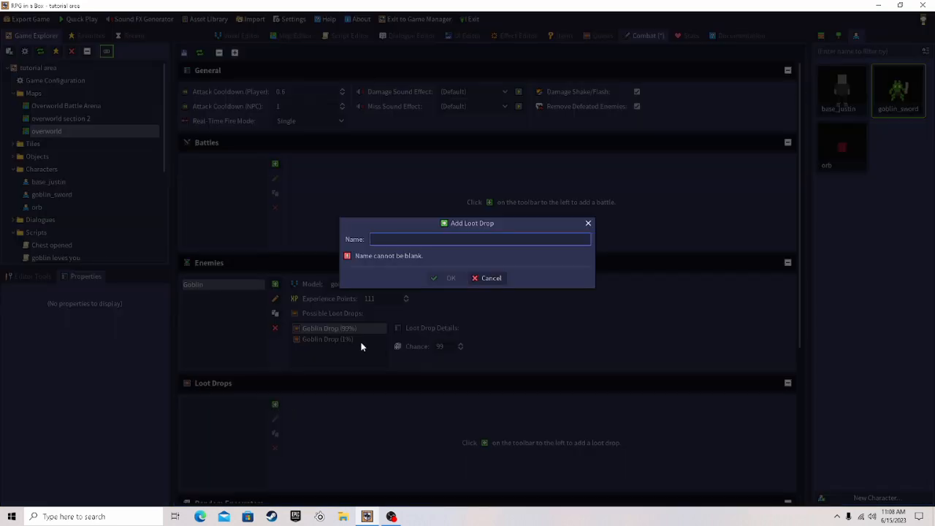
Create a Goblin Drop loot table giving 69 currency at 100% chance
type("Goblin Drop")
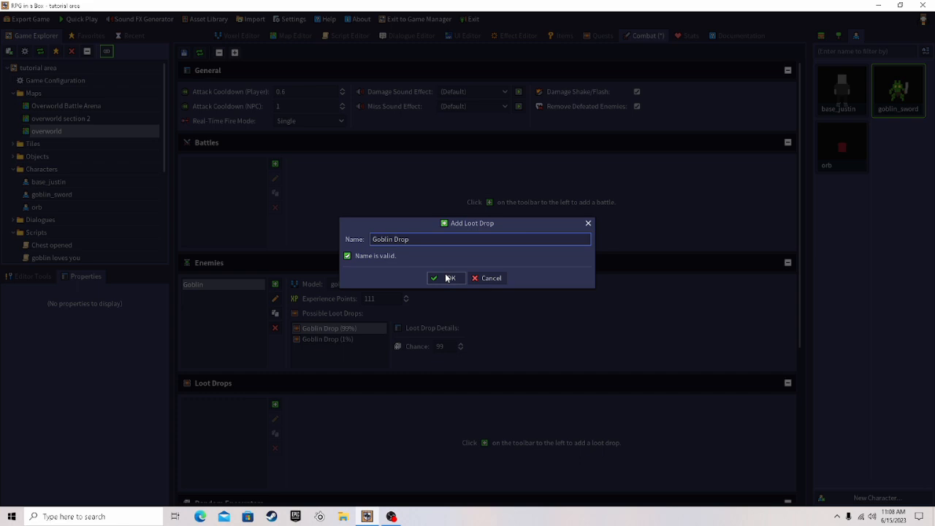
left_click(446, 277)
type("G")
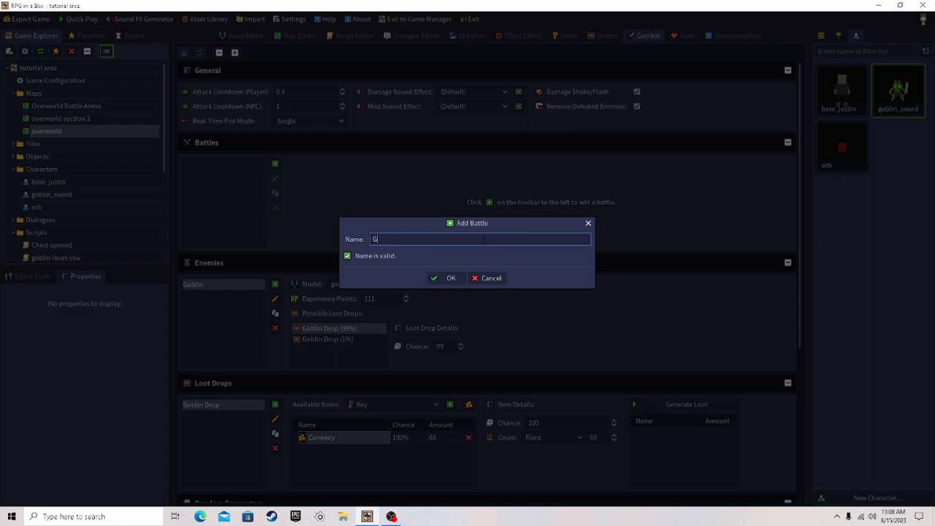
Create 'Goblin battle' as menu-driven turn-based on Overworld Battle Arena with one Goblin
type("oblin b")
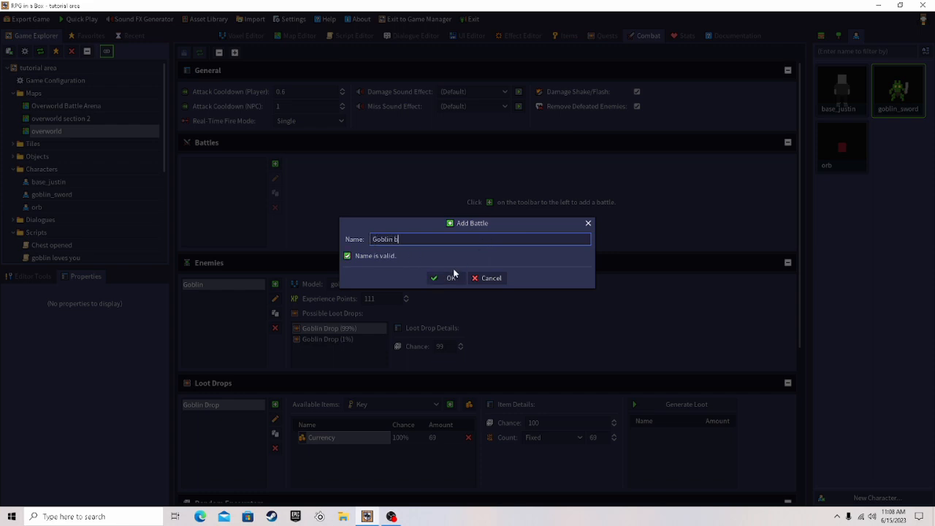
left_click(446, 278)
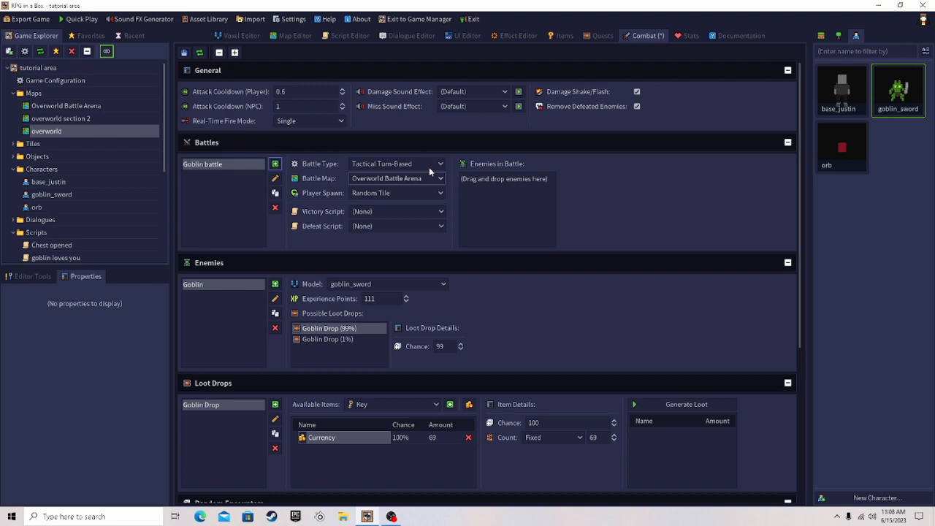
left_click(397, 163)
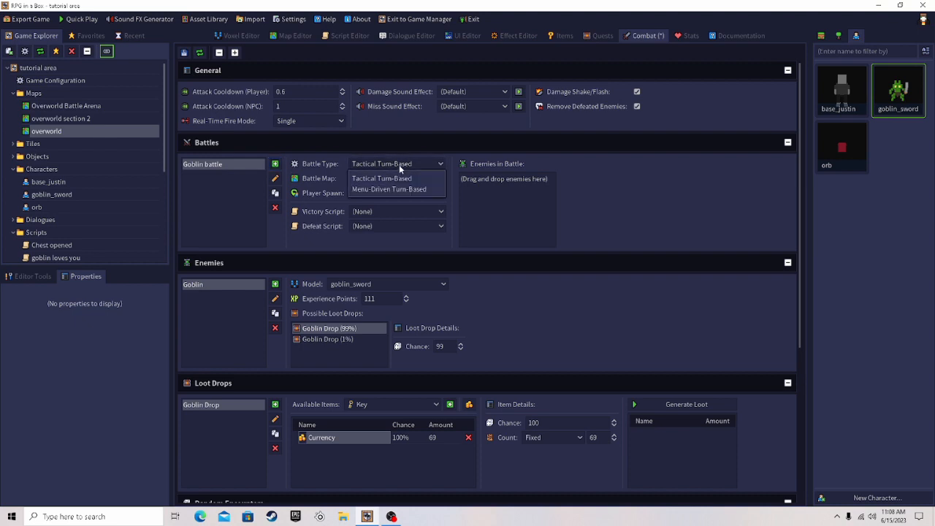
mouse_move(582, 192)
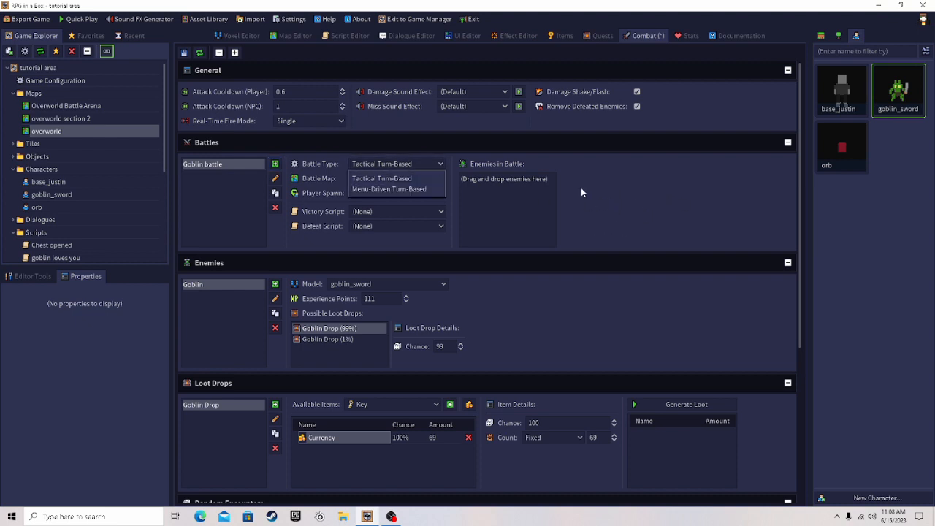
left_click(389, 188)
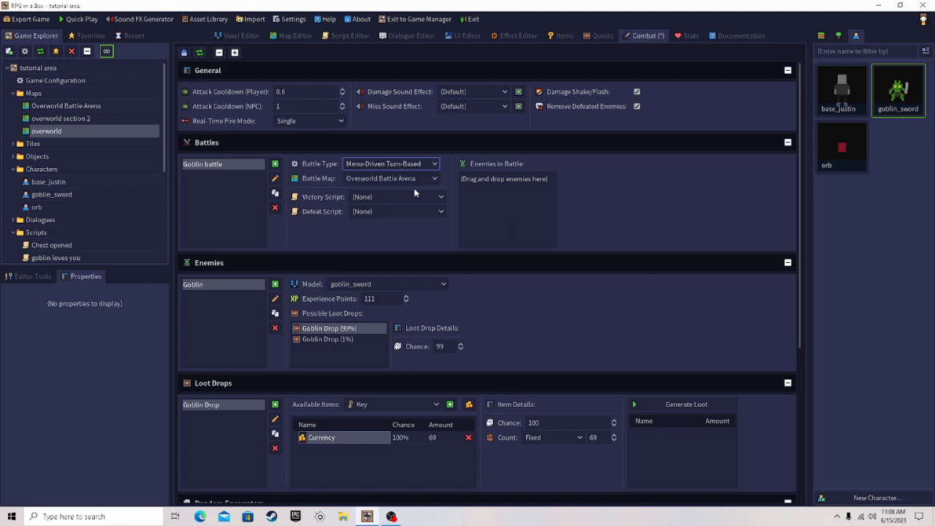
mouse_move(404, 193)
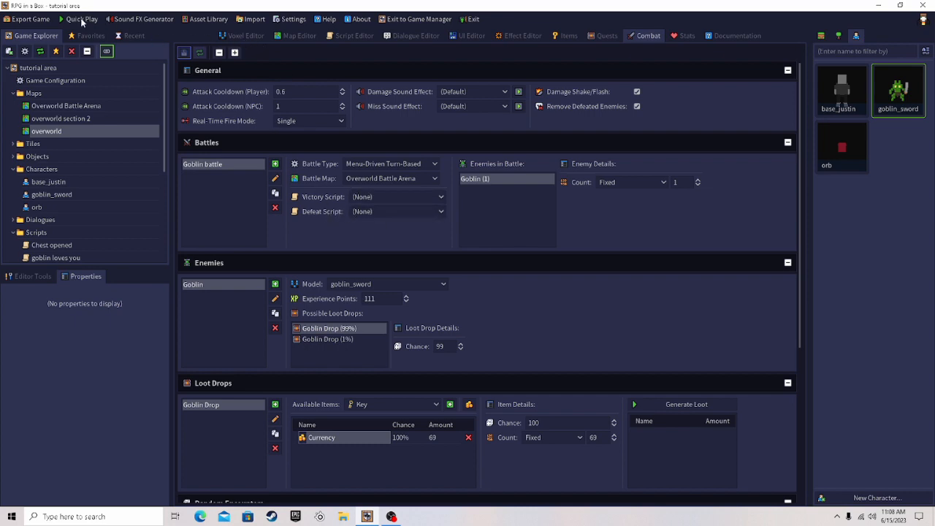
left_click(82, 18)
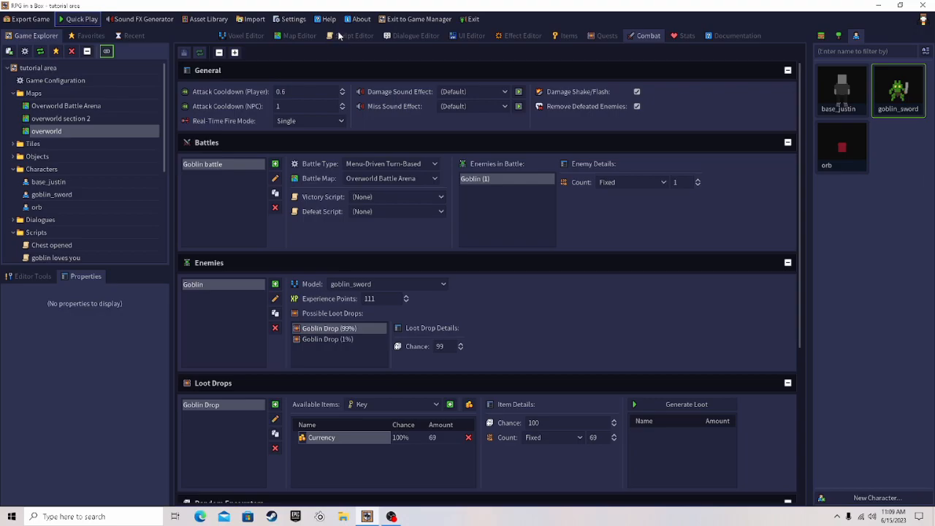
Switch to the overworld map in the Map Editor and start a Quick Play test
left_click(298, 35)
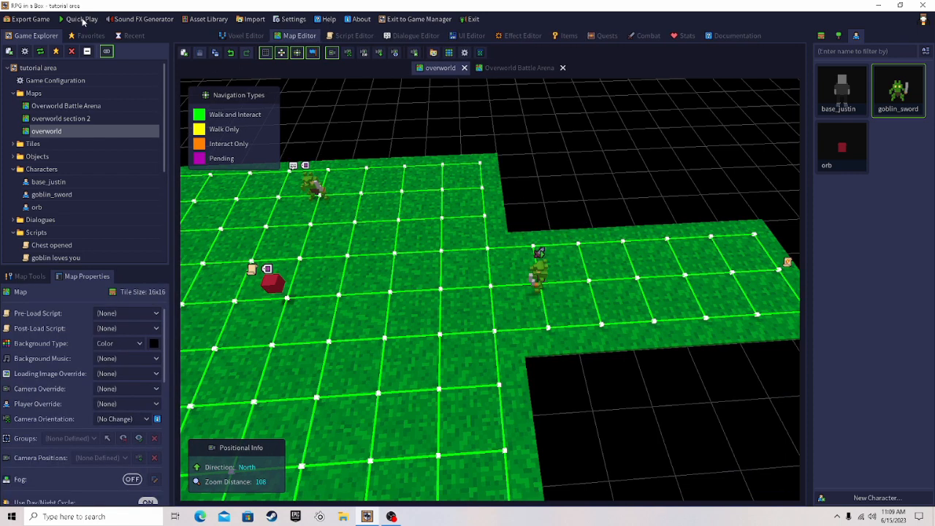
left_click(81, 18)
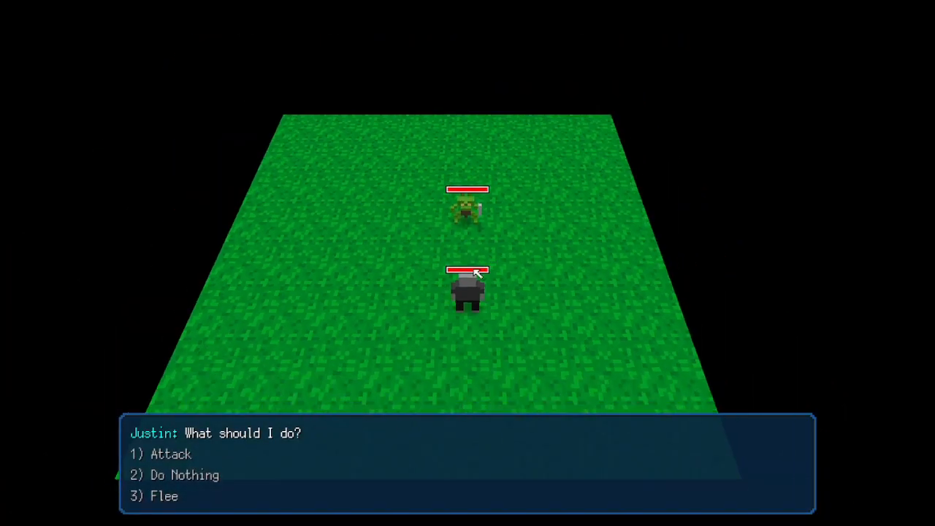
Attack the Goblin in the menu-driven battle, then quit the test play
left_click(170, 454)
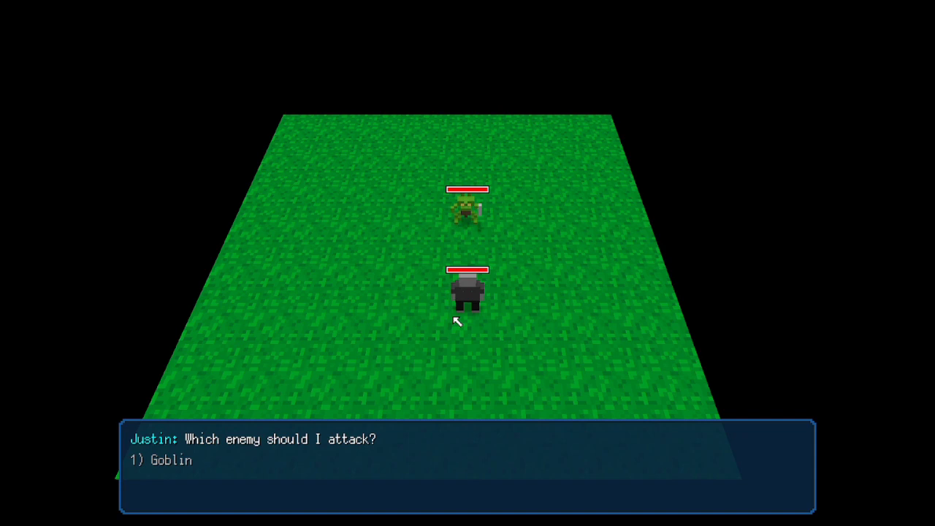
left_click(171, 460)
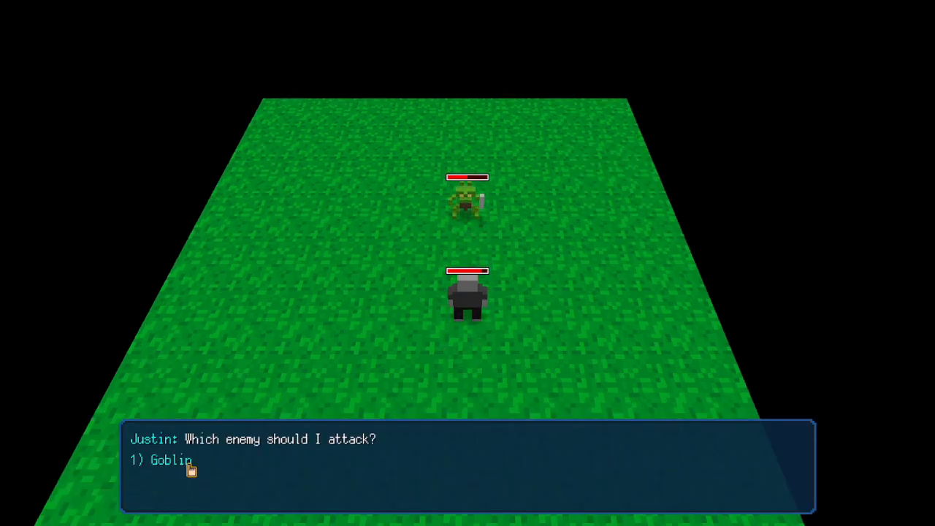
key("Escape")
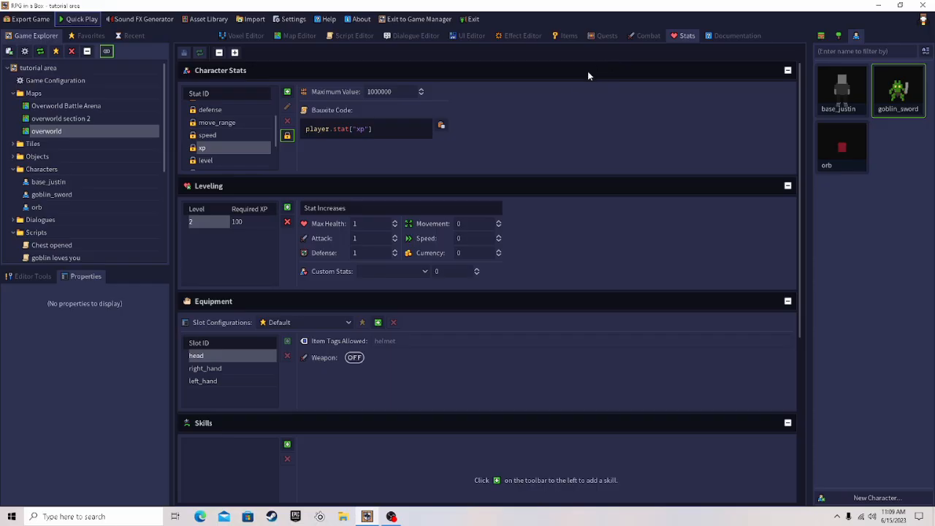
Change the Goblin battle's type back to Tactical Turn-Based
left_click(648, 35)
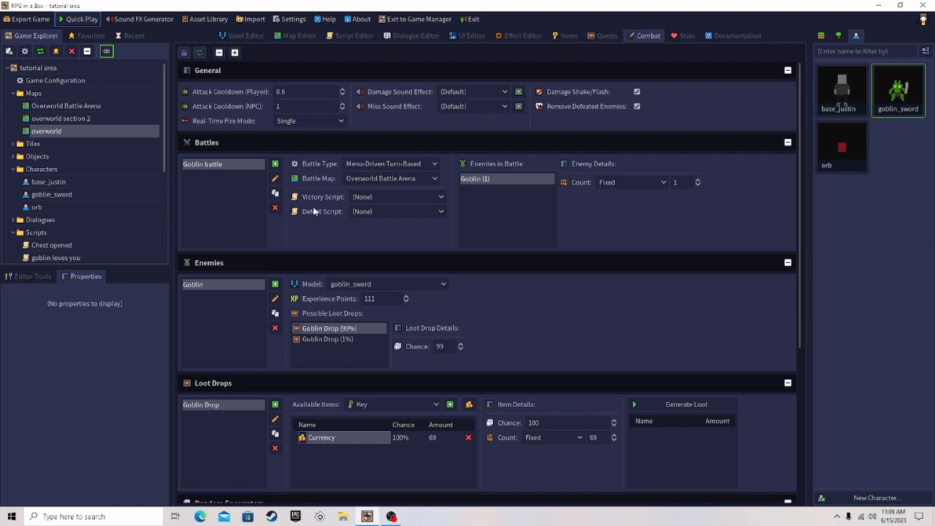
left_click(392, 163)
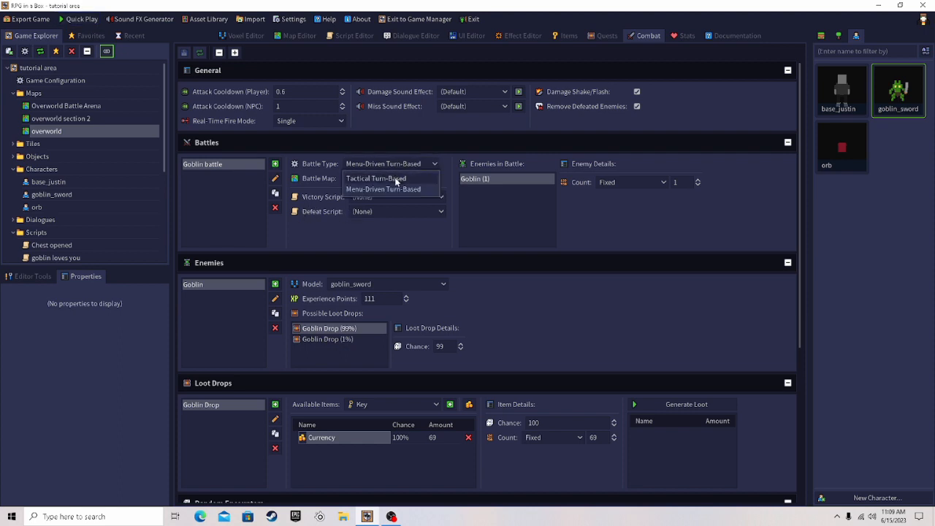
left_click(376, 178)
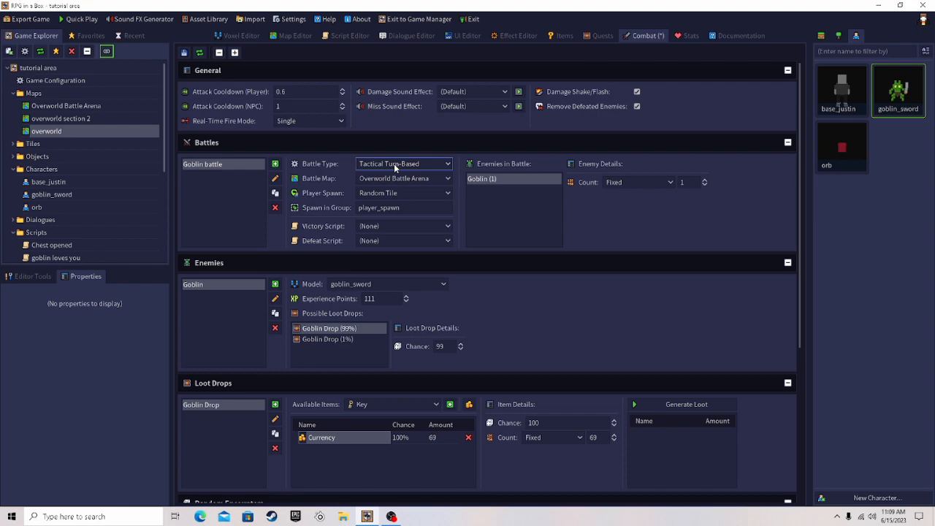
Compare the Overworld Battle Arena map with the overworld, ending on the arena map
left_click(294, 35)
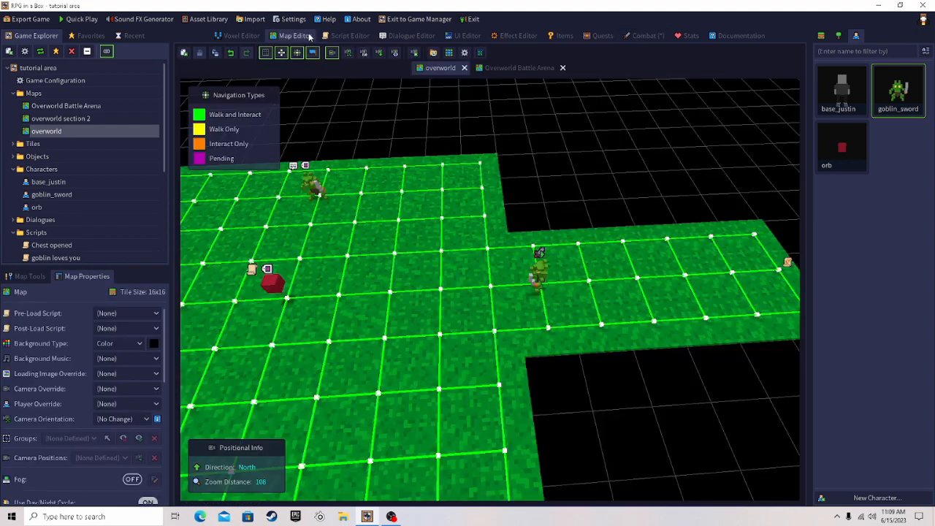
left_click(520, 67)
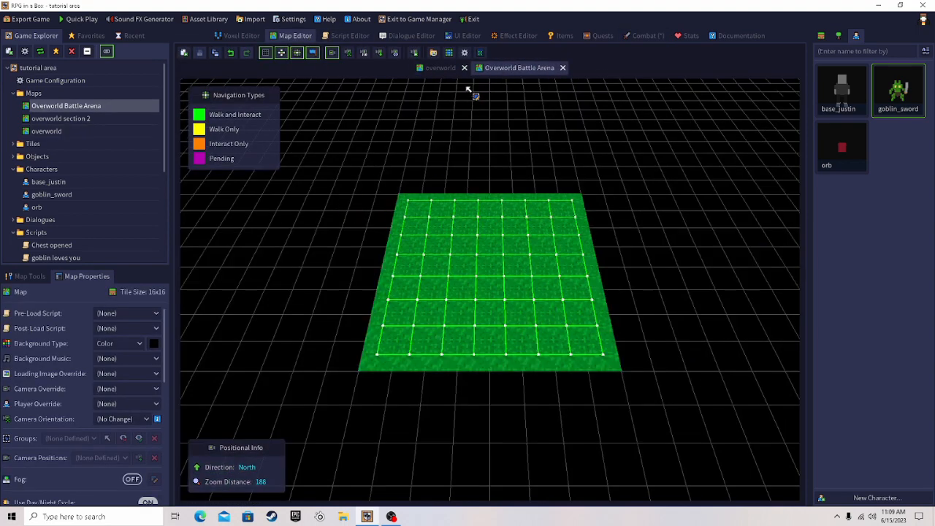
left_click(439, 67)
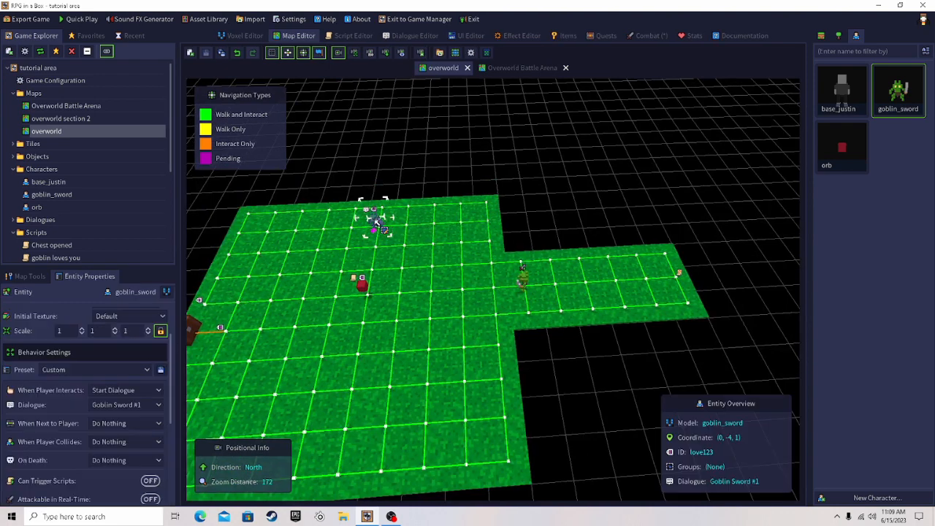
left_click(358, 285)
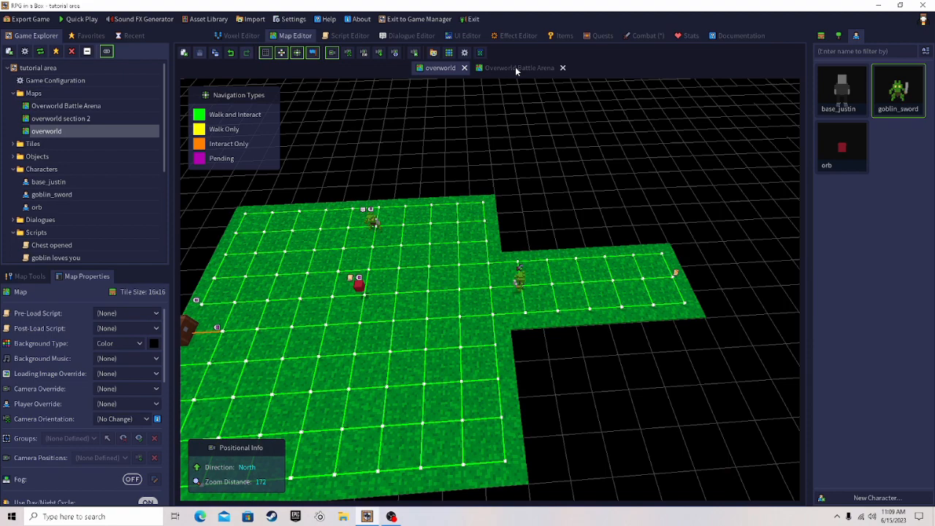
left_click(519, 67)
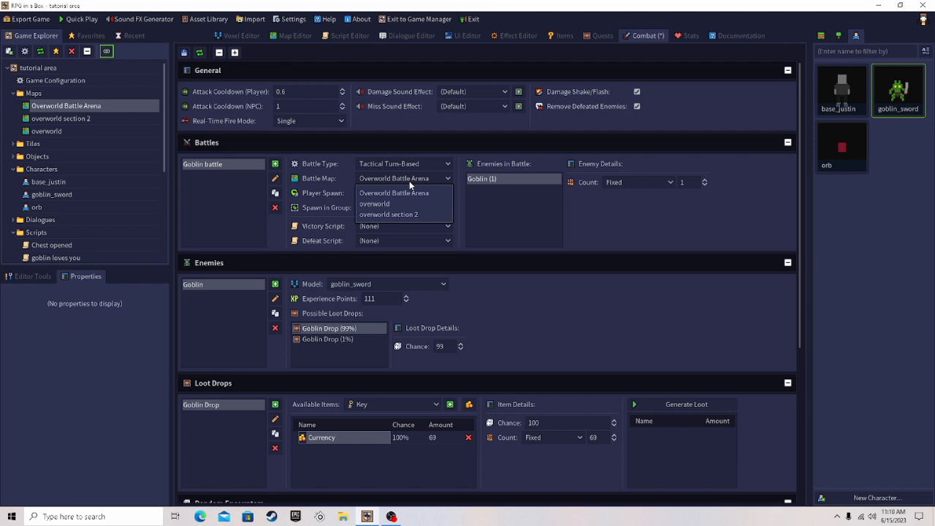
Keep the Goblin battle on Overworld Battle Arena, Random Tile spawning, and Fixed 1 goblin
left_click(374, 203)
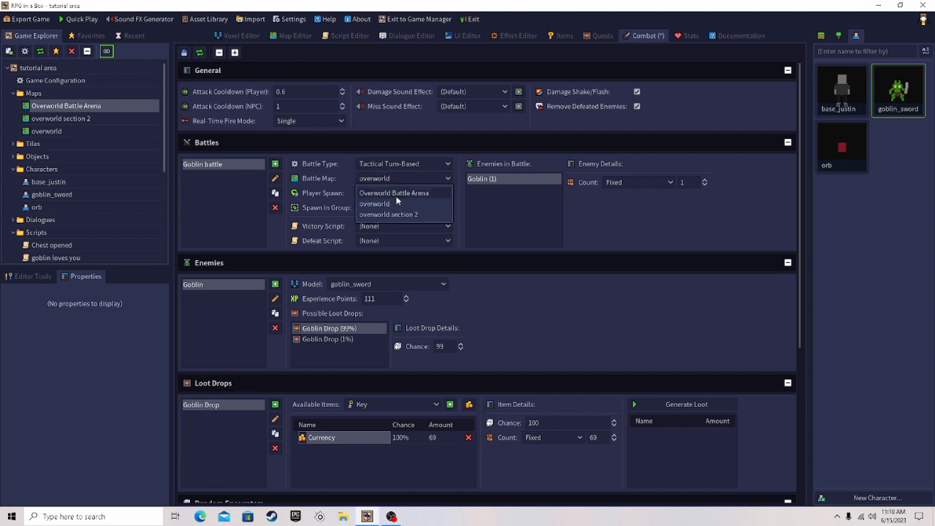
left_click(394, 192)
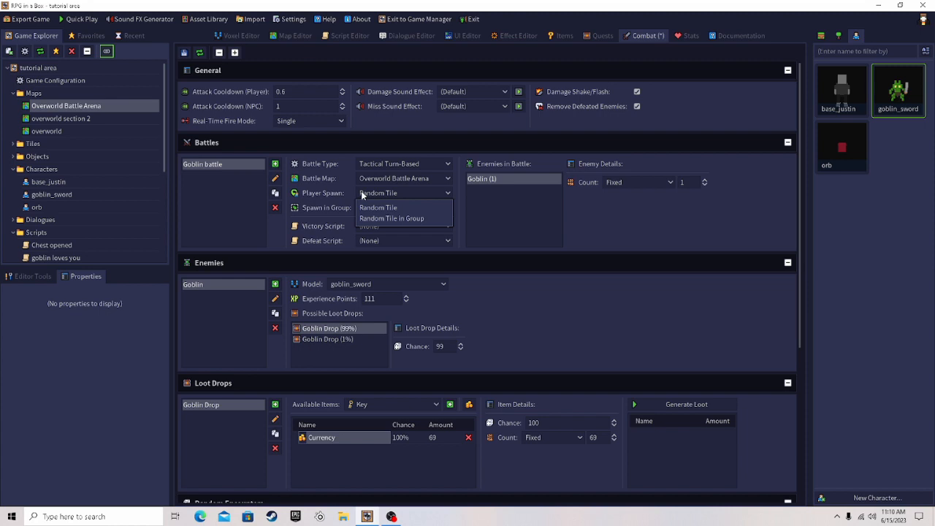
left_click(378, 208)
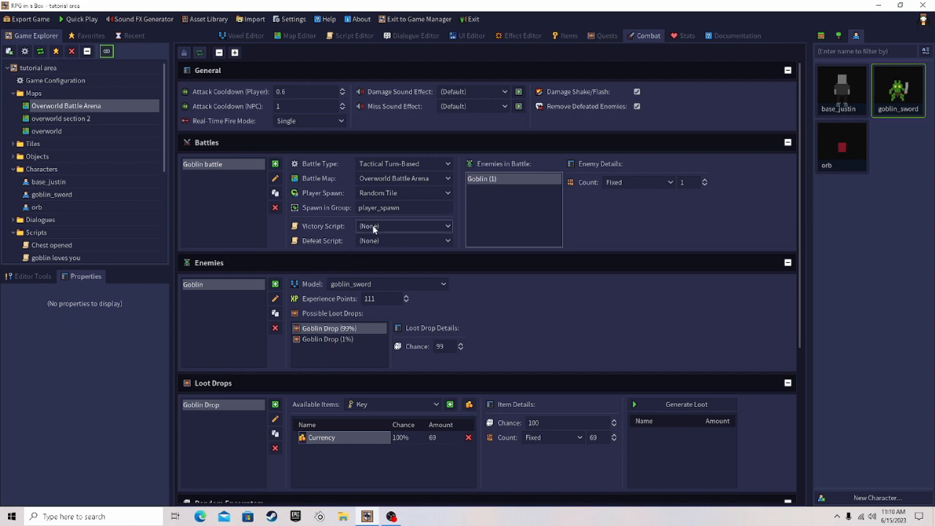
left_click(635, 182)
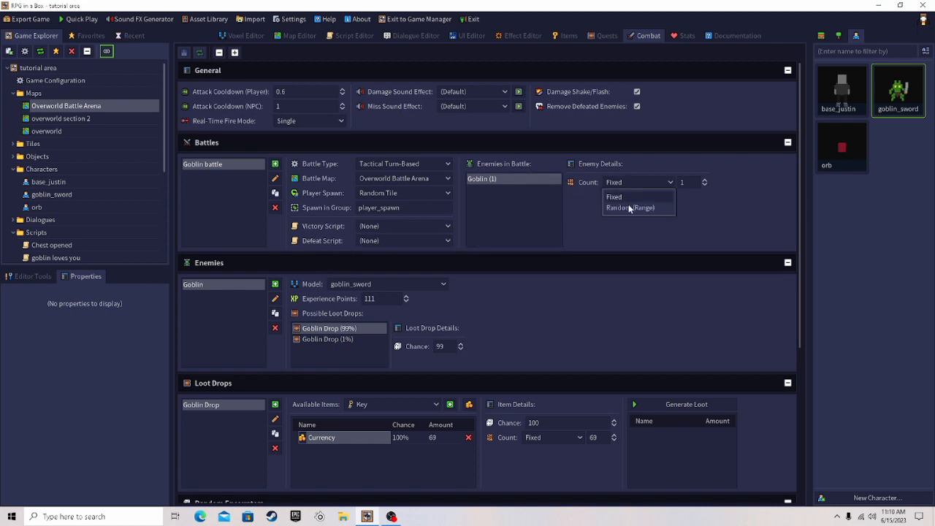
left_click(631, 207)
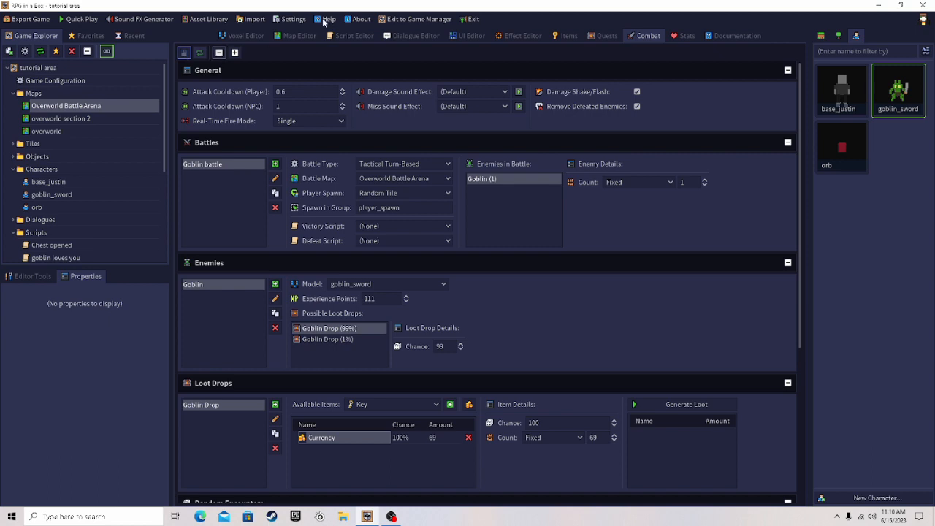
mouse_move(78, 22)
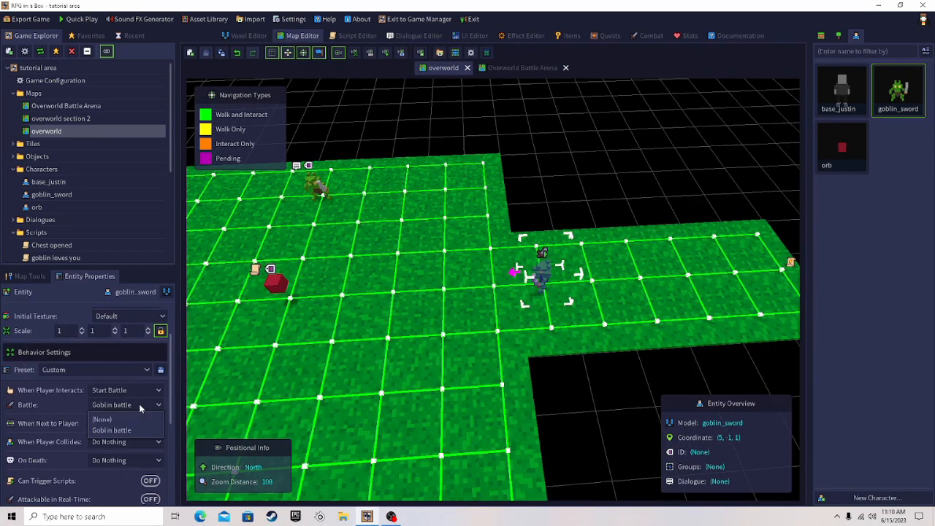
Assign the Goblin battle to the goblin entity and launch a Quick Play test
left_click(102, 419)
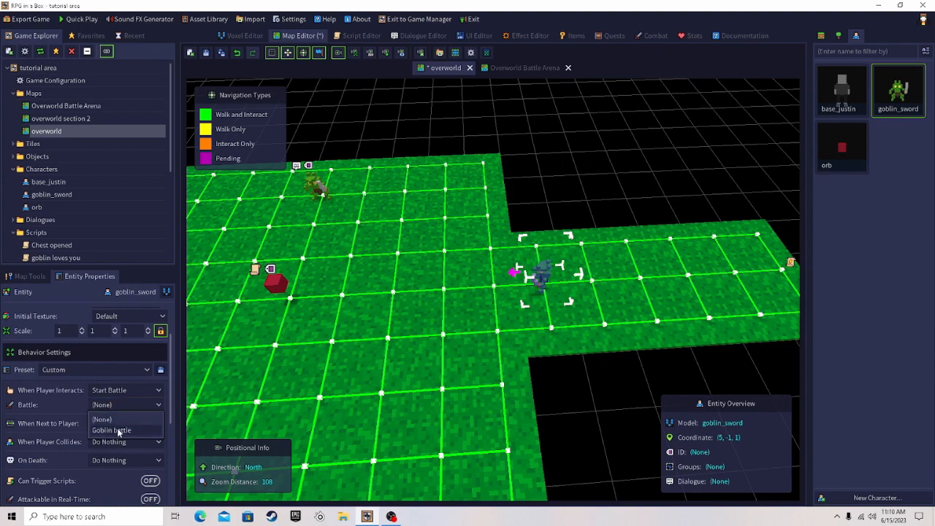
left_click(86, 276)
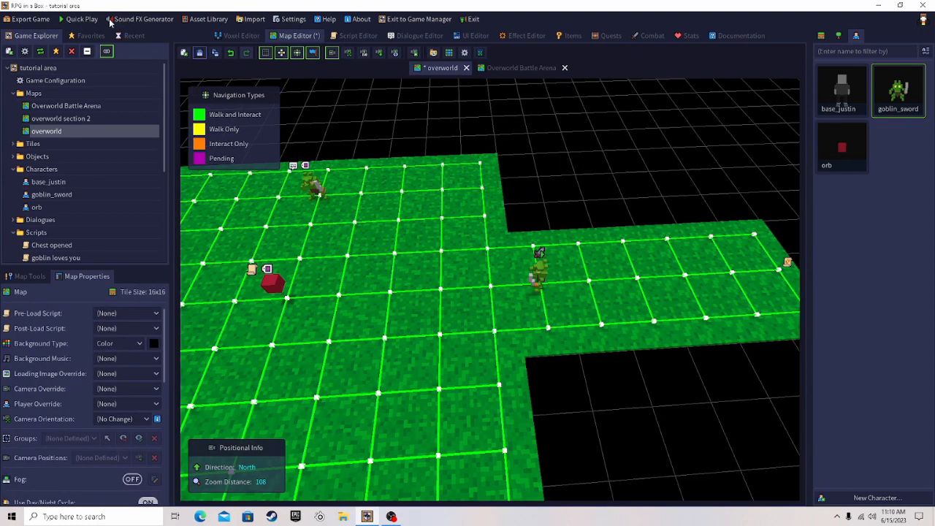
left_click(82, 18)
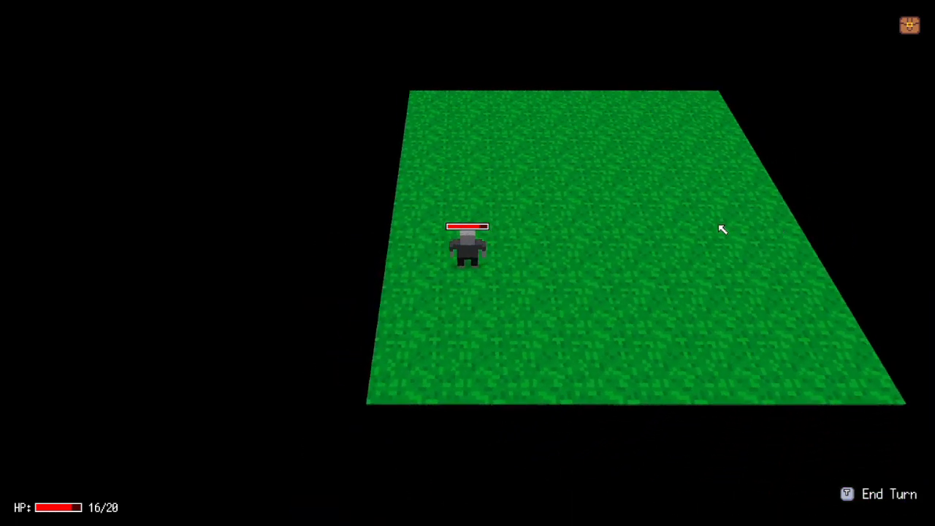
Exit the tactical battle test play with Escape
key("Escape")
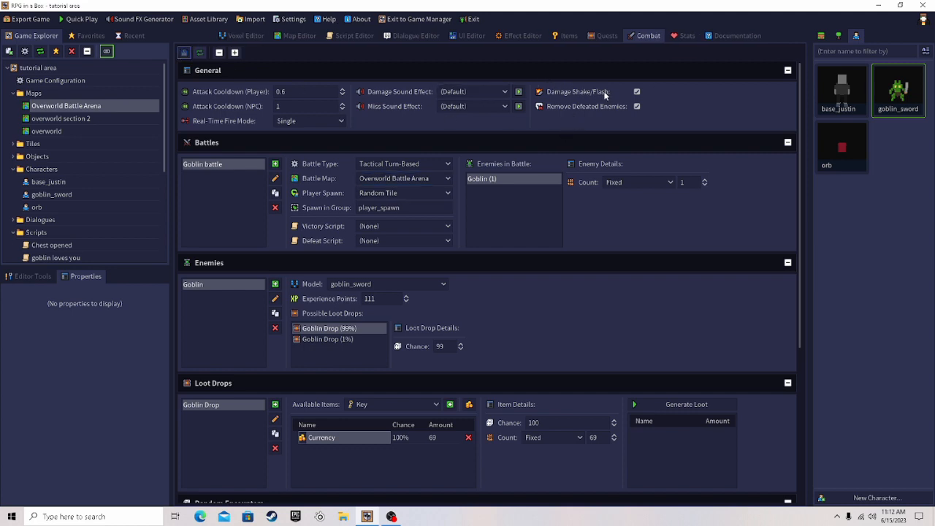
Turn off Damage Shake/Flash, then run a quick test play and quit it
left_click(636, 92)
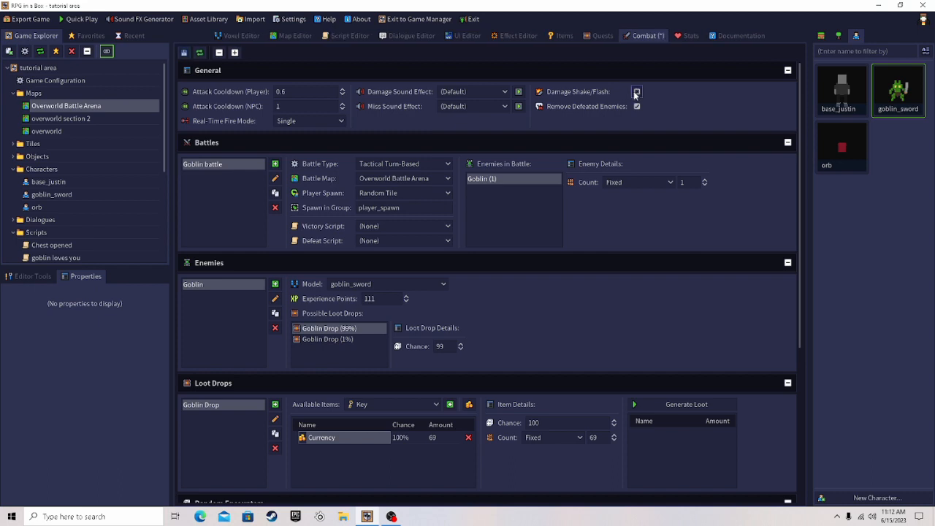
left_click(637, 91)
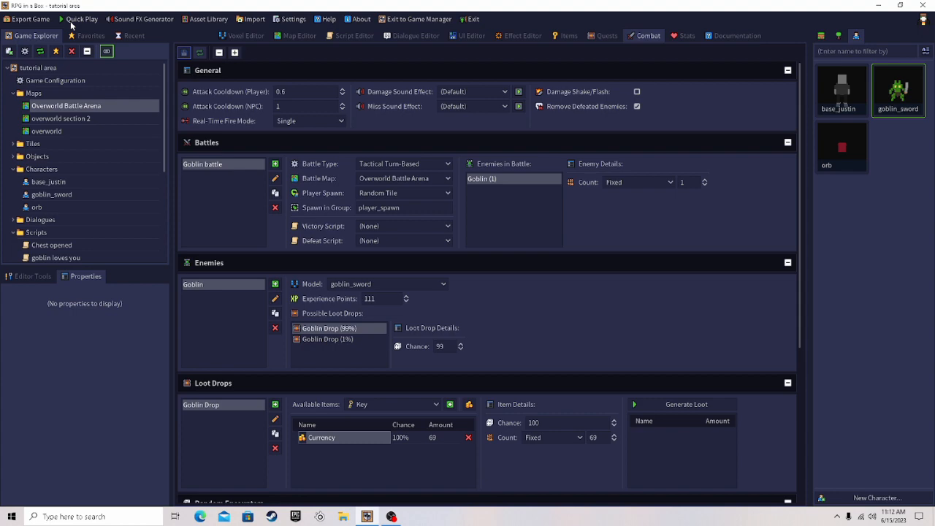
left_click(81, 18)
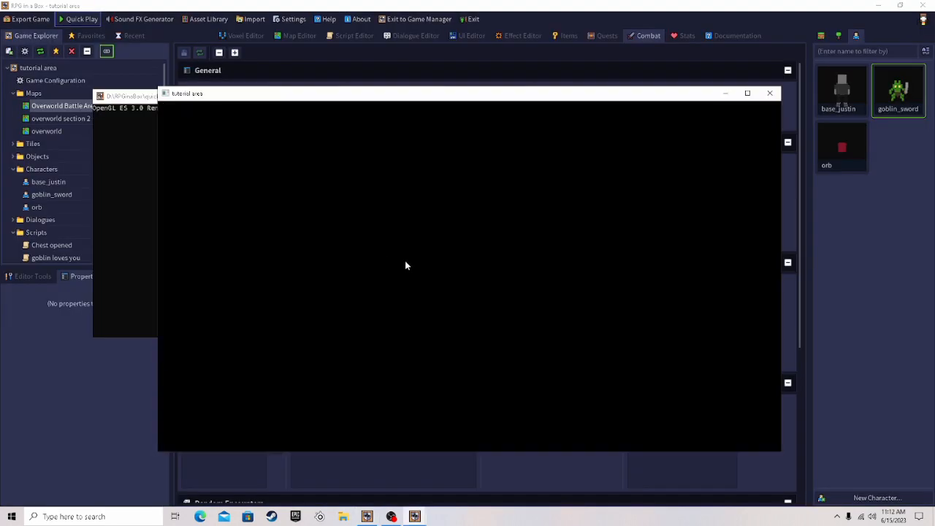
left_click(77, 18)
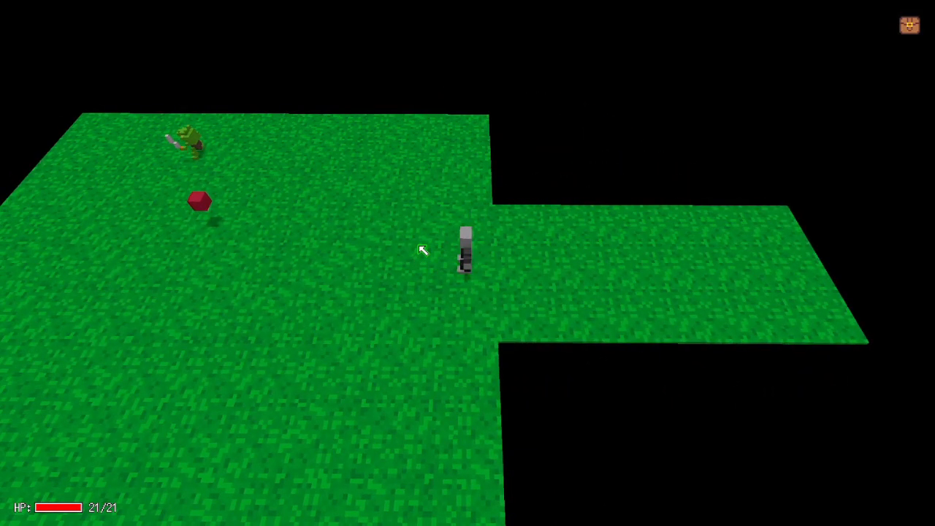
key("Escape")
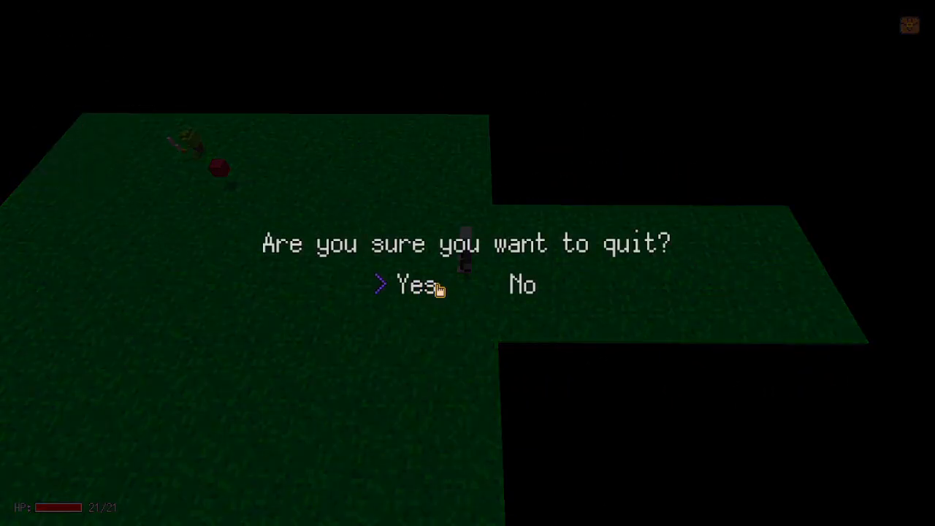
left_click(415, 285)
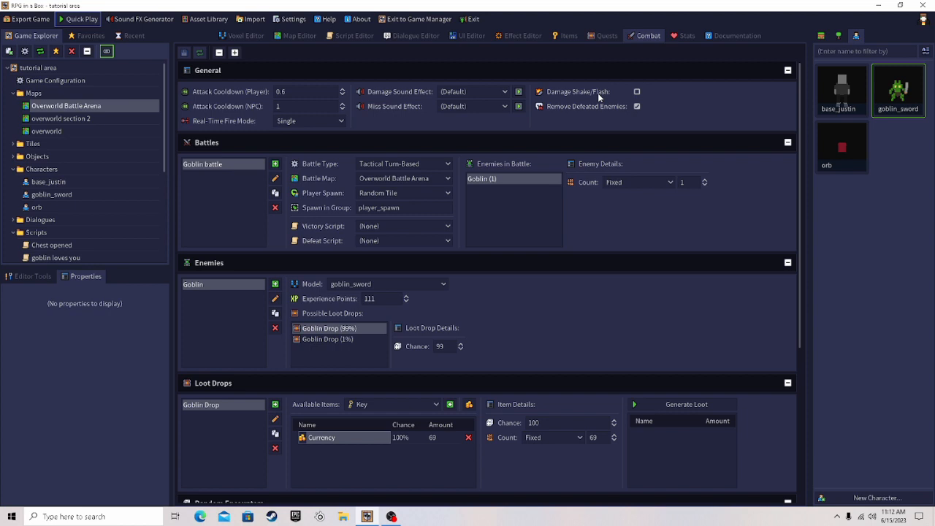
mouse_move(575, 97)
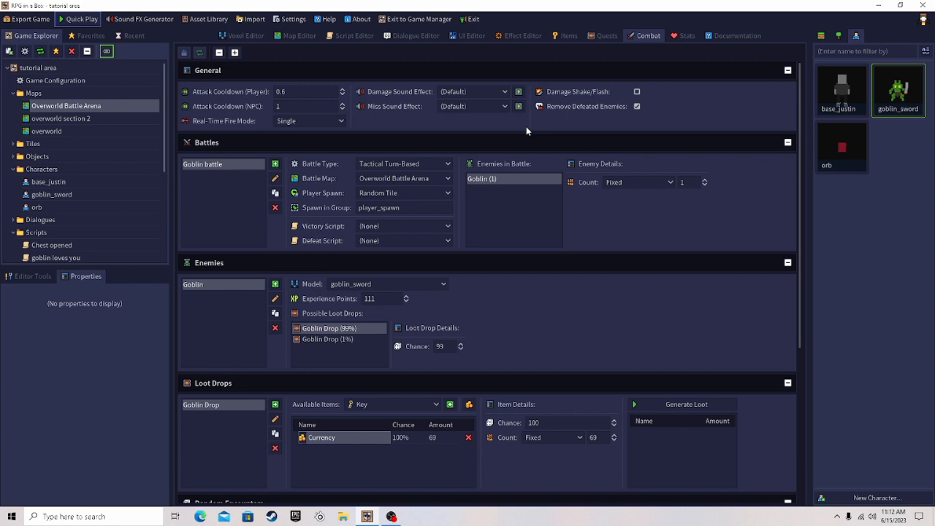
mouse_move(506, 187)
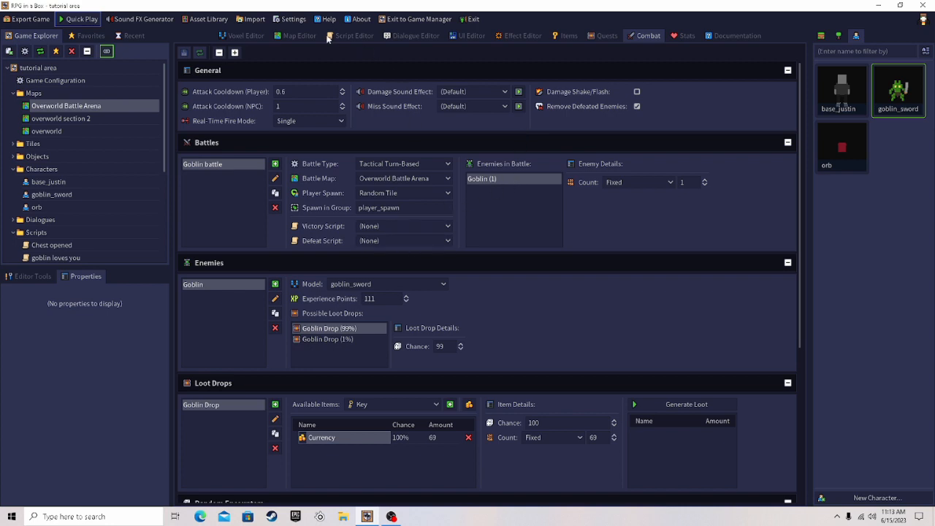
Set the goblin_sword's When Player Interacts action to Run Script, then go to script editing
left_click(295, 35)
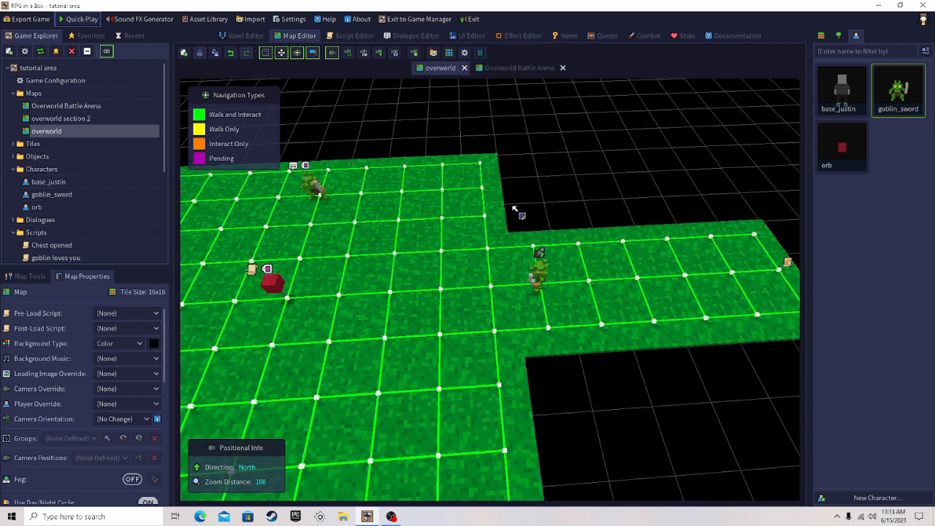
mouse_move(844, 153)
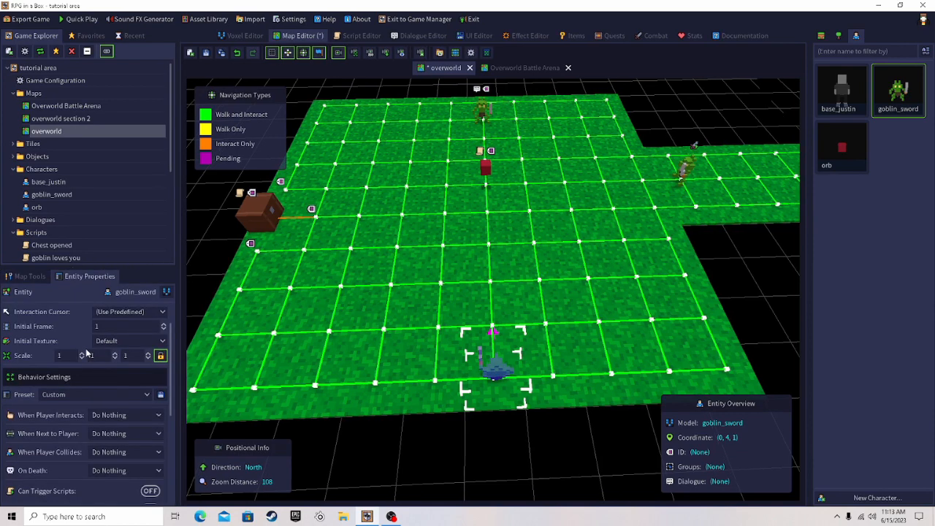
left_click(124, 365)
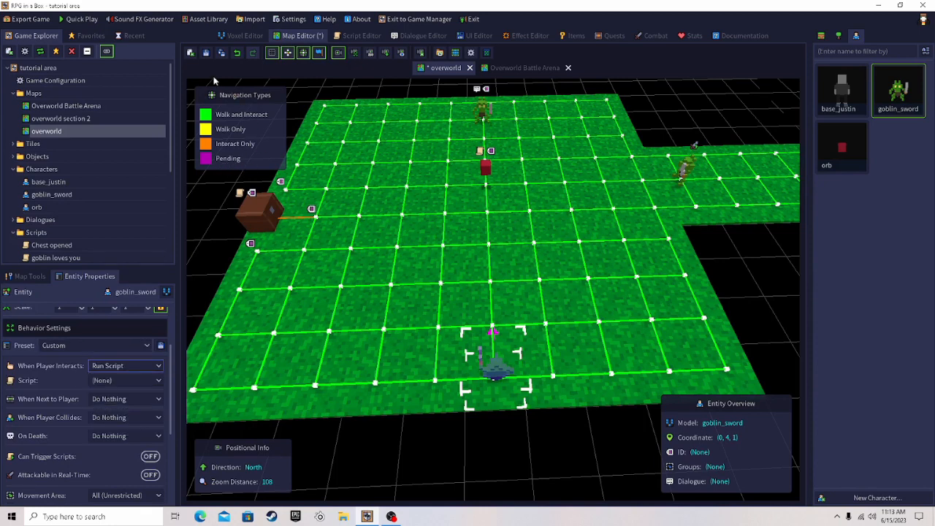
left_click(354, 35)
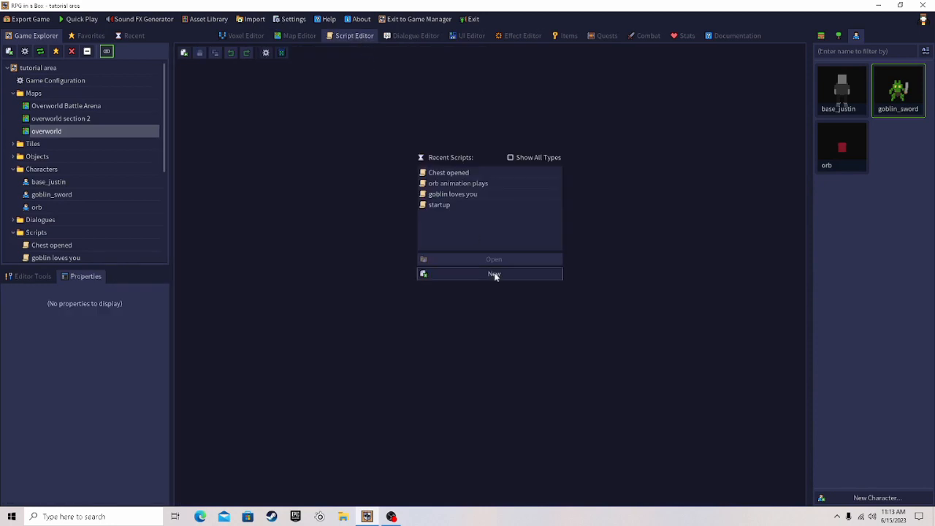
Create the 'Goblin fight script' and search functions for 'start' to add Start Battle
left_click(494, 274)
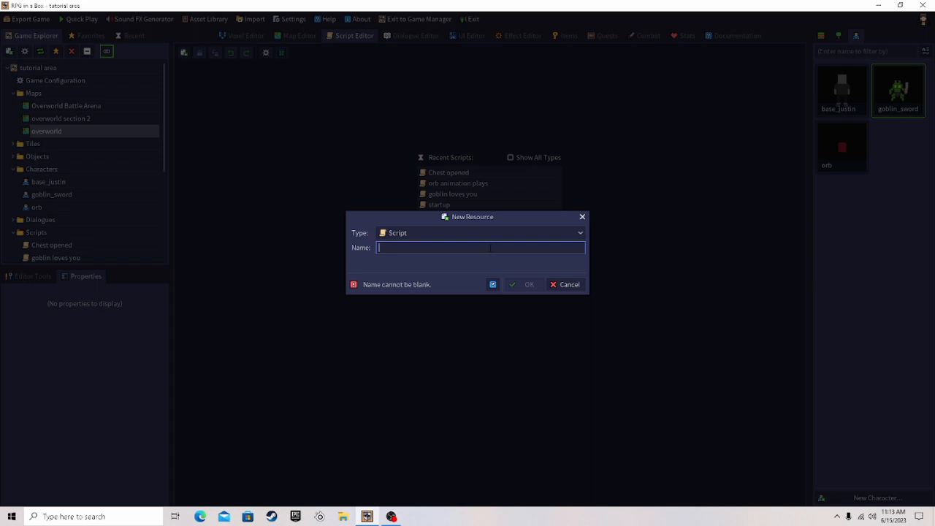
type("Goblin fight script")
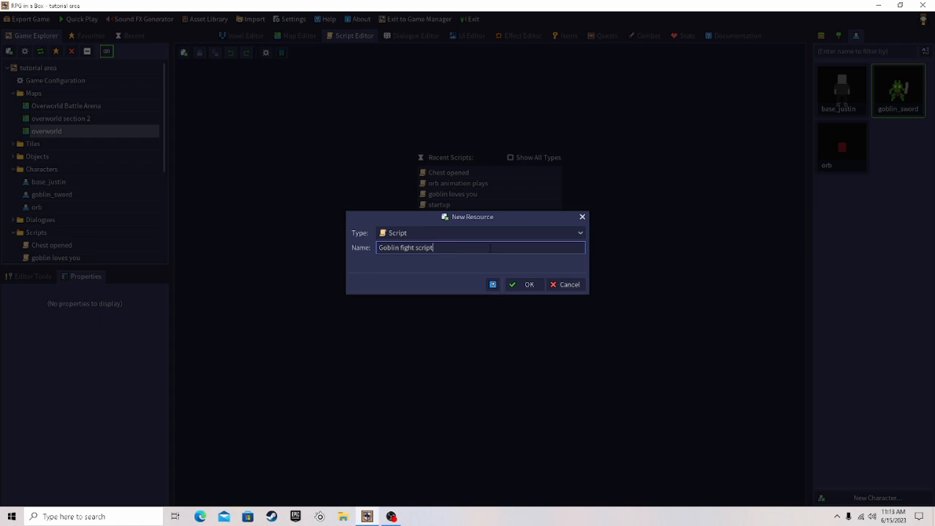
left_click(524, 284)
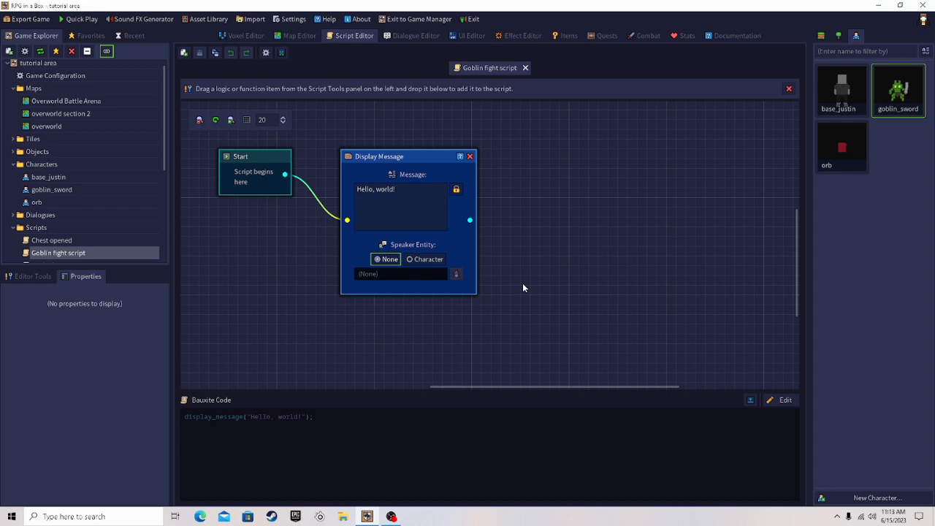
mouse_move(590, 47)
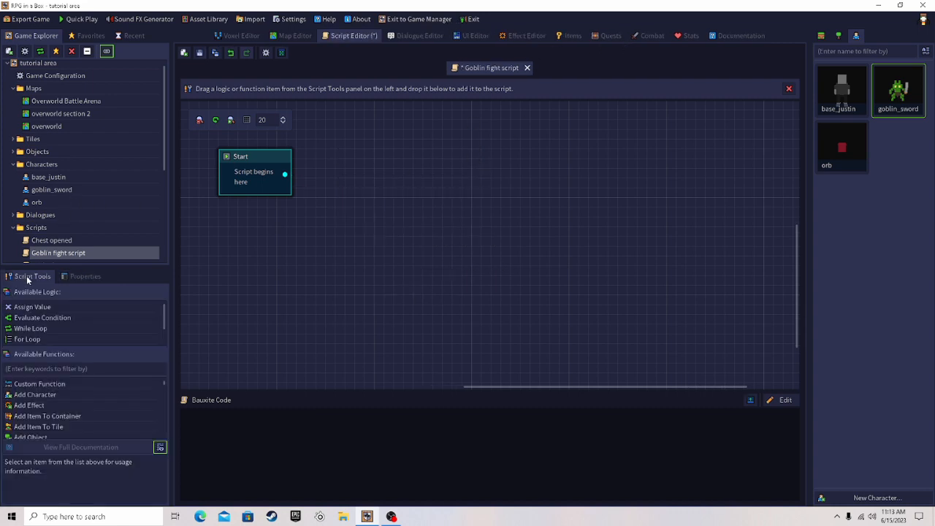
left_click(84, 368)
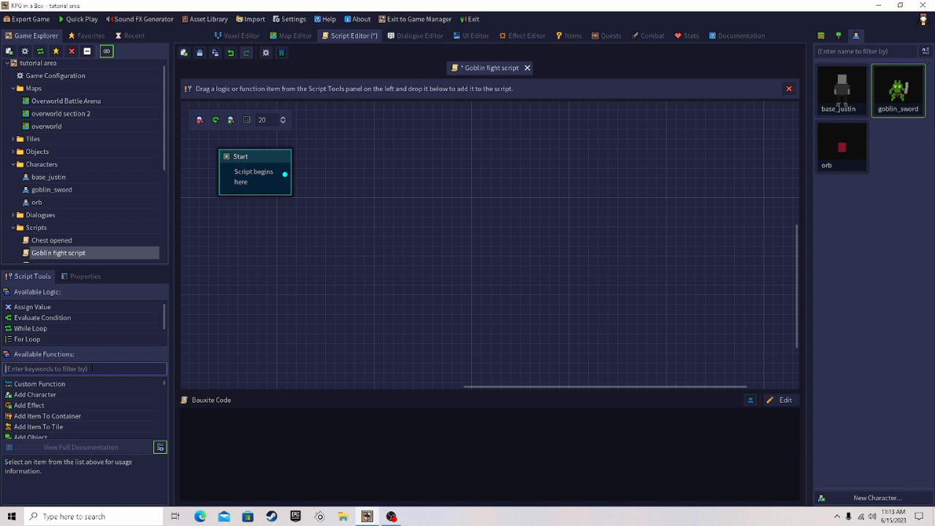
type("start")
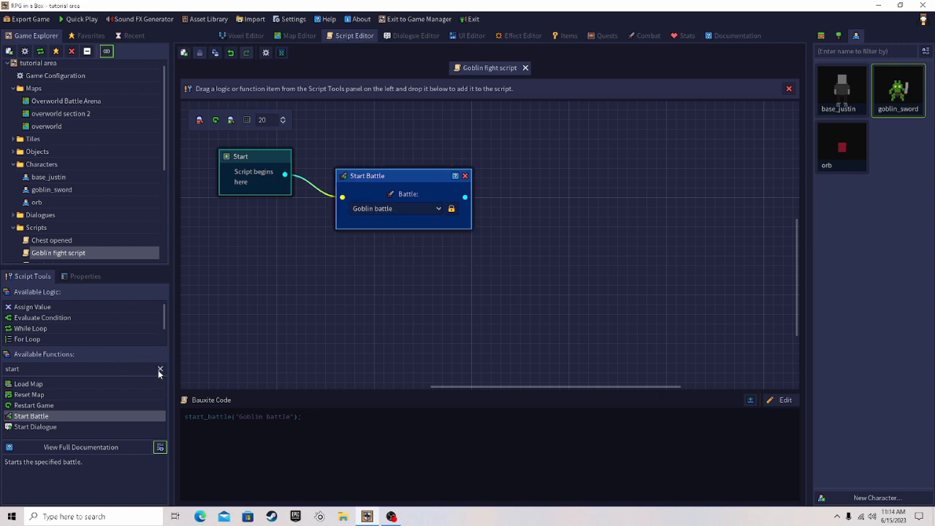
left_click(160, 370)
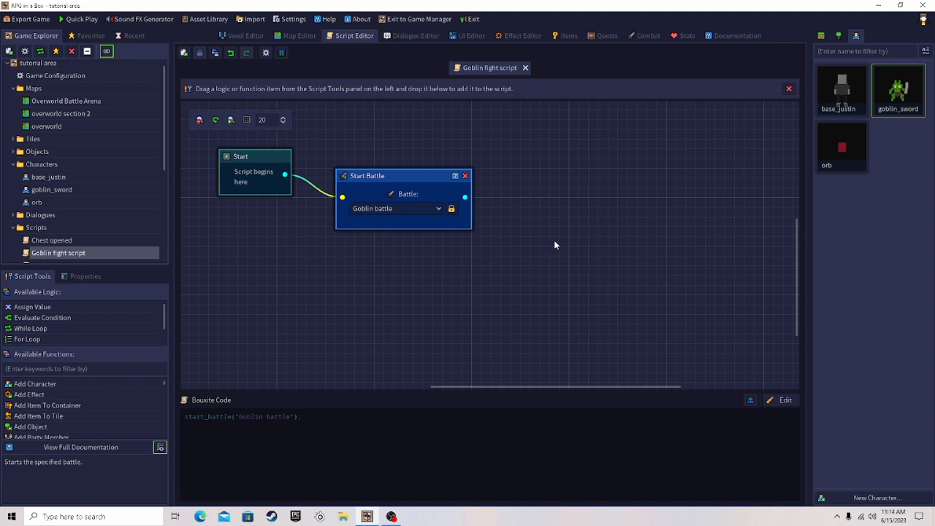
mouse_move(264, 217)
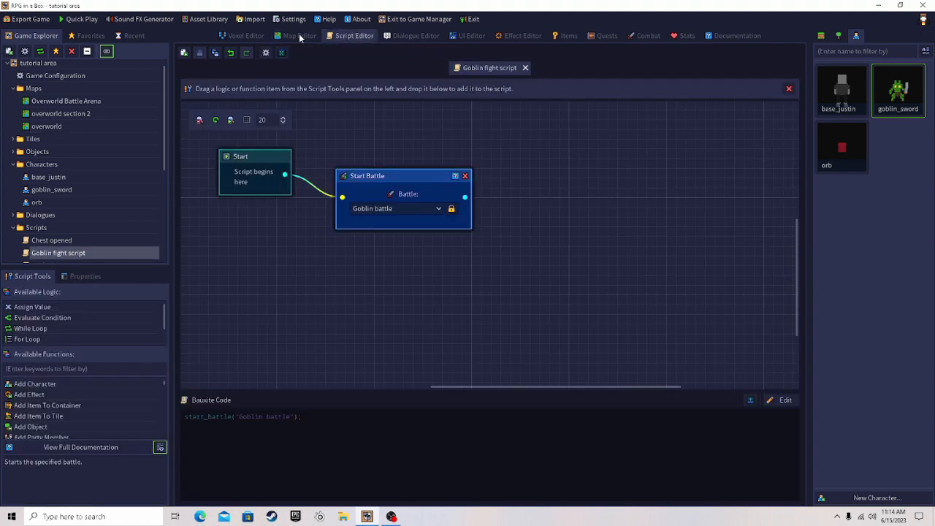
Set the goblin_sword's script to Goblin fight script and launch Quick Play
left_click(302, 35)
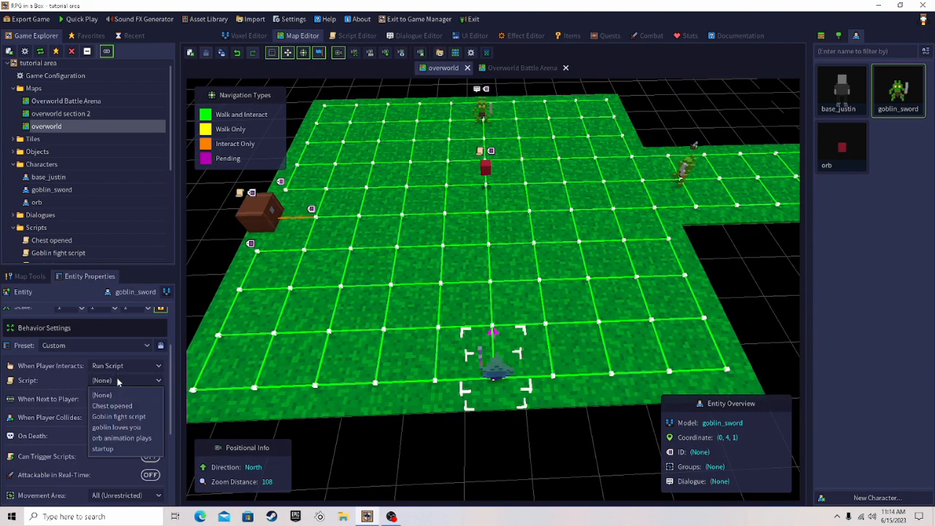
left_click(118, 416)
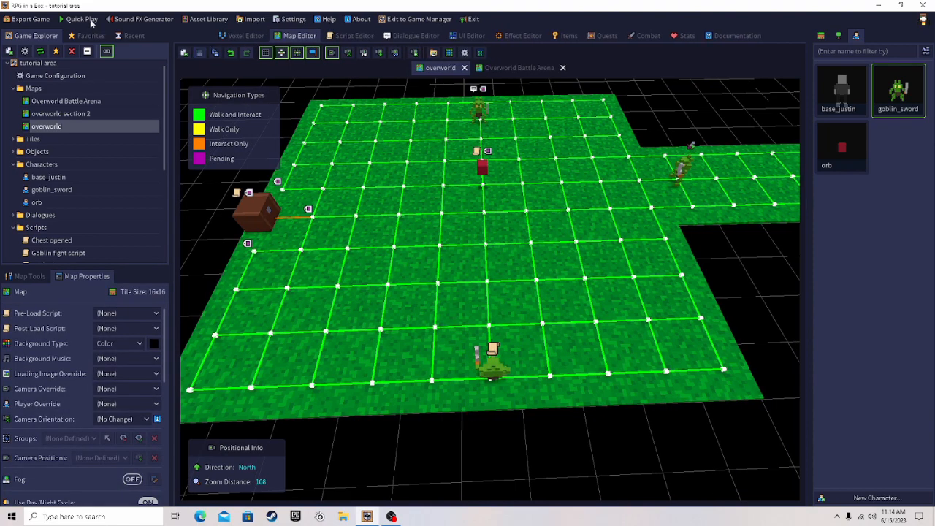
left_click(82, 18)
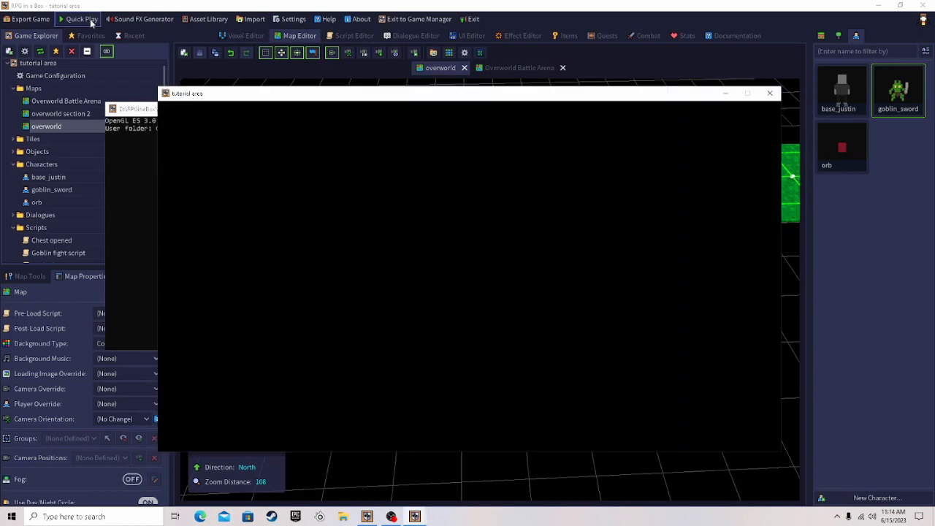
Walk around the overworld in the test game, then leave it with Escape
left_click(83, 19)
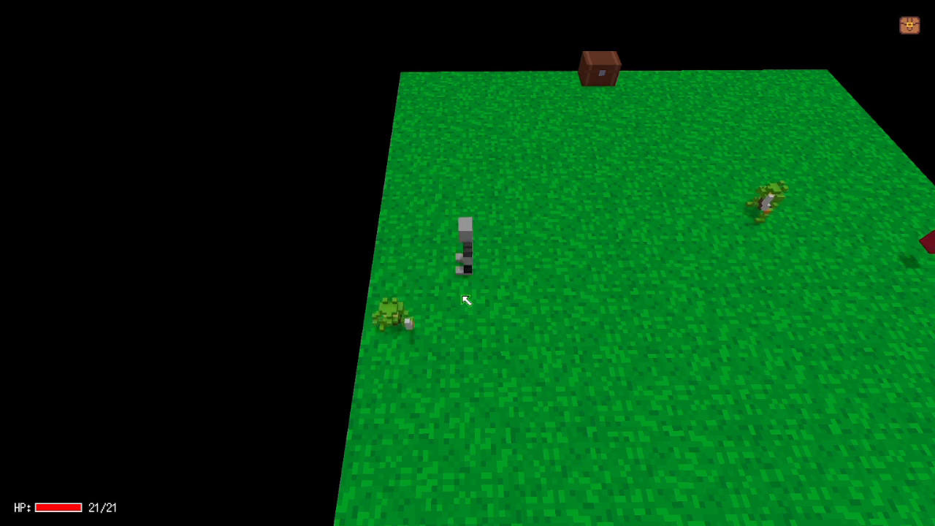
key("Escape")
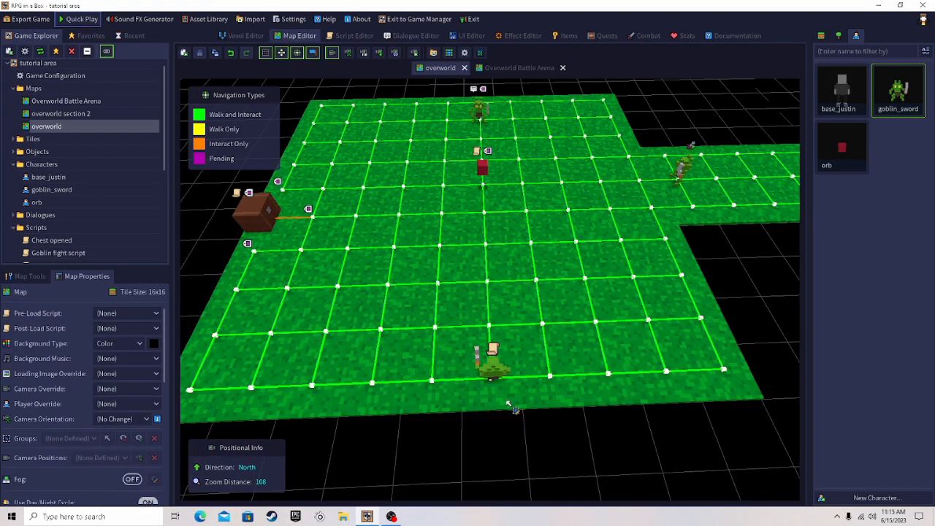
Select the goblin_sword, visit the script editor, then view the Goblin battle's combat settings
left_click(493, 358)
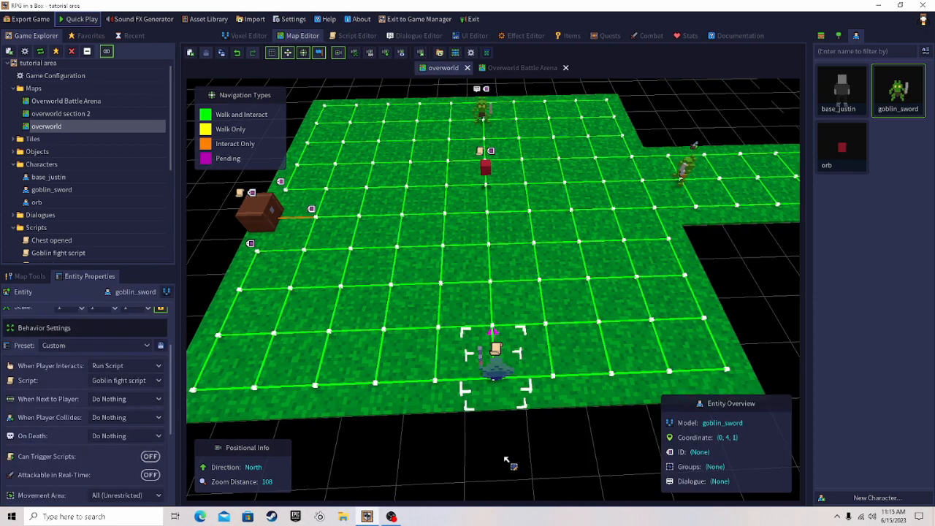
left_click(354, 35)
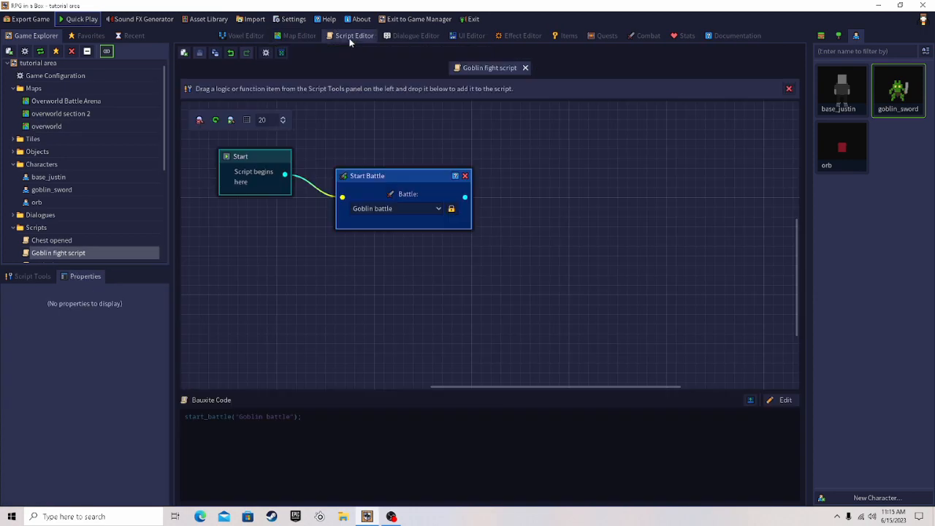
left_click(299, 35)
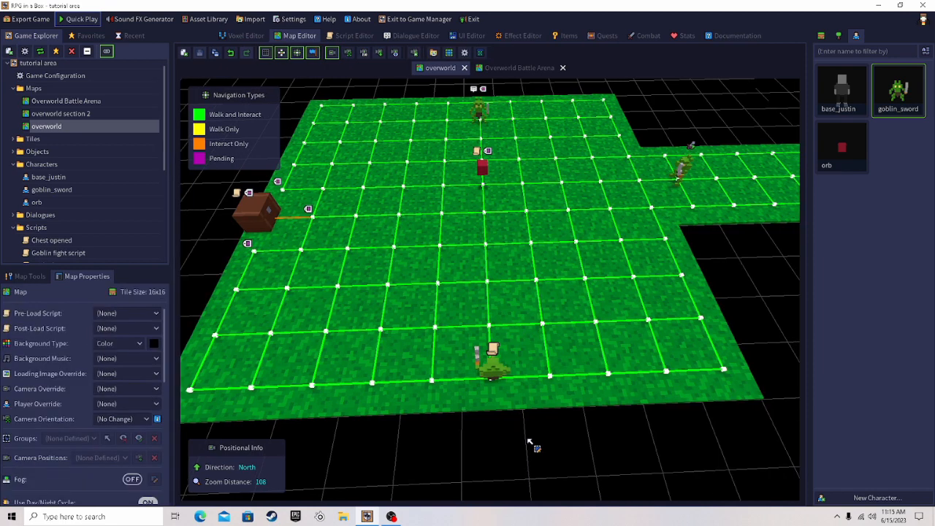
mouse_move(531, 440)
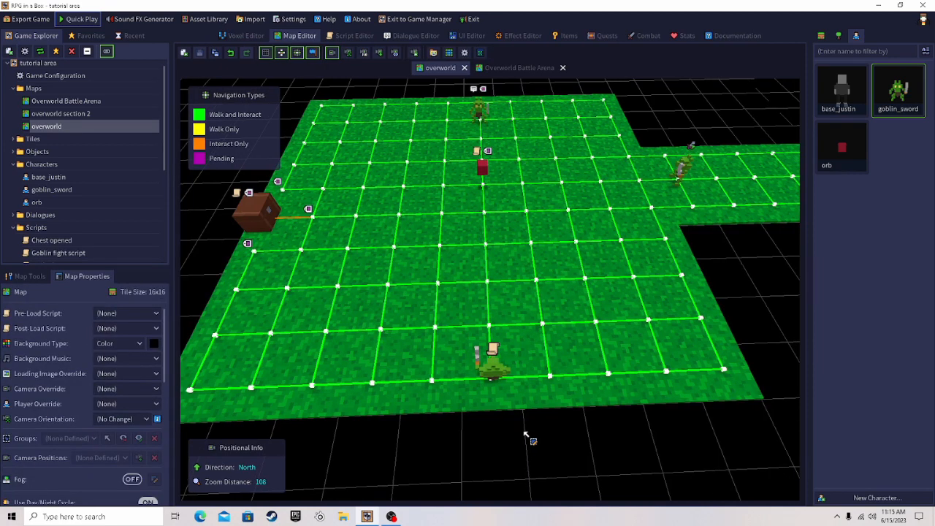
mouse_move(655, 43)
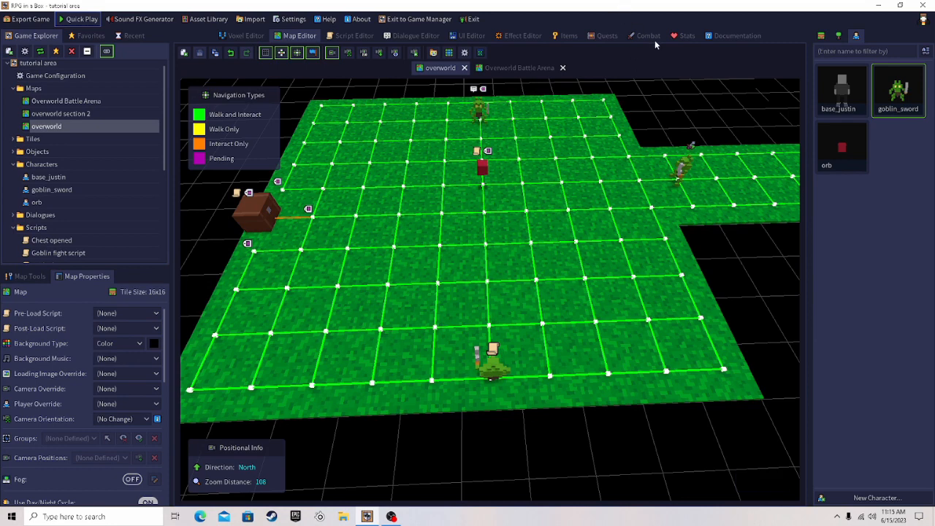
left_click(647, 35)
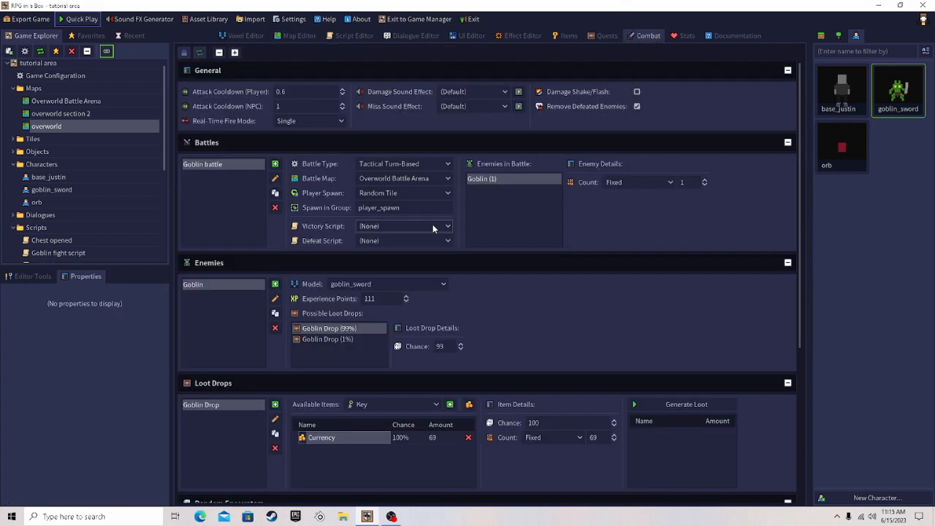
left_click(354, 35)
type("G")
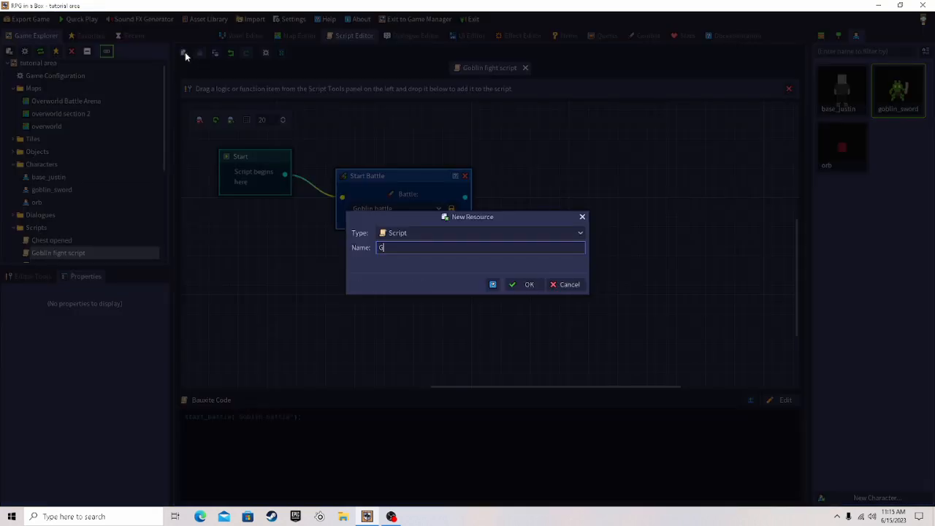
Create the 'Goblin Defeated L+Ratio' script and delete its default Display Message step
type("oblin Defeated L")
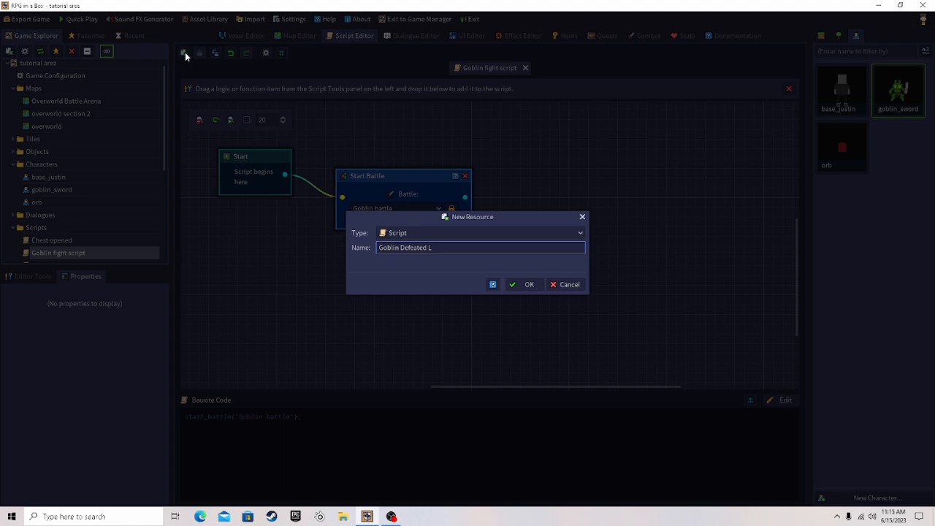
type("+Ratio")
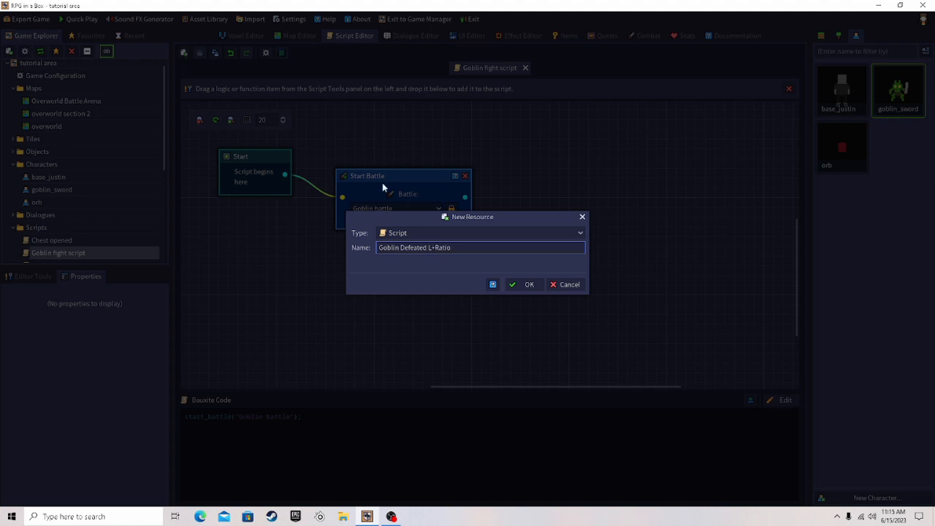
left_click(528, 284)
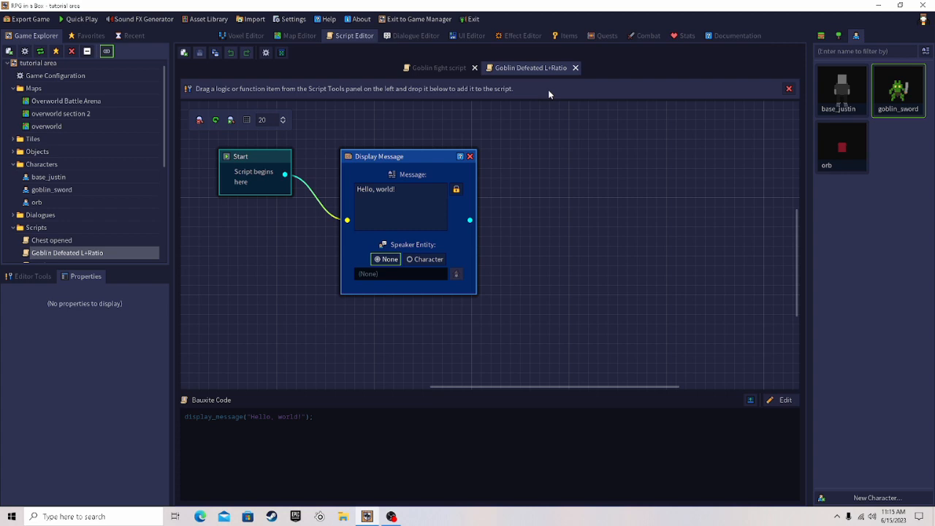
left_click(409, 155)
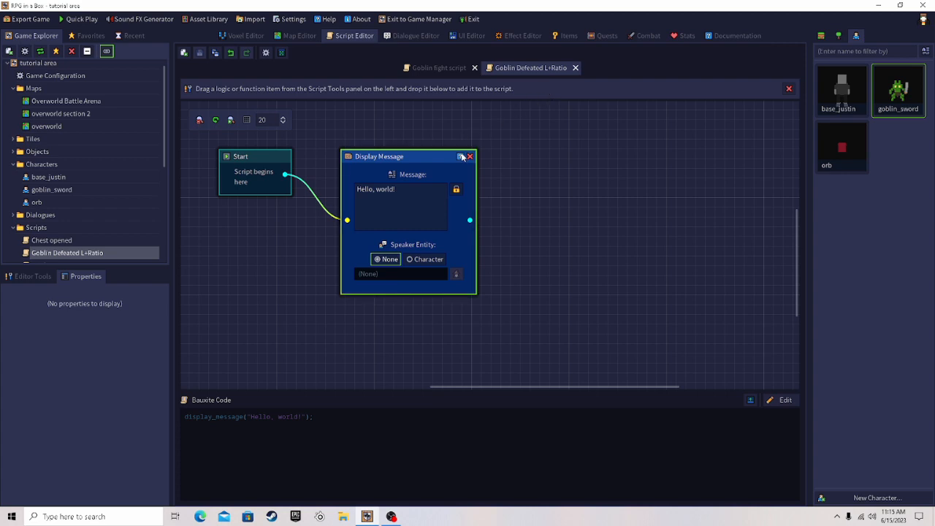
left_click(471, 156)
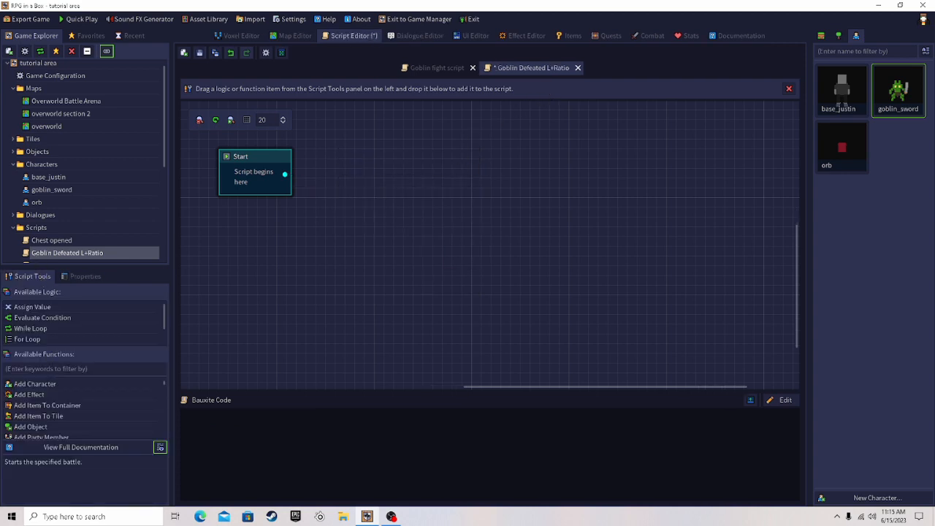
Add a Remove Entity step after Start that targets an entity by ID
type("remove e")
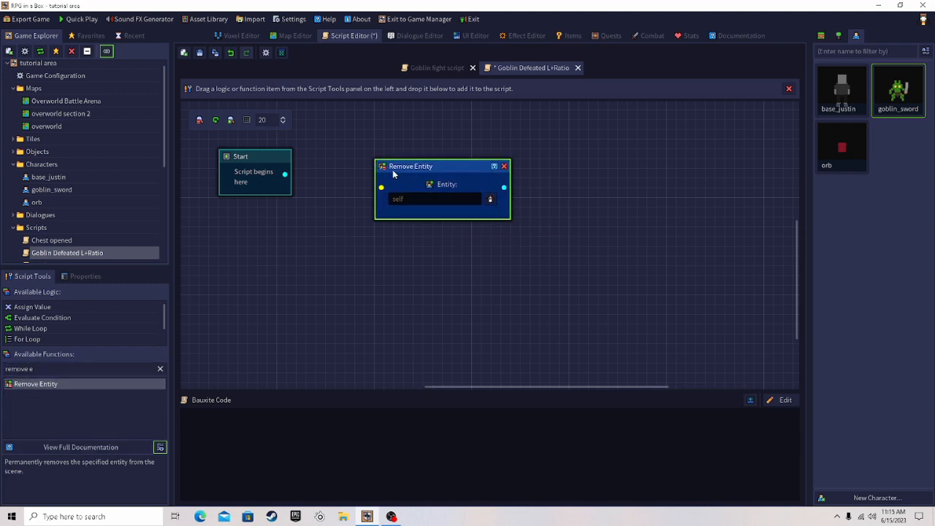
left_click_drag(410, 165, 392, 156)
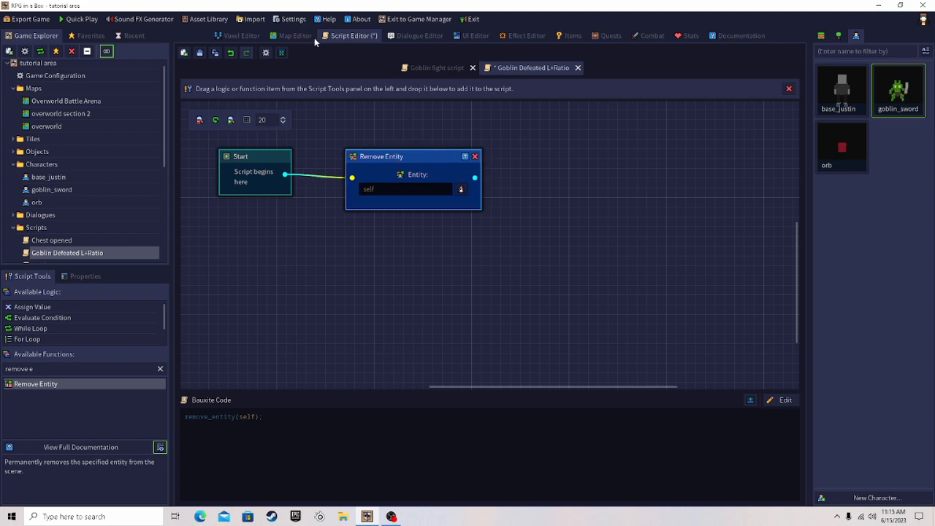
left_click(461, 189)
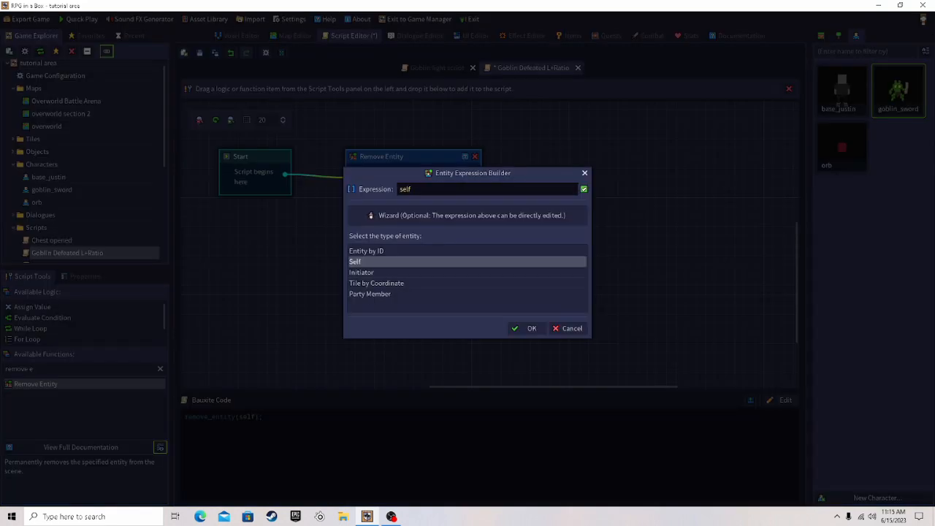
left_click(366, 251)
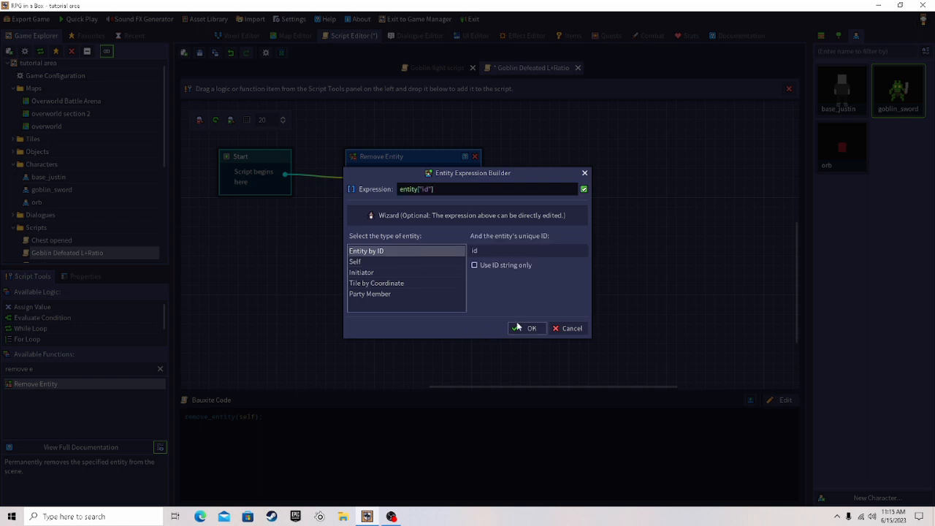
left_click(527, 328)
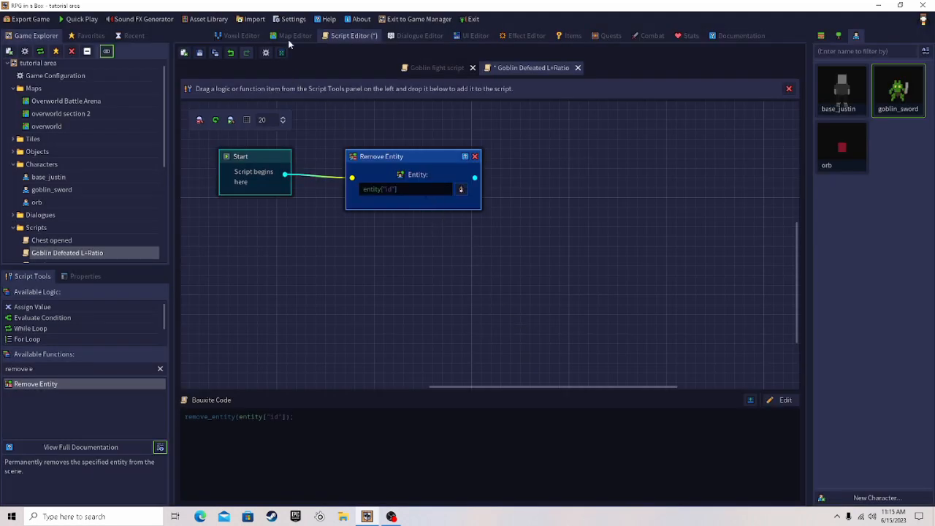
left_click(295, 35)
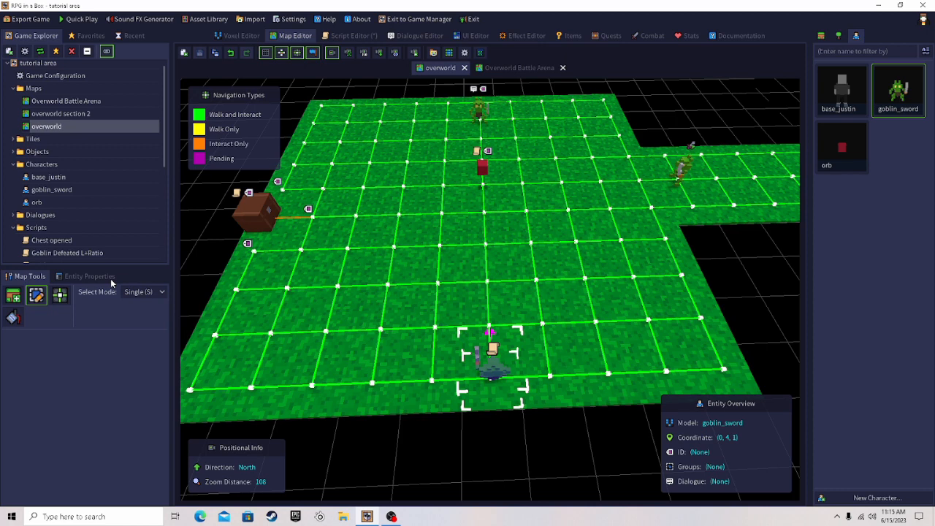
Set the overworld goblin's entity ID to '69420iloveman'
left_click(89, 276)
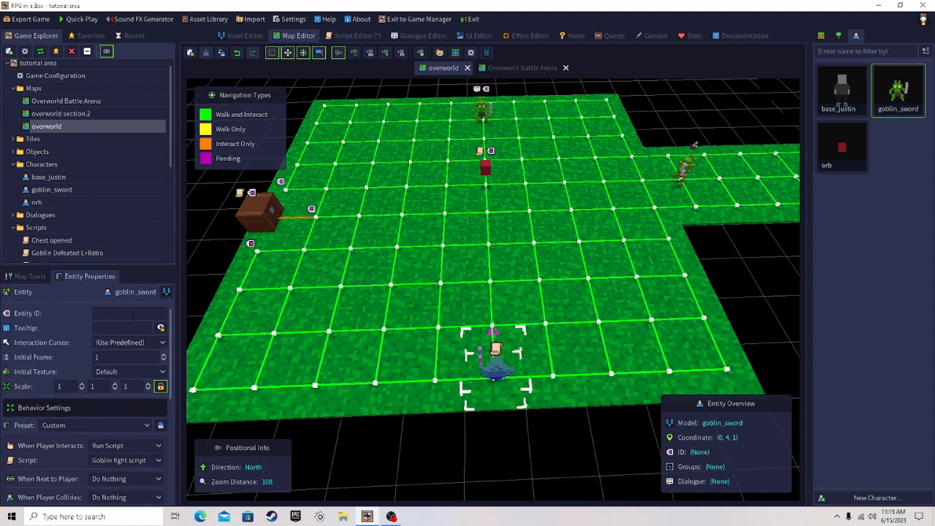
left_click(129, 312)
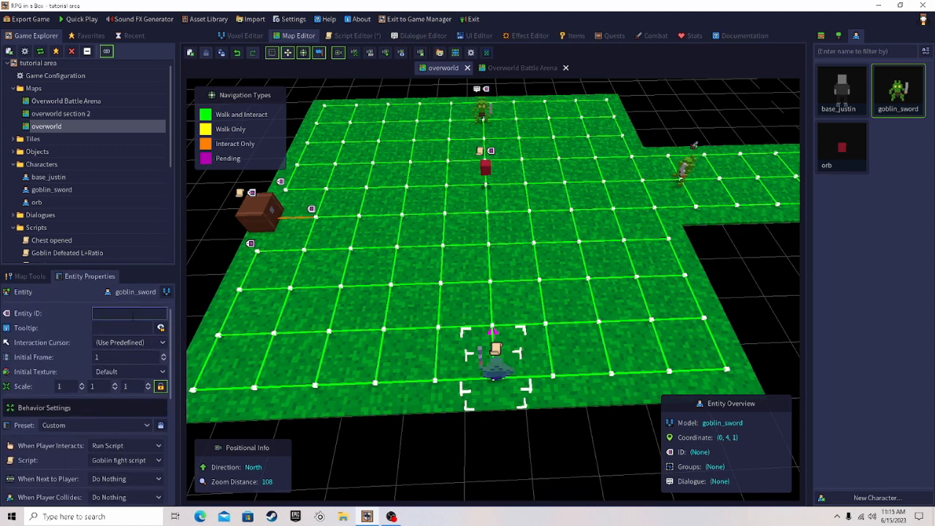
type("6")
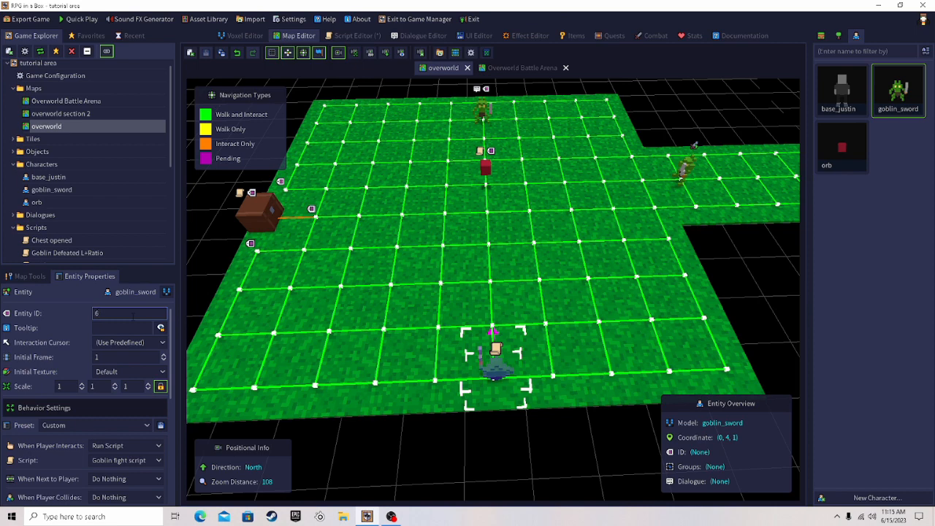
type("9420")
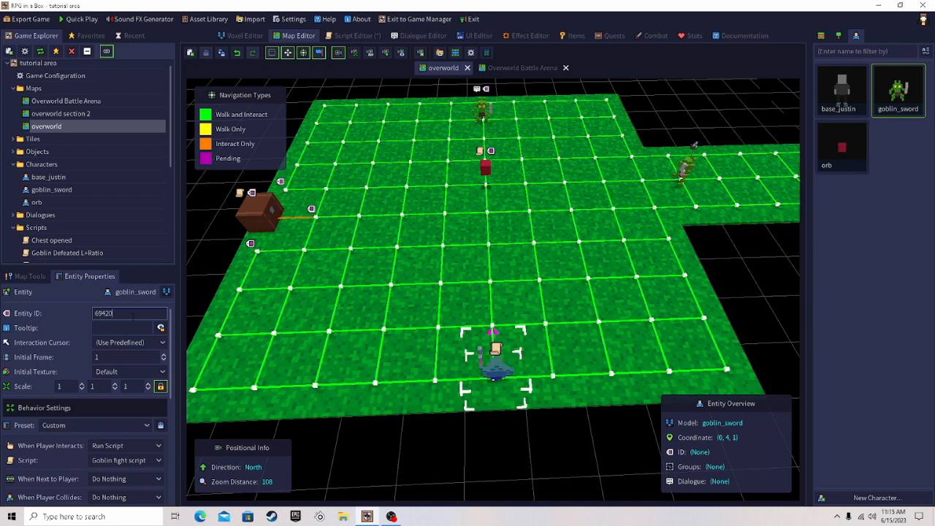
type("iloveman")
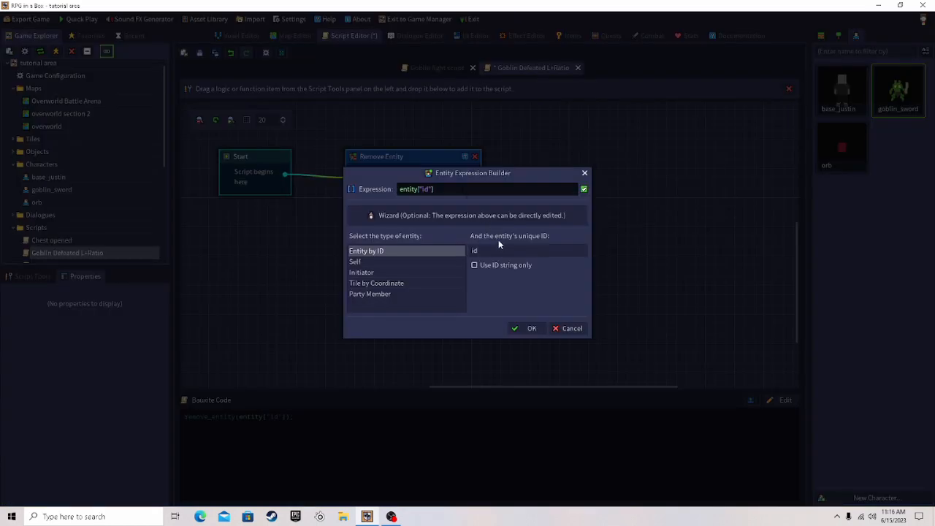
Confirm the goblin's ID as the Remove Entity target and save the script
left_click(527, 327)
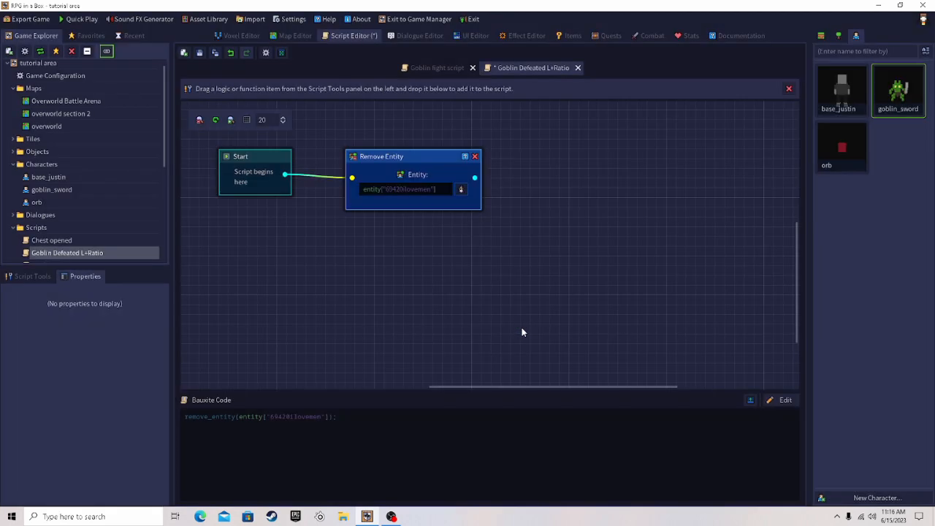
mouse_move(523, 128)
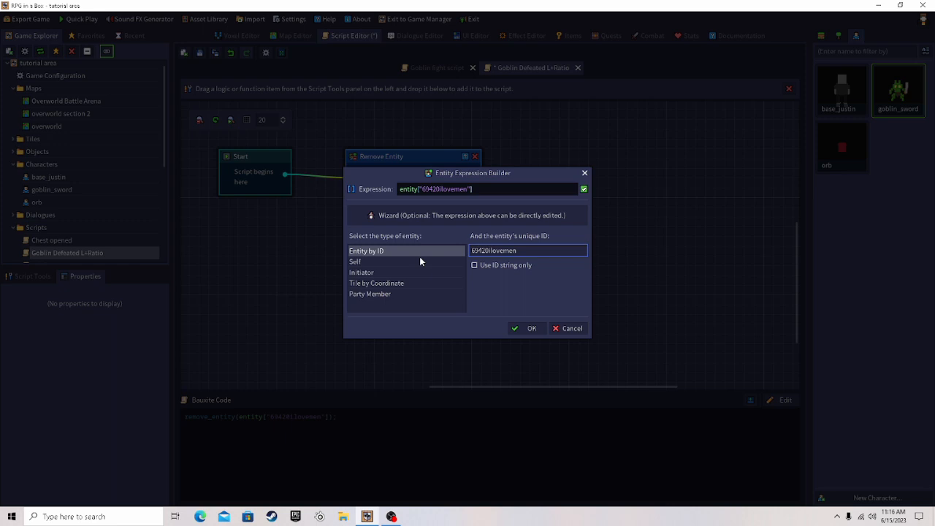
left_click(526, 328)
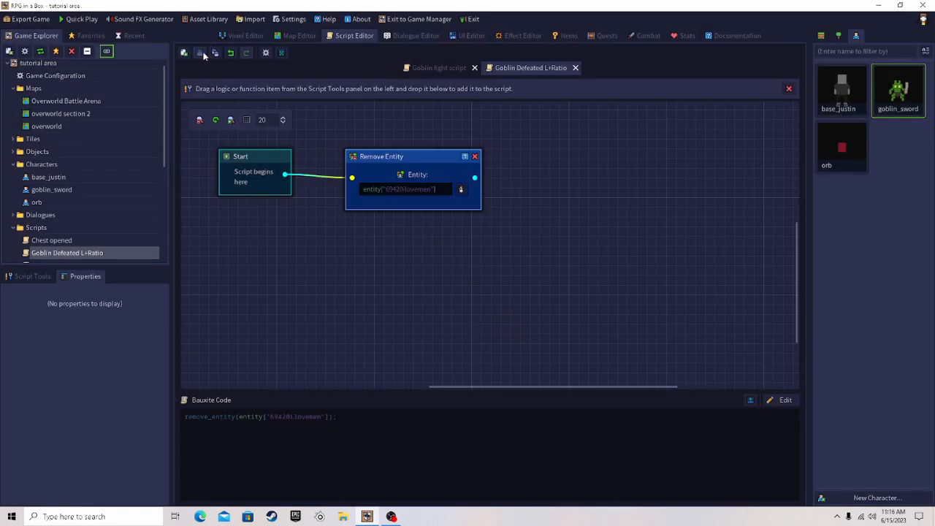
left_click(648, 35)
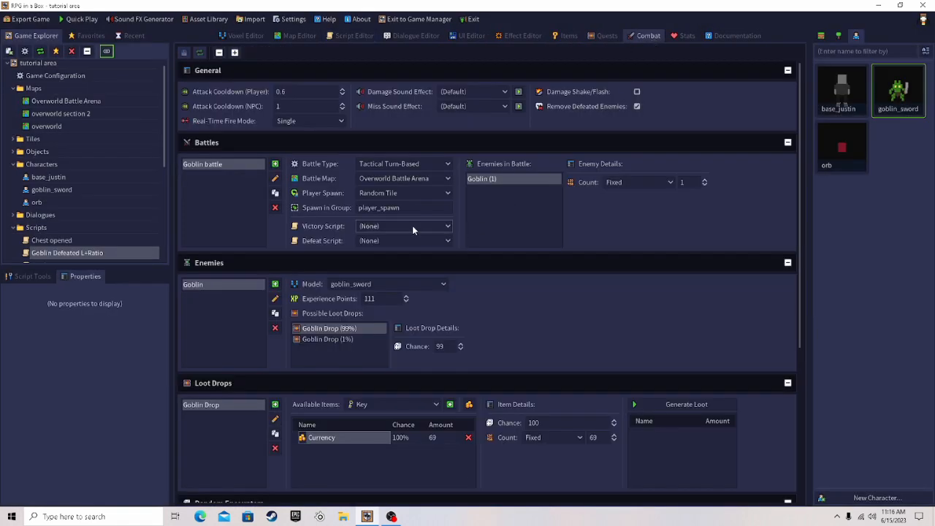
Set the Goblin battle's Victory Script to Goblin Defeated L+Ratio
left_click(404, 226)
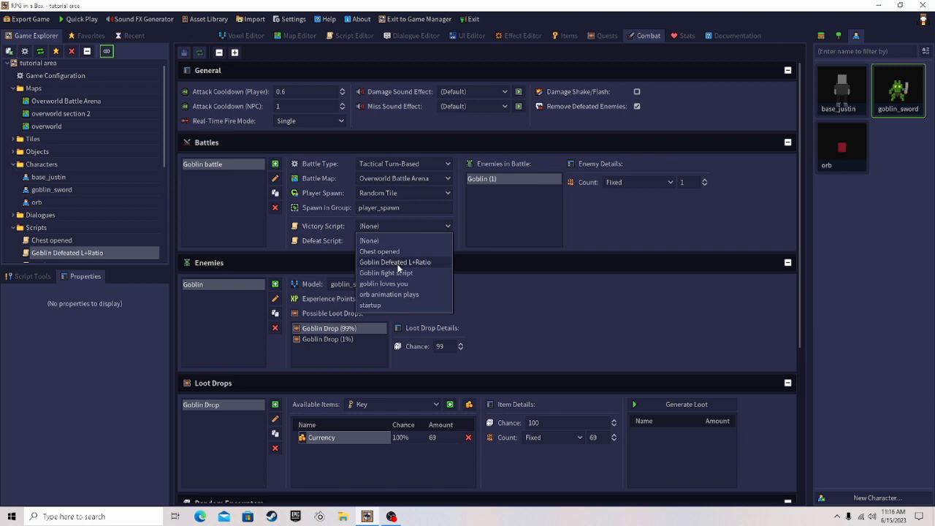
left_click(395, 261)
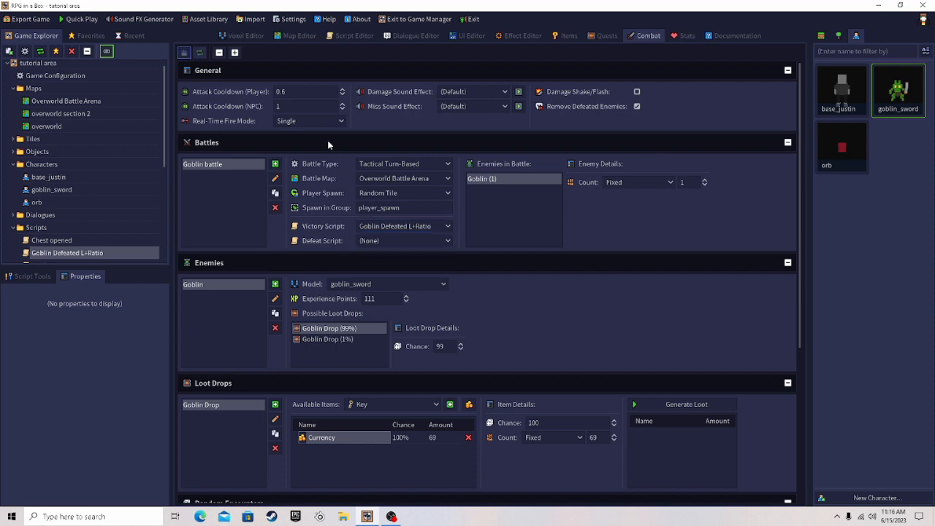
left_click(299, 35)
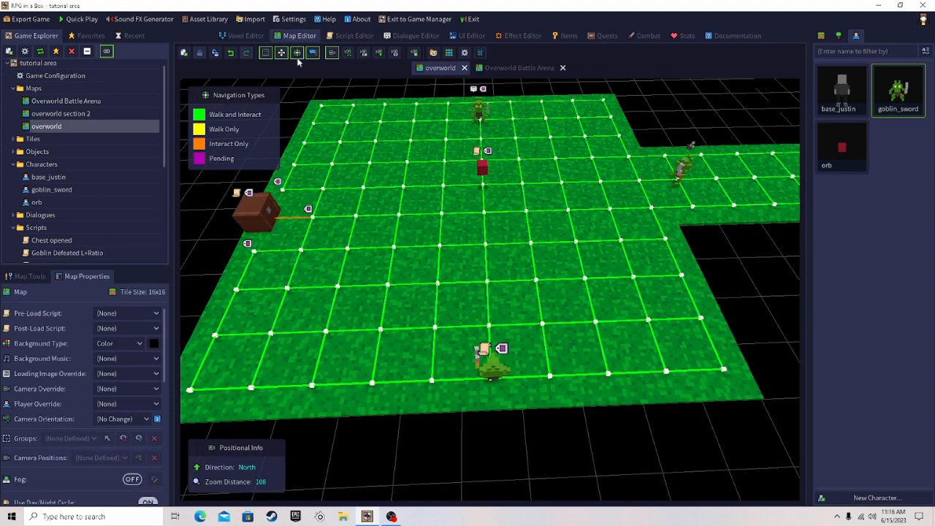
left_click(647, 35)
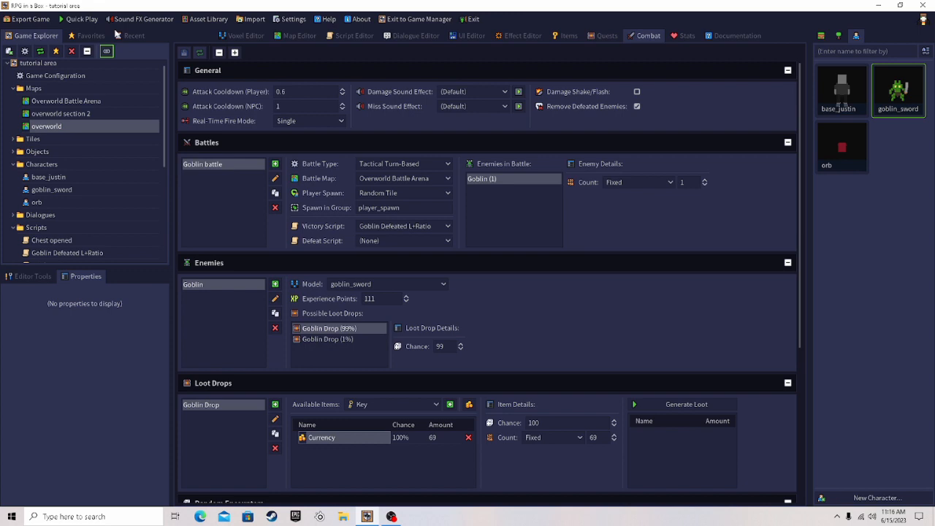
left_click(81, 18)
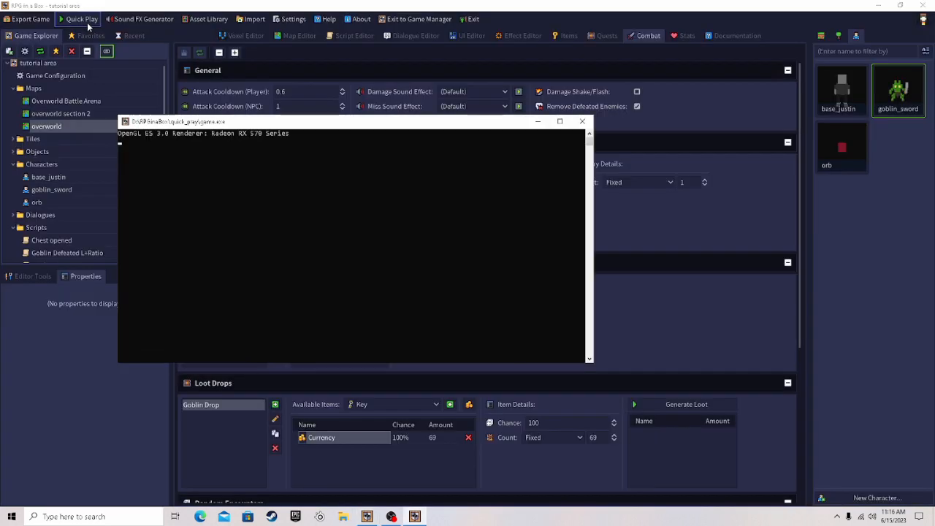
Run the Quick Play test, then quit it through the Esc confirmation
left_click(81, 18)
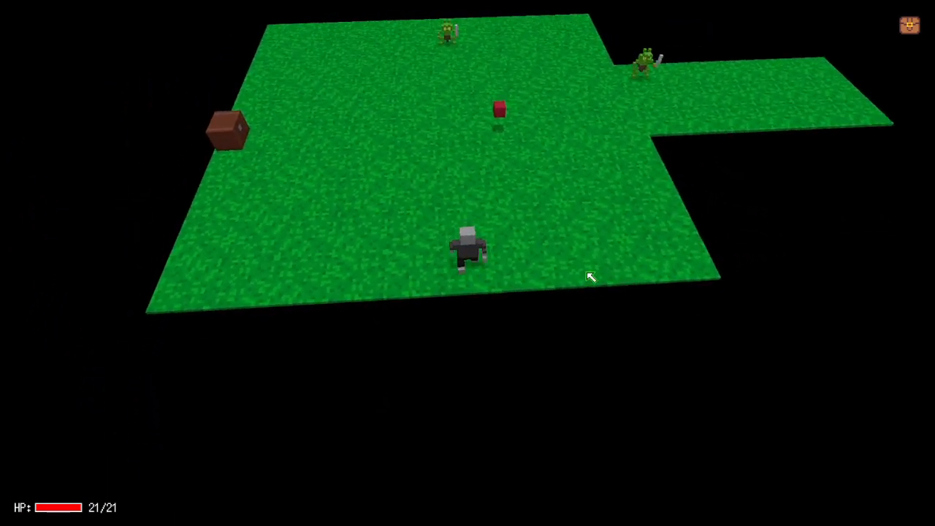
key("Escape")
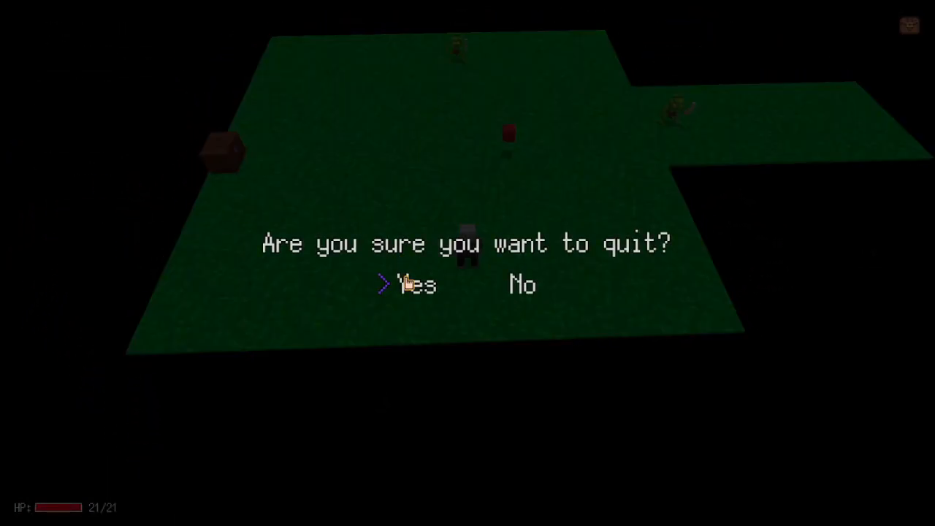
left_click(417, 284)
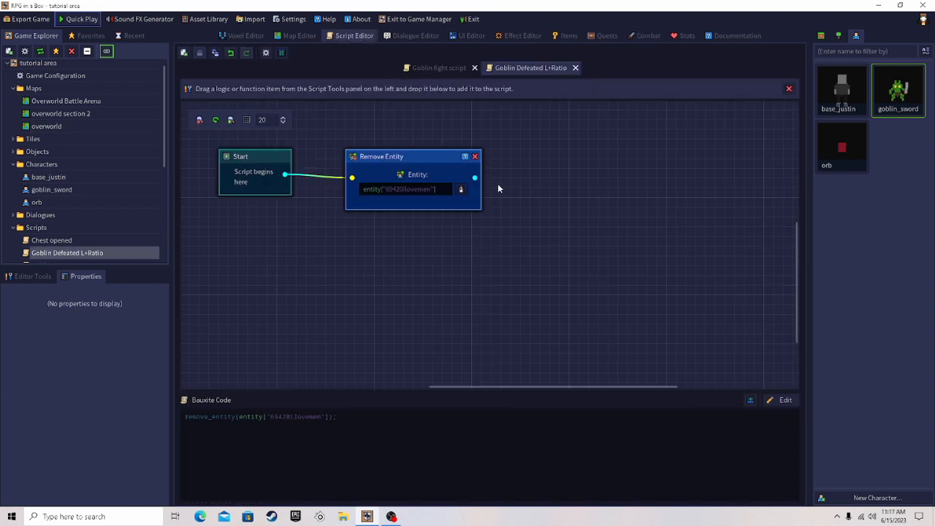
Create a 'Goblin Defeats you' script whose Display Message reads 'YOU SUCK'
left_click(184, 52)
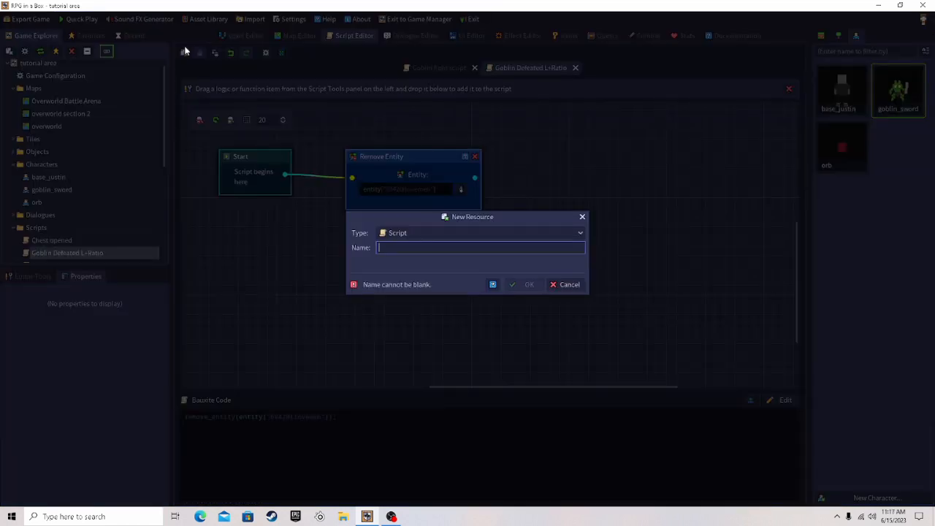
type("Goblin Defeats you")
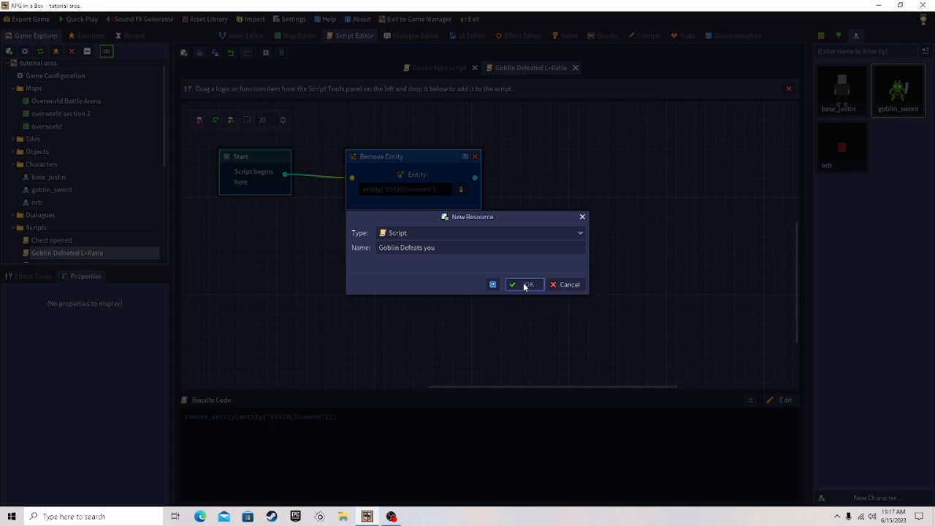
left_click(525, 284)
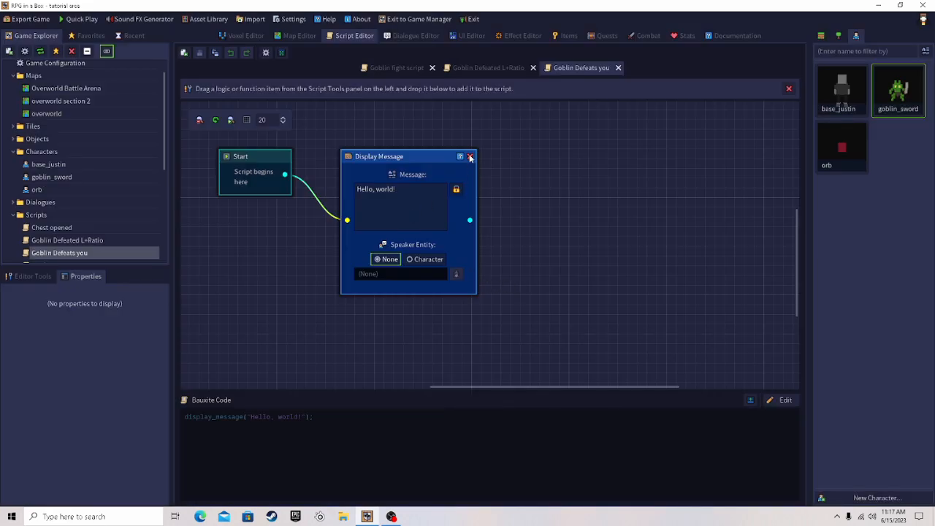
left_click(471, 156)
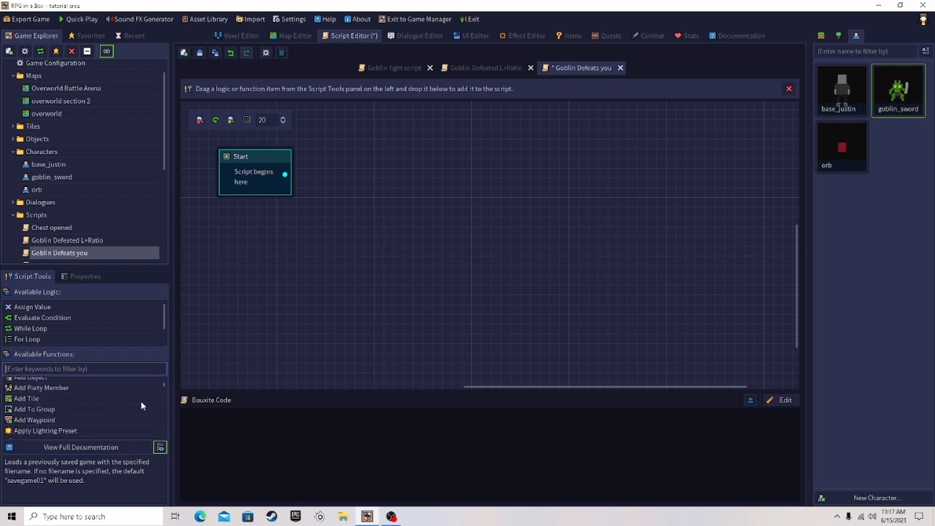
scroll("down", 3)
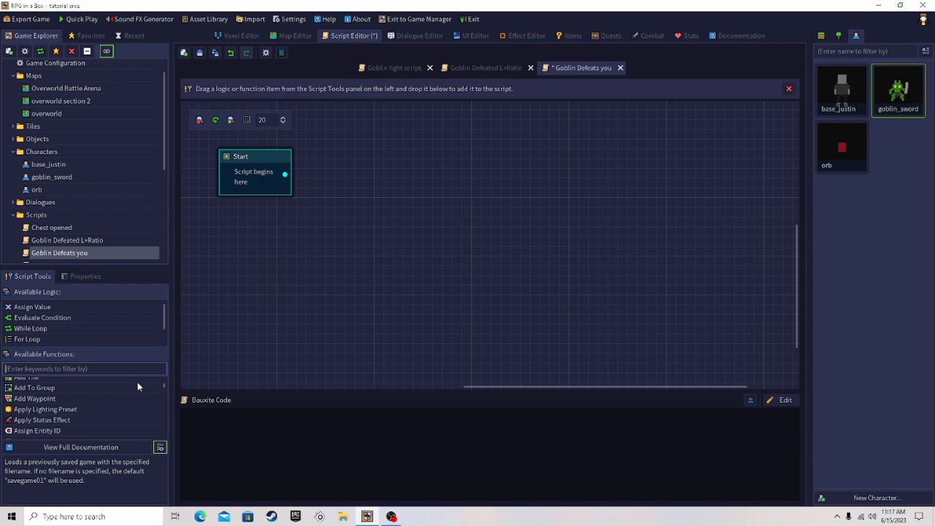
type("displa")
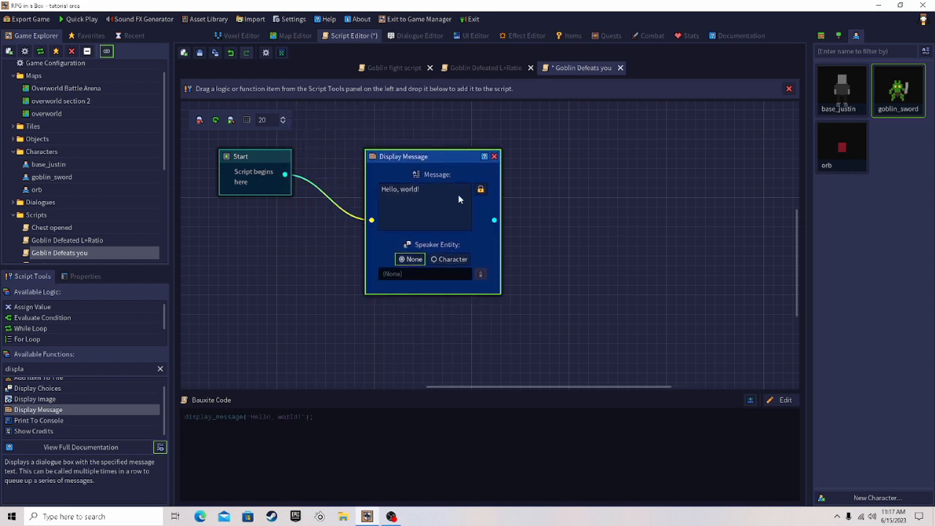
type("YOU SUCK")
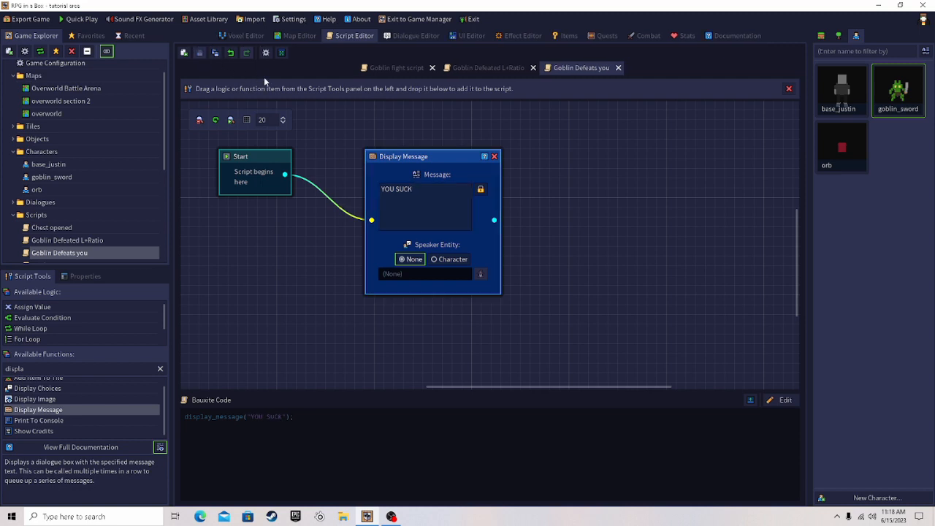
Set Goblin Defeats you as the Goblin battle's defeat script
left_click(647, 35)
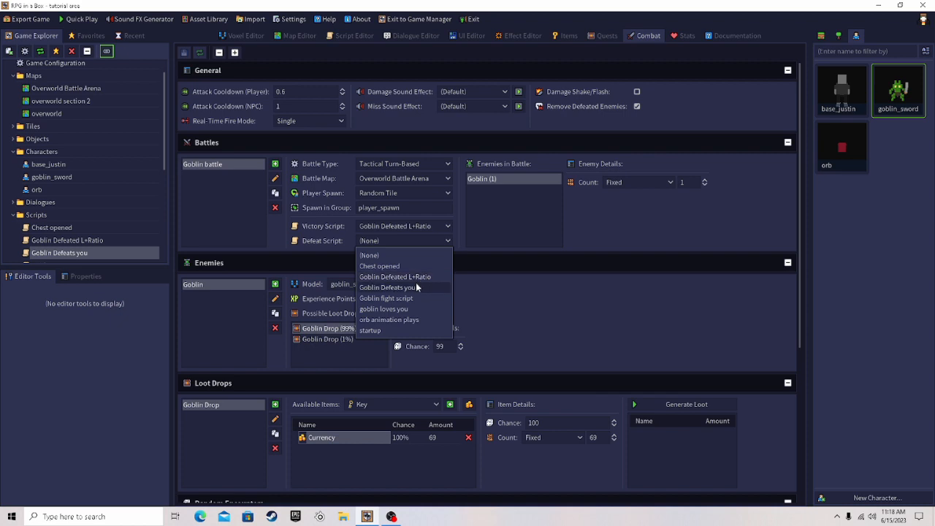
left_click(388, 287)
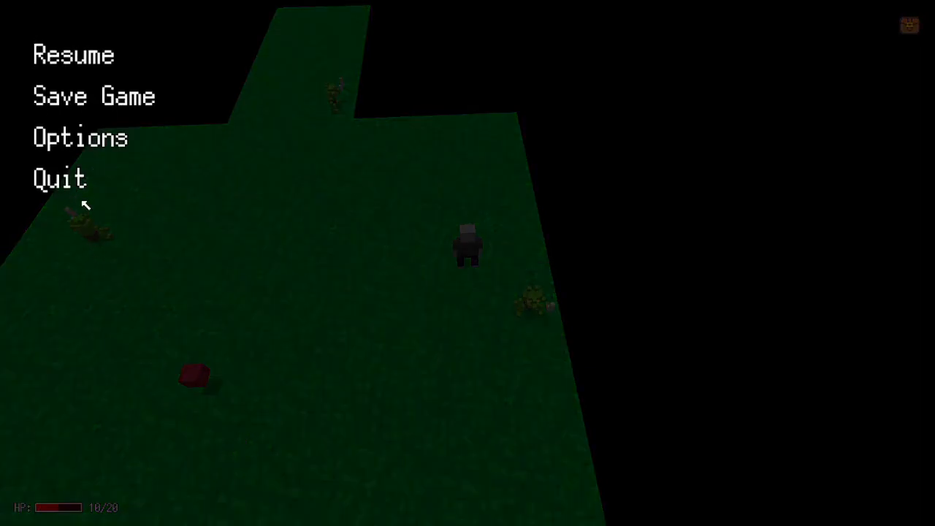
left_click(73, 54)
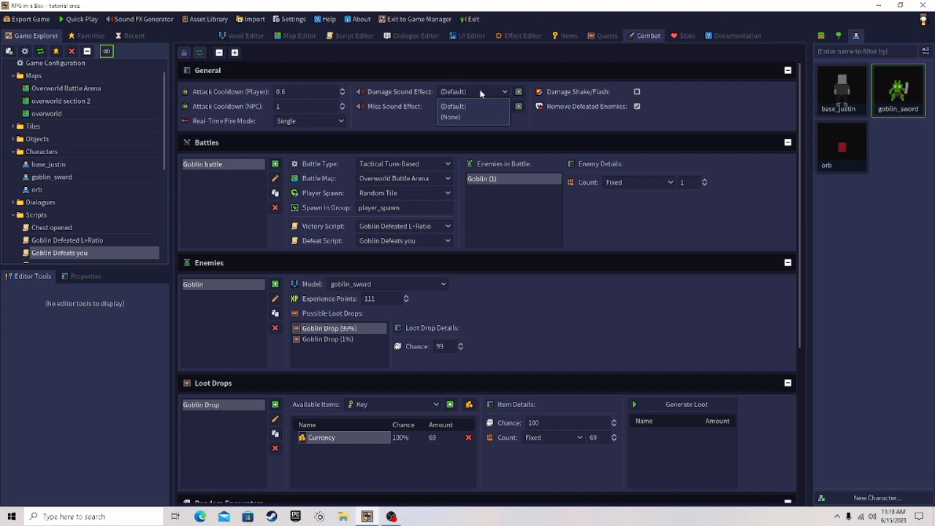
Generate a Hit/Hurt sound effect and save it as 'Hit by my boi.wav'
left_click(143, 19)
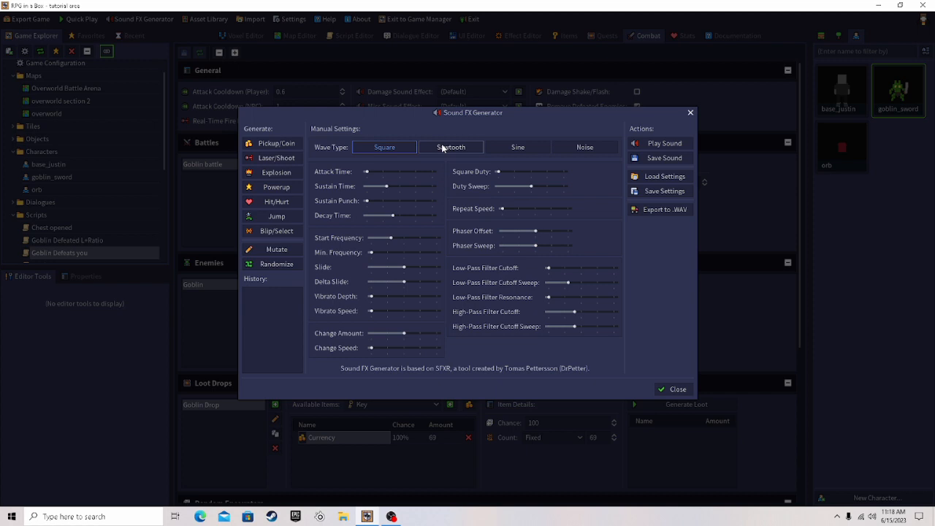
left_click(384, 146)
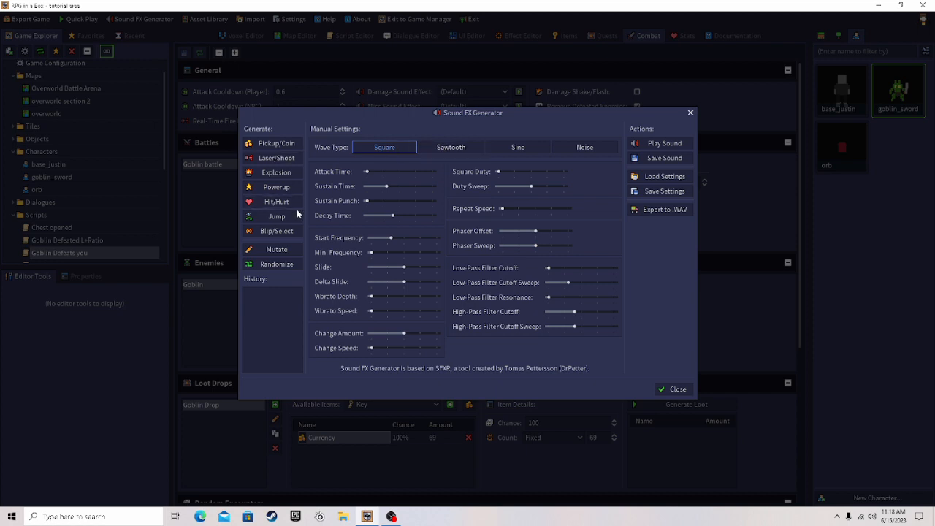
left_click(673, 389)
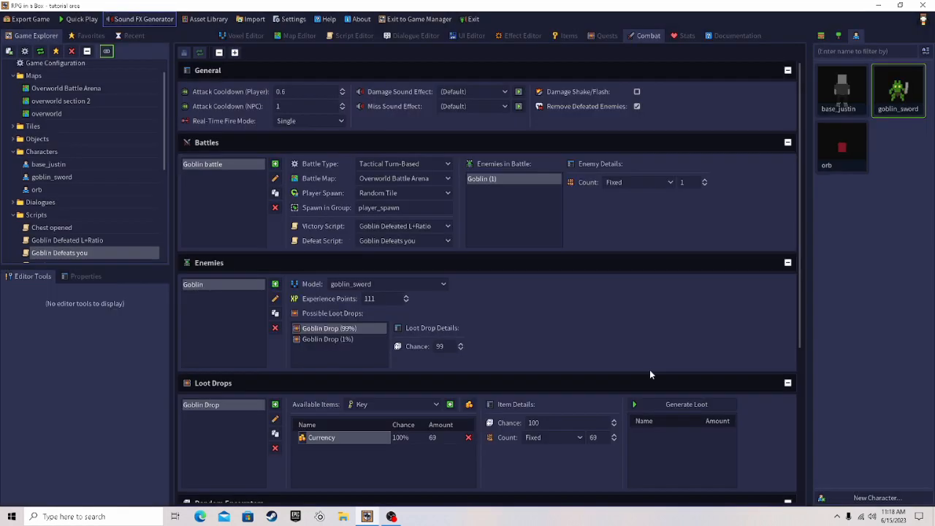
left_click(138, 19)
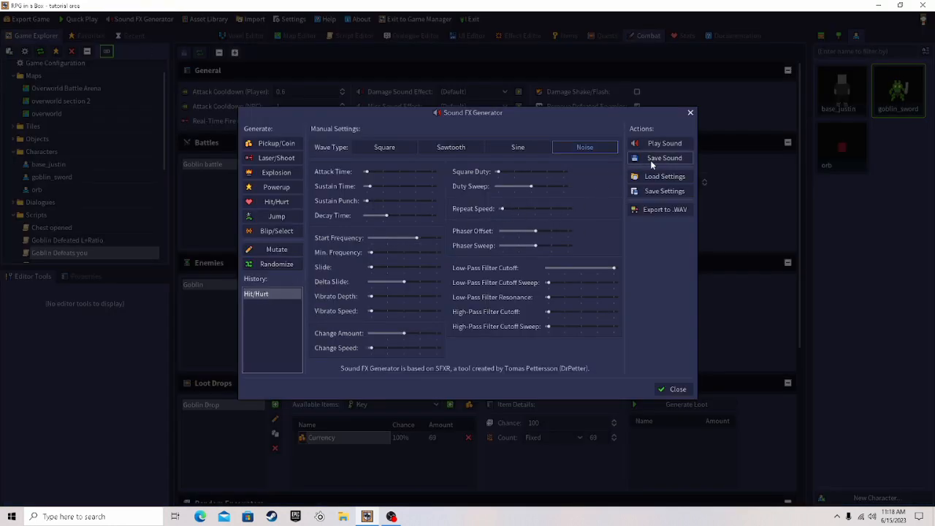
left_click(663, 157)
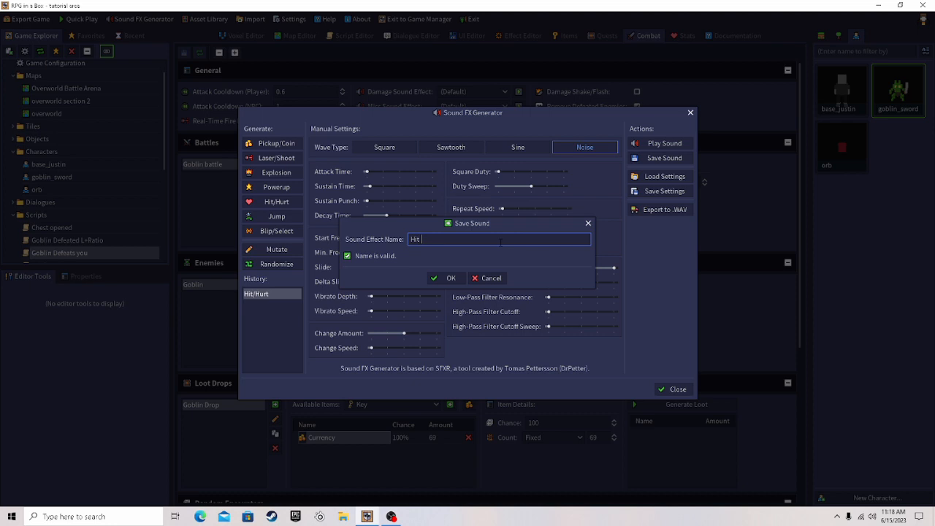
type("by my boi")
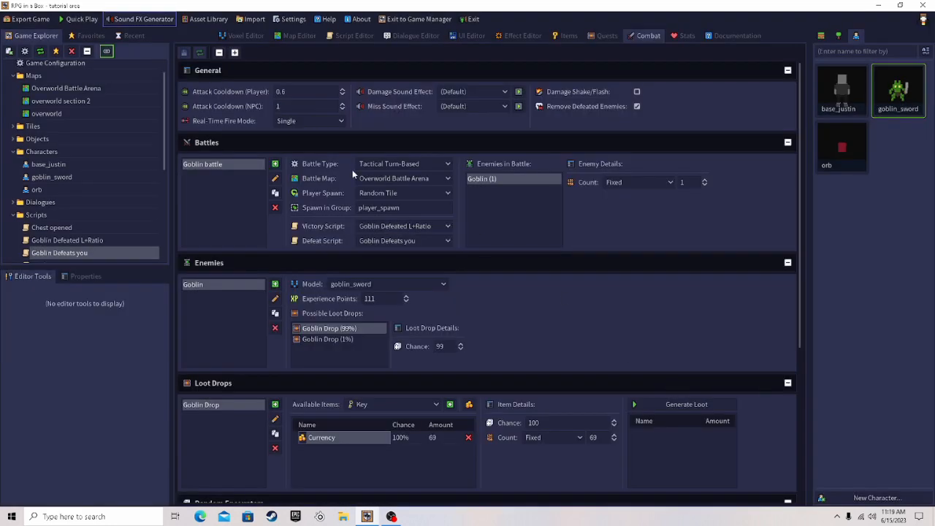
left_click(473, 91)
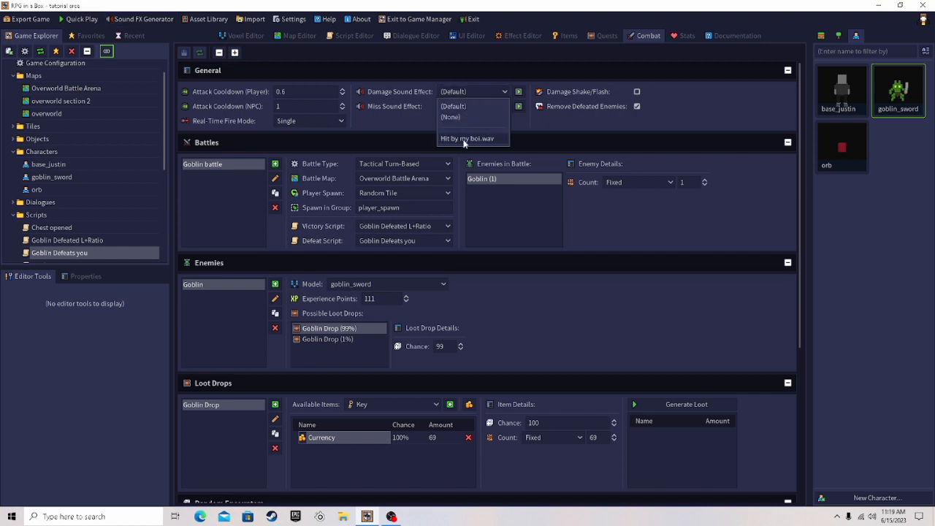
Use Hit by my boi.wav as the damage sound and test-play a goblin battle
left_click(467, 138)
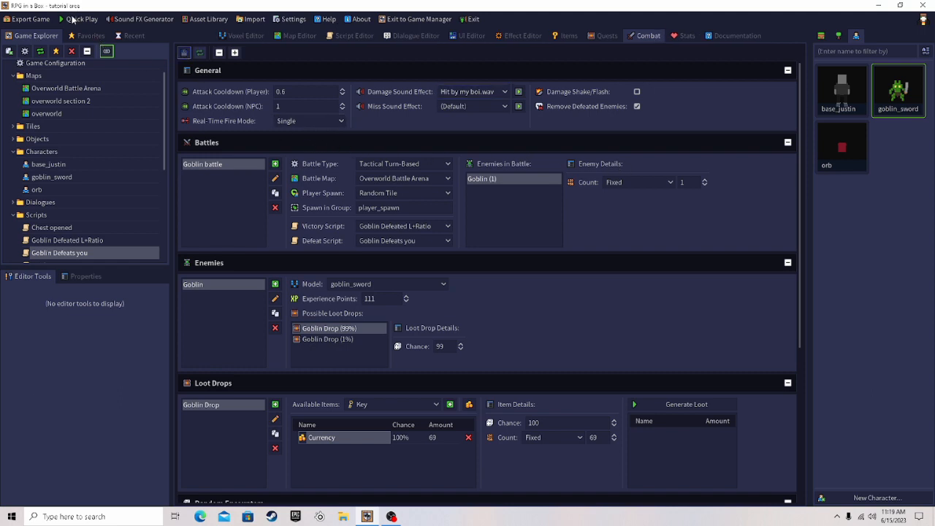
left_click(81, 19)
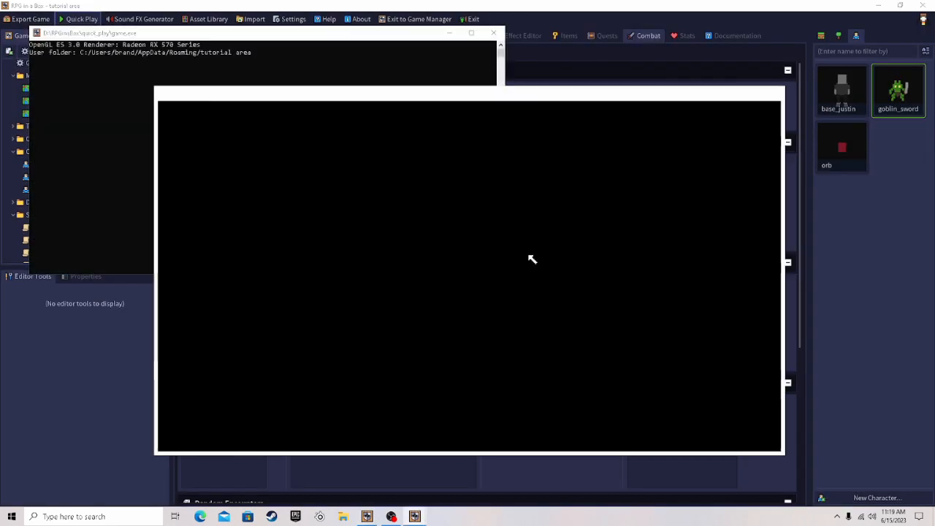
left_click(80, 18)
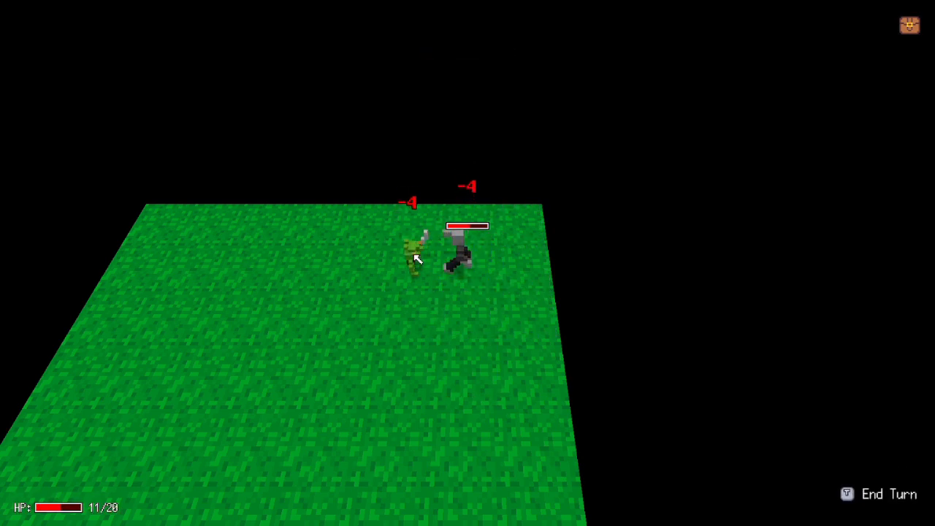
key("Escape")
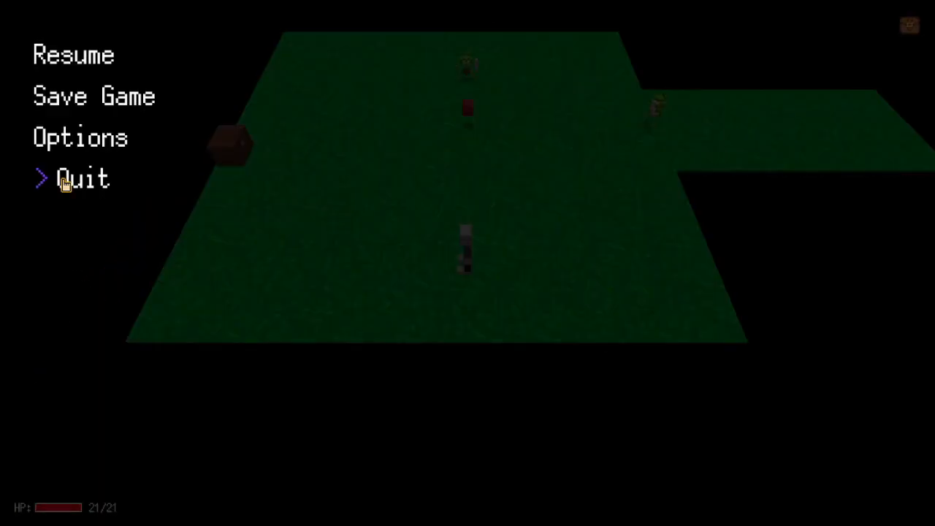
left_click(83, 179)
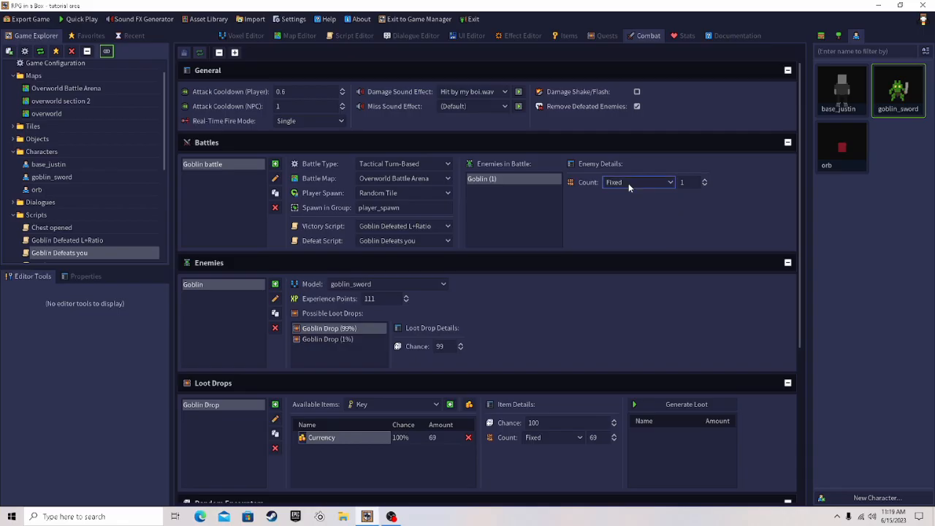
Save a copy of the grass tile as 'Play Spawn Tile' and place it below the arena
left_click(404, 208)
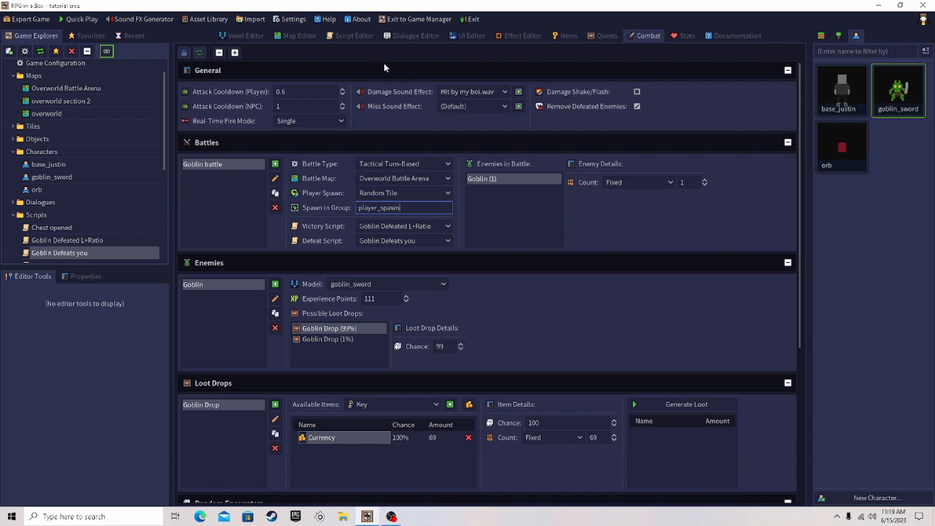
left_click(299, 35)
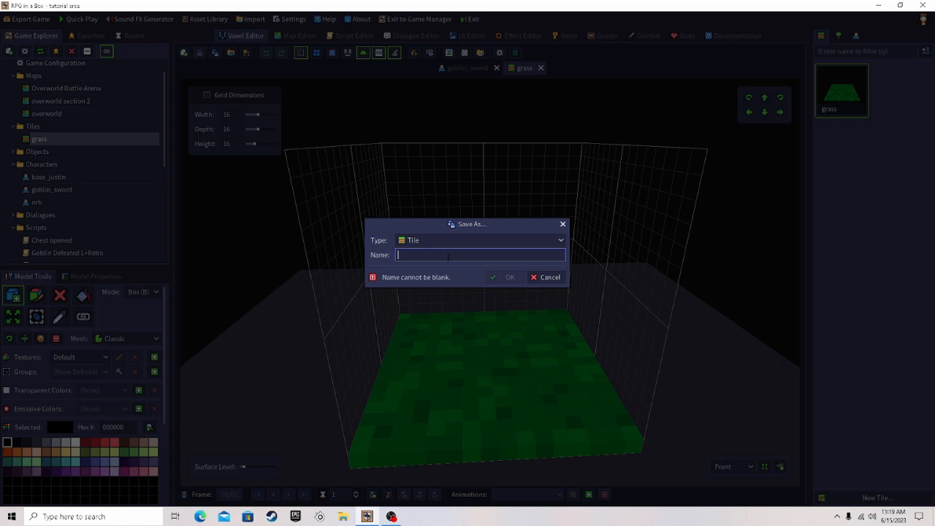
type("Play Spawn Tile")
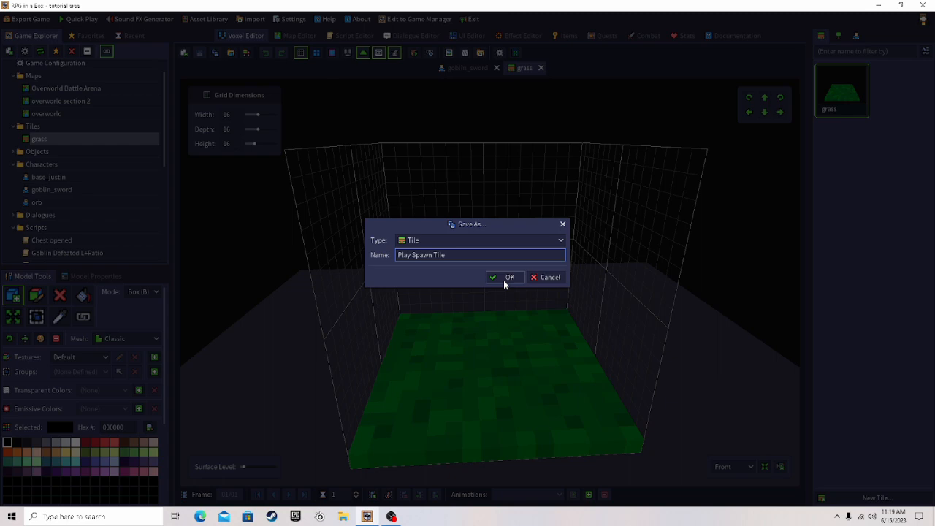
left_click(505, 277)
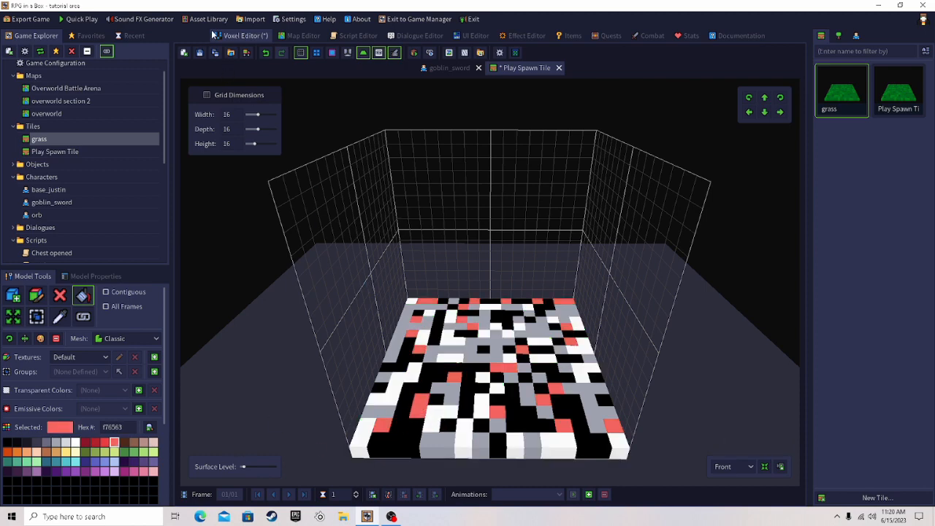
left_click(299, 35)
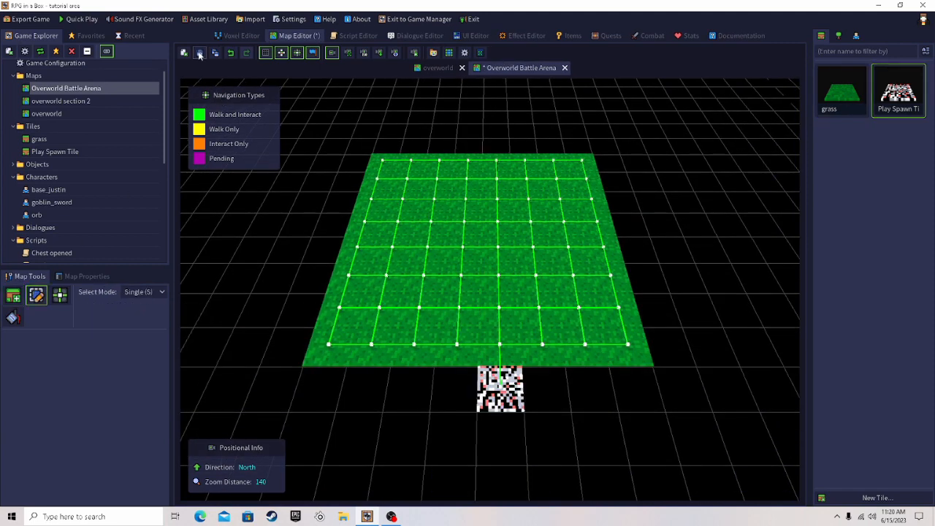
Add the placed spawn tile to a new group named 'PlayerSpawnGroupOK'
left_click(501, 387)
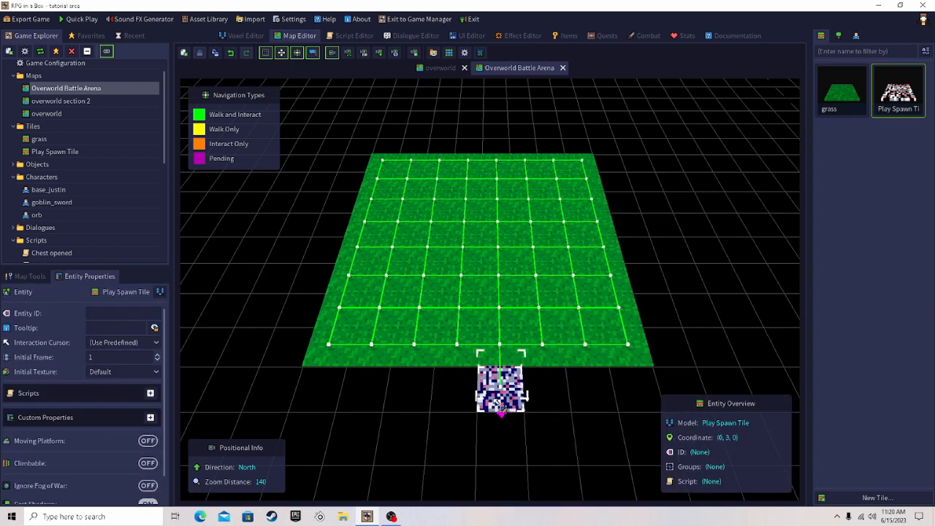
right_click(502, 387)
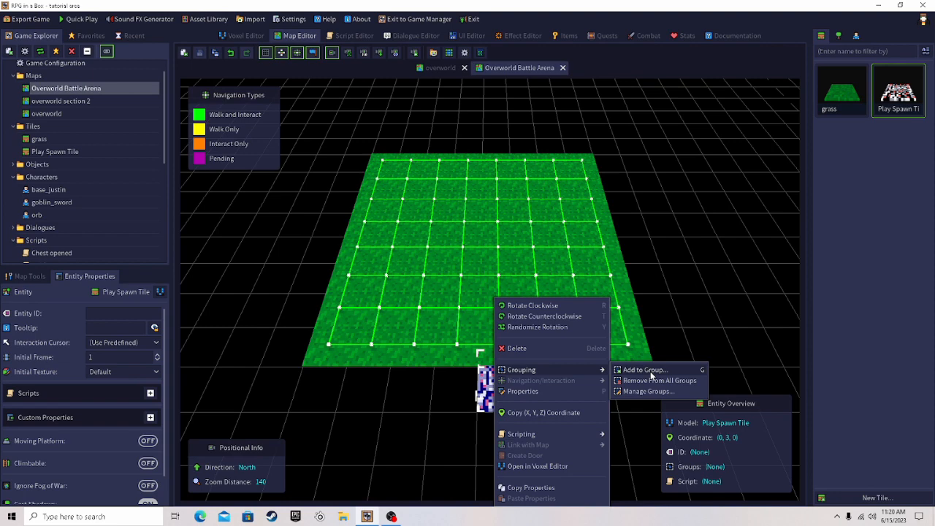
left_click(644, 369)
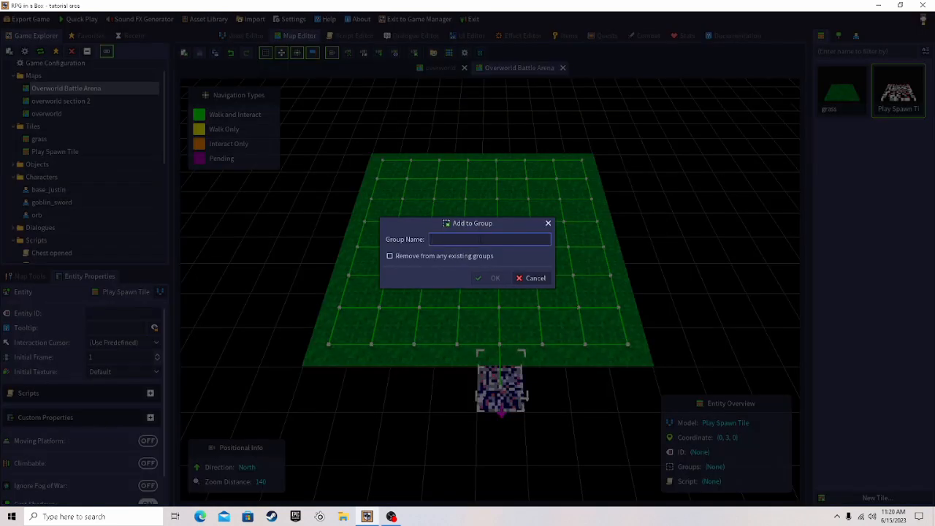
mouse_move(461, 234)
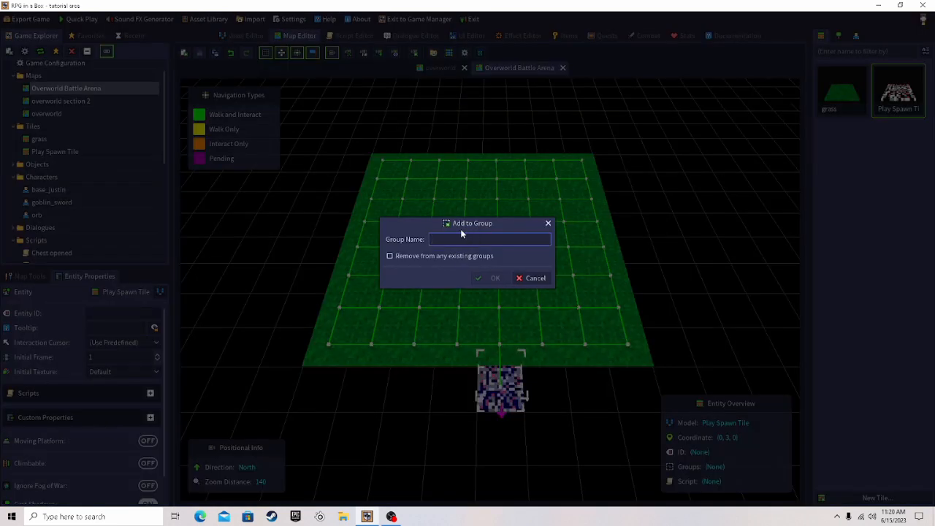
type("Player")
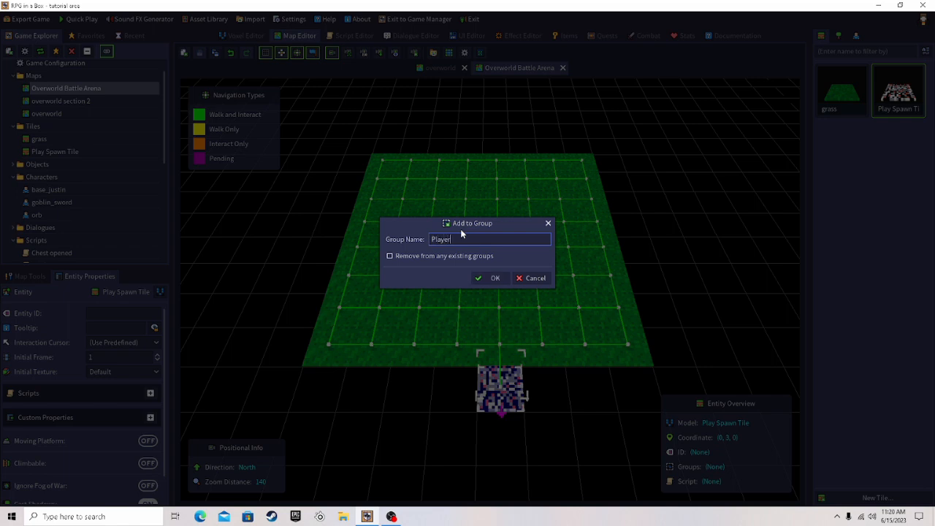
type("SpawnGroup")
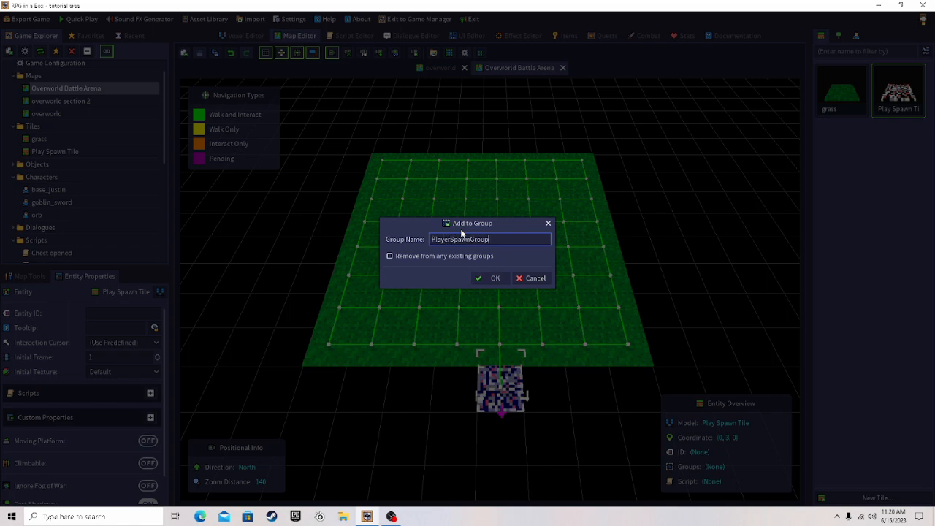
type("OK")
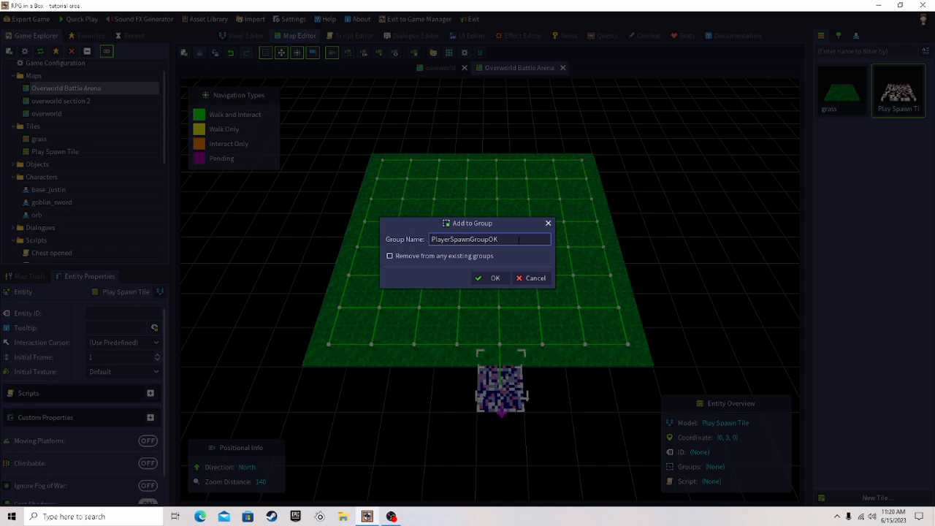
left_click(494, 277)
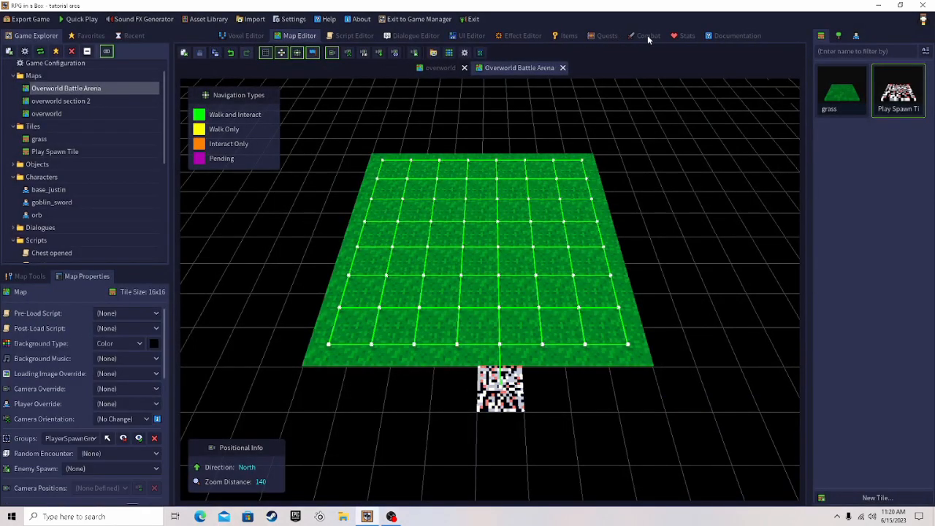
left_click(647, 35)
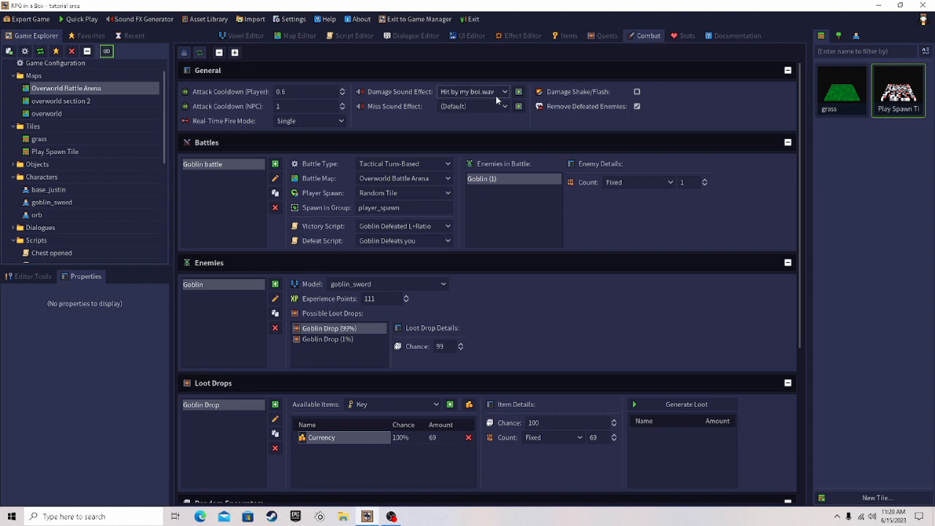
Make the Goblin battle spawn the player on a random PlayerSpawnGroupOK tile, then test-play it
left_click(404, 207)
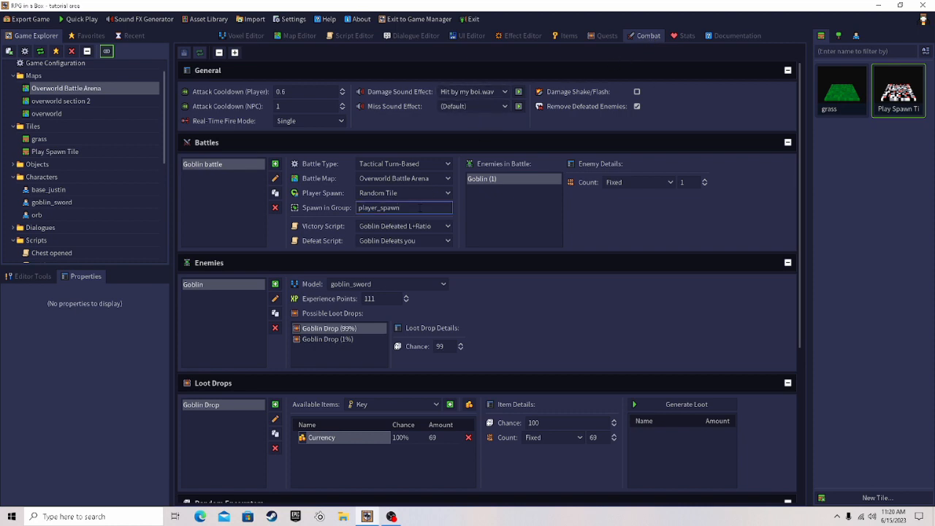
type("PlayerSpawnGroupON")
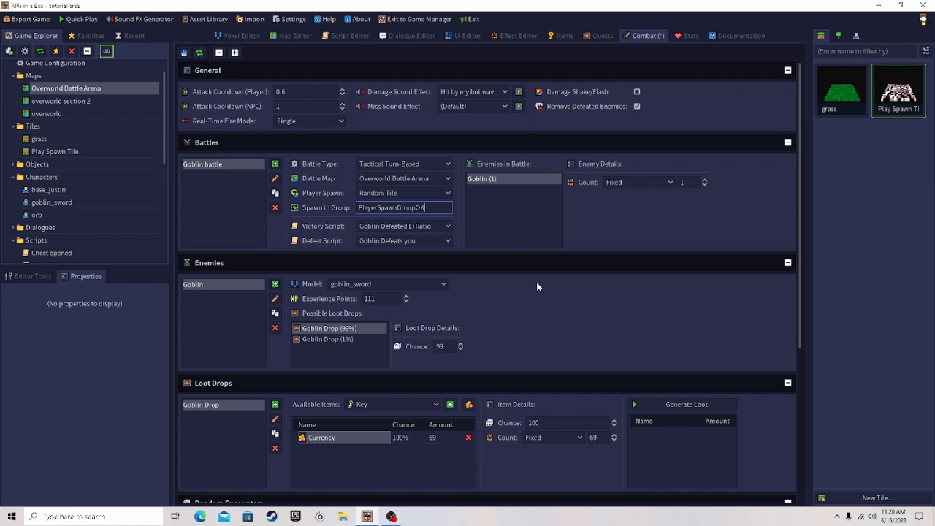
left_click(404, 207)
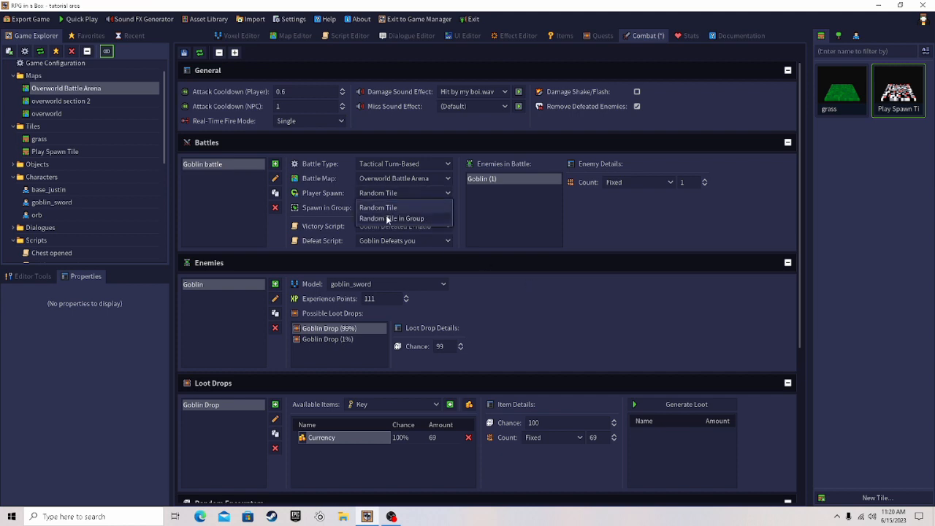
left_click(392, 218)
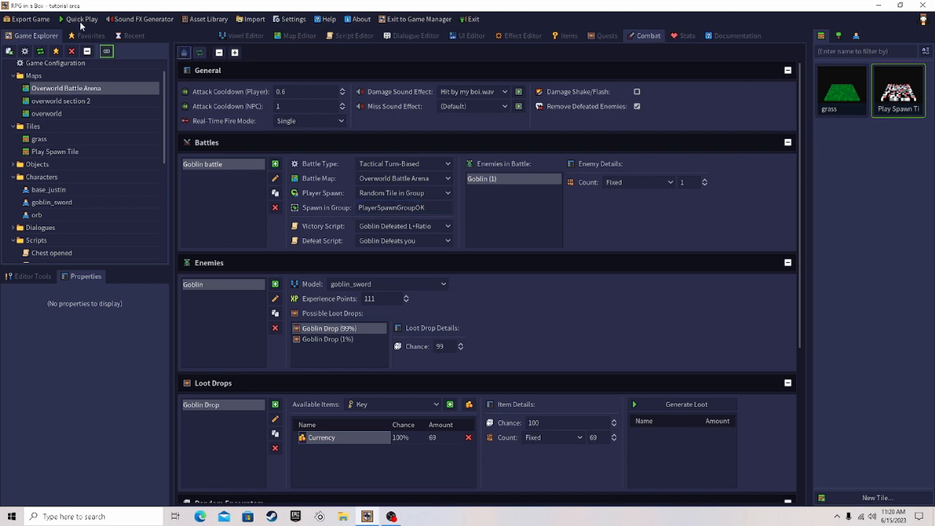
left_click(82, 19)
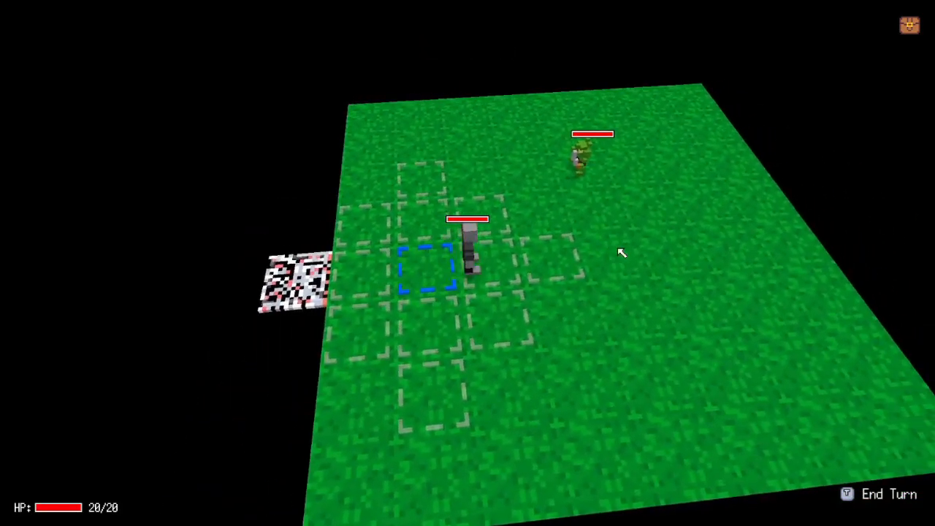
key("Escape")
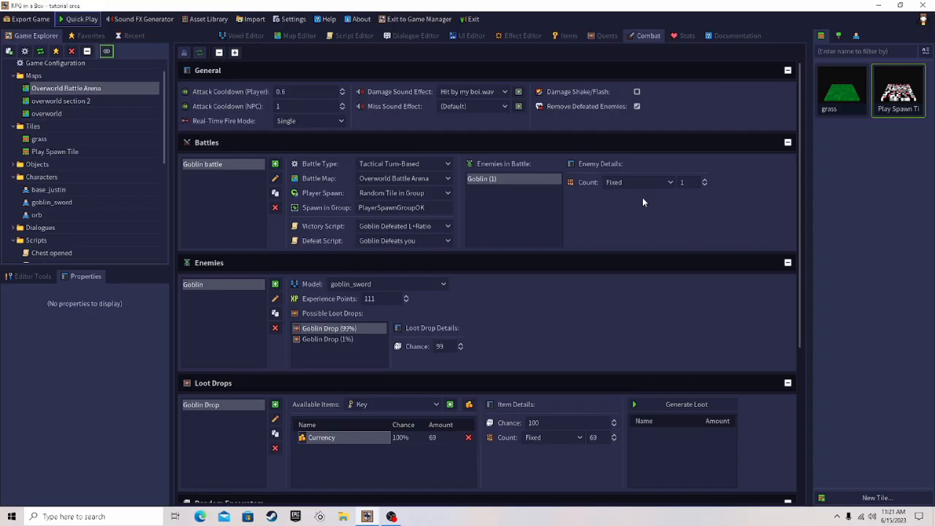
mouse_move(643, 242)
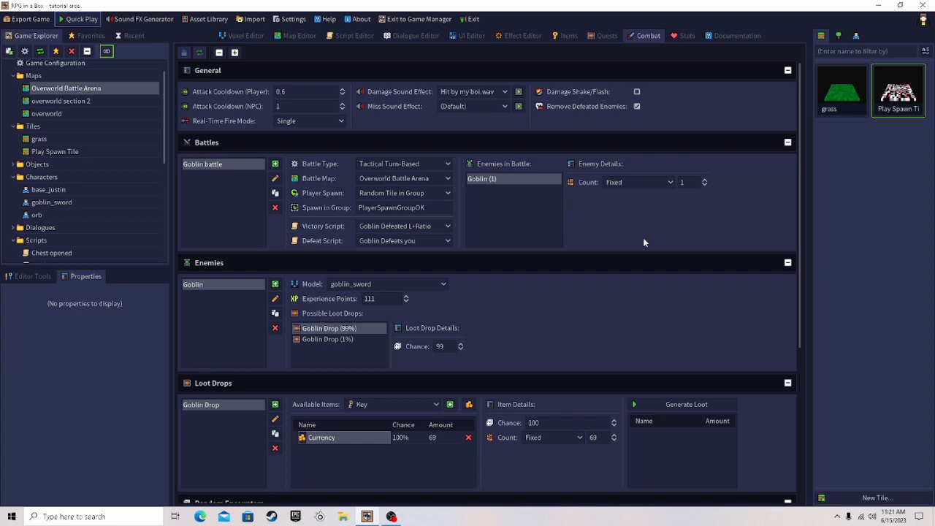
mouse_move(640, 243)
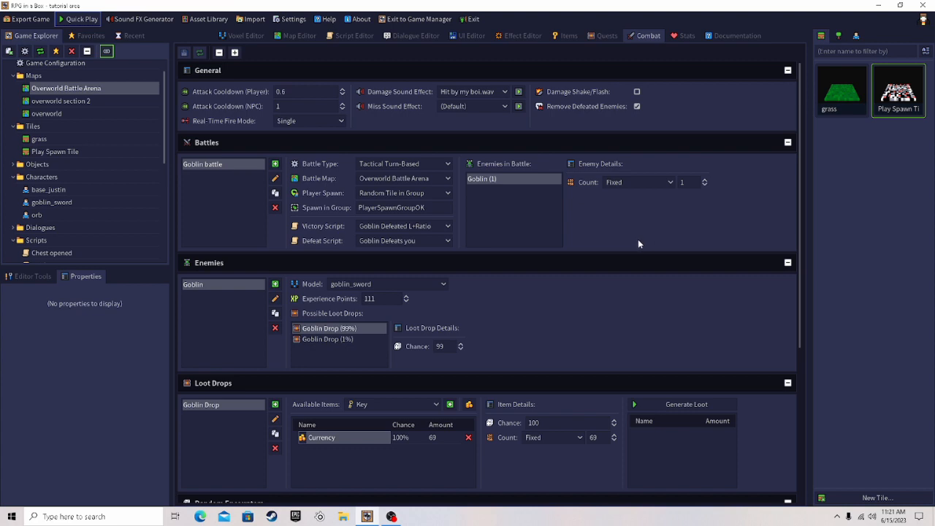
scroll("down", 3)
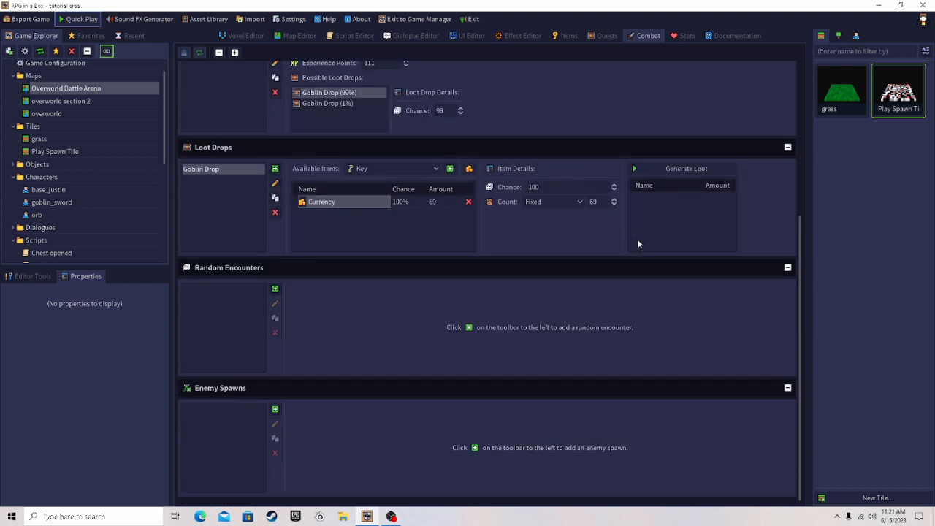
mouse_move(520, 317)
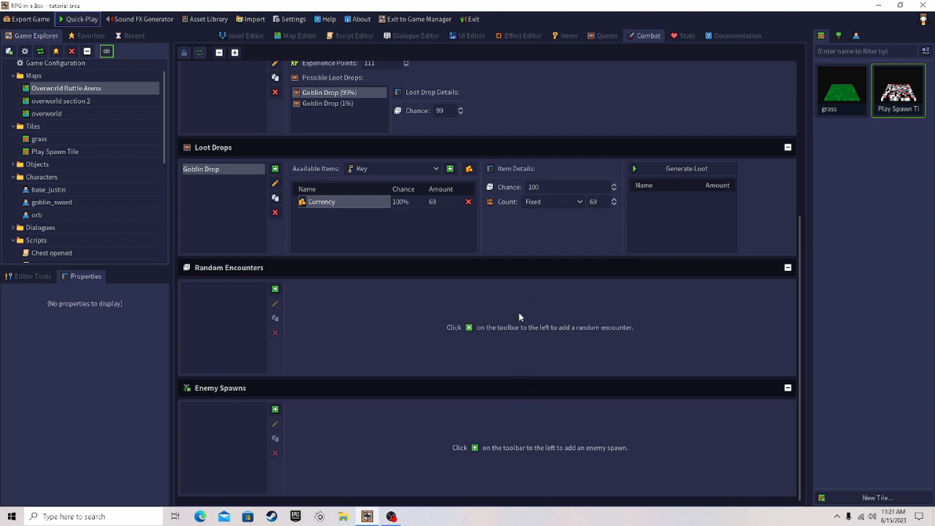
mouse_move(443, 382)
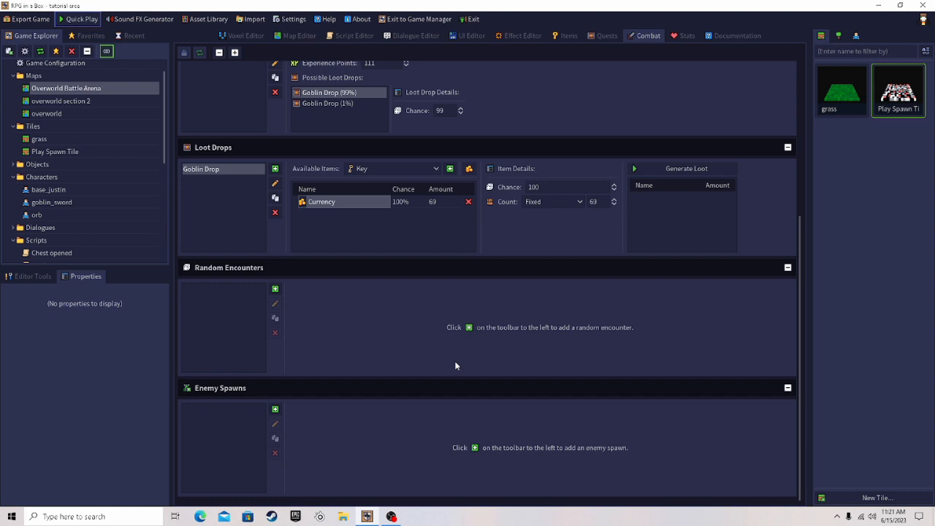
mouse_move(443, 353)
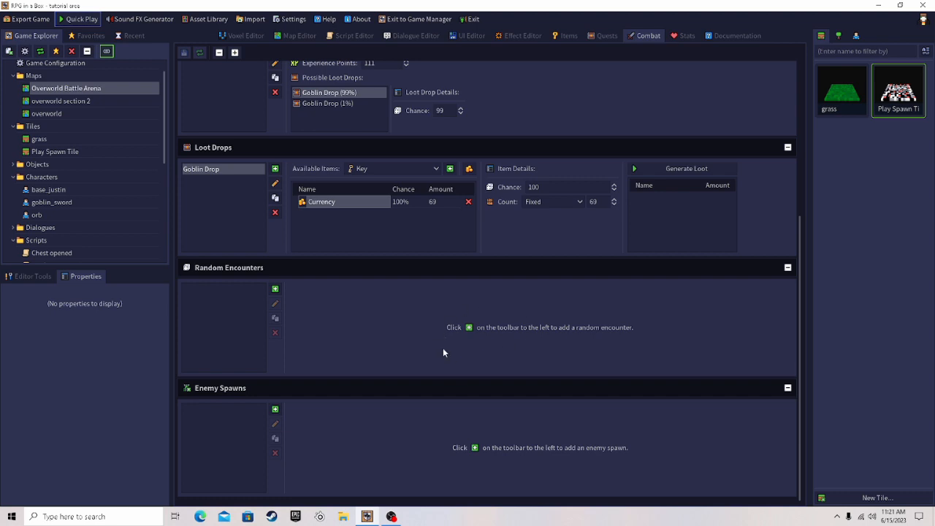